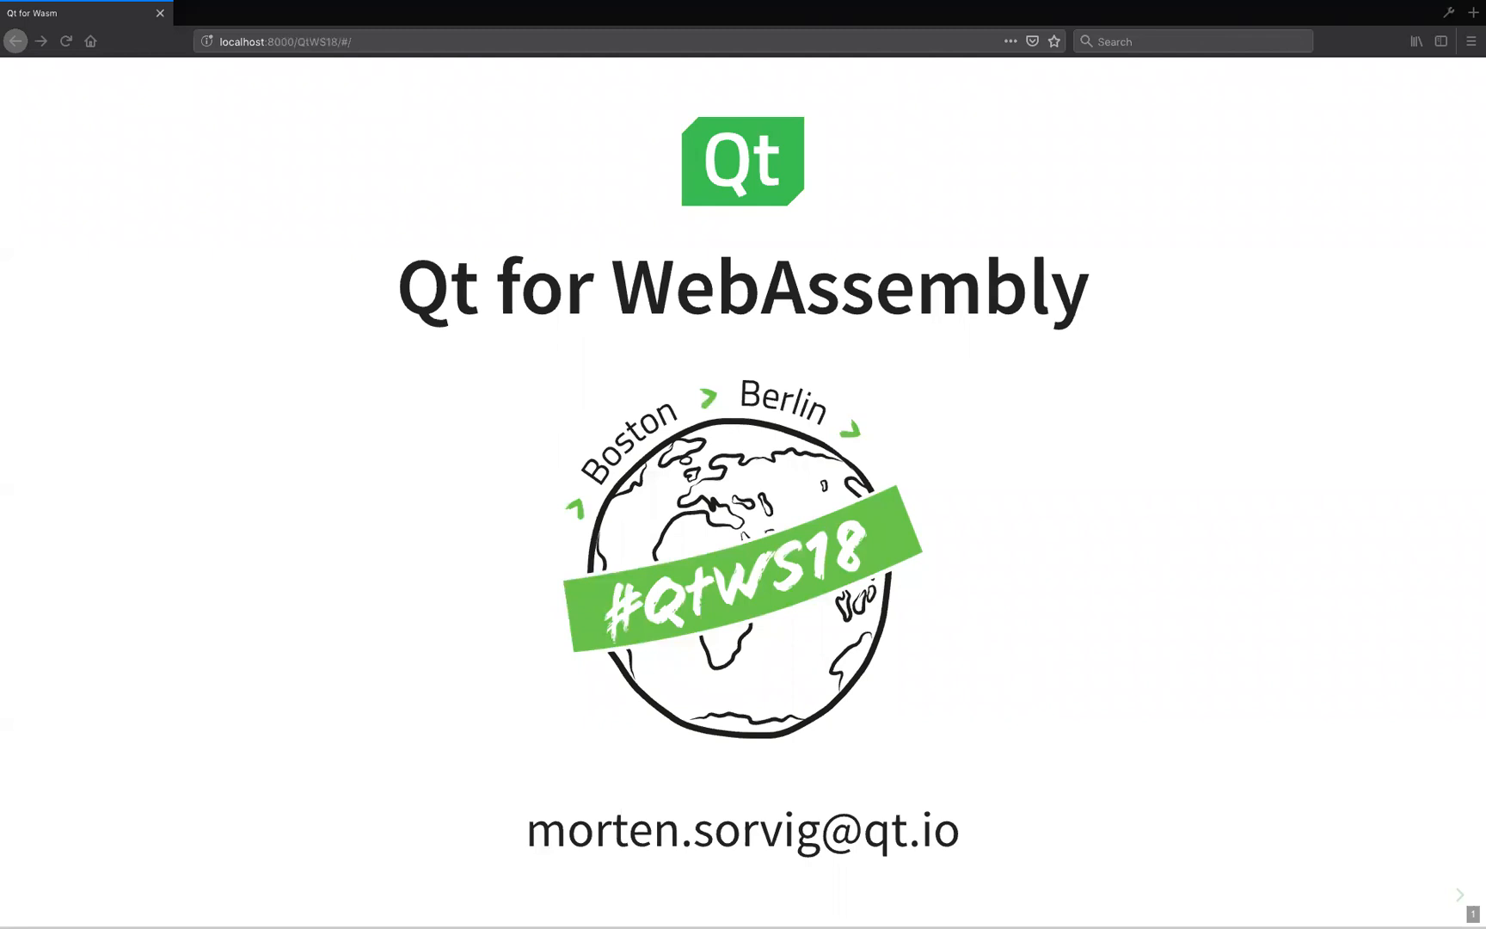
{"action": "mouse_move", "coordinate": [285, 462]}
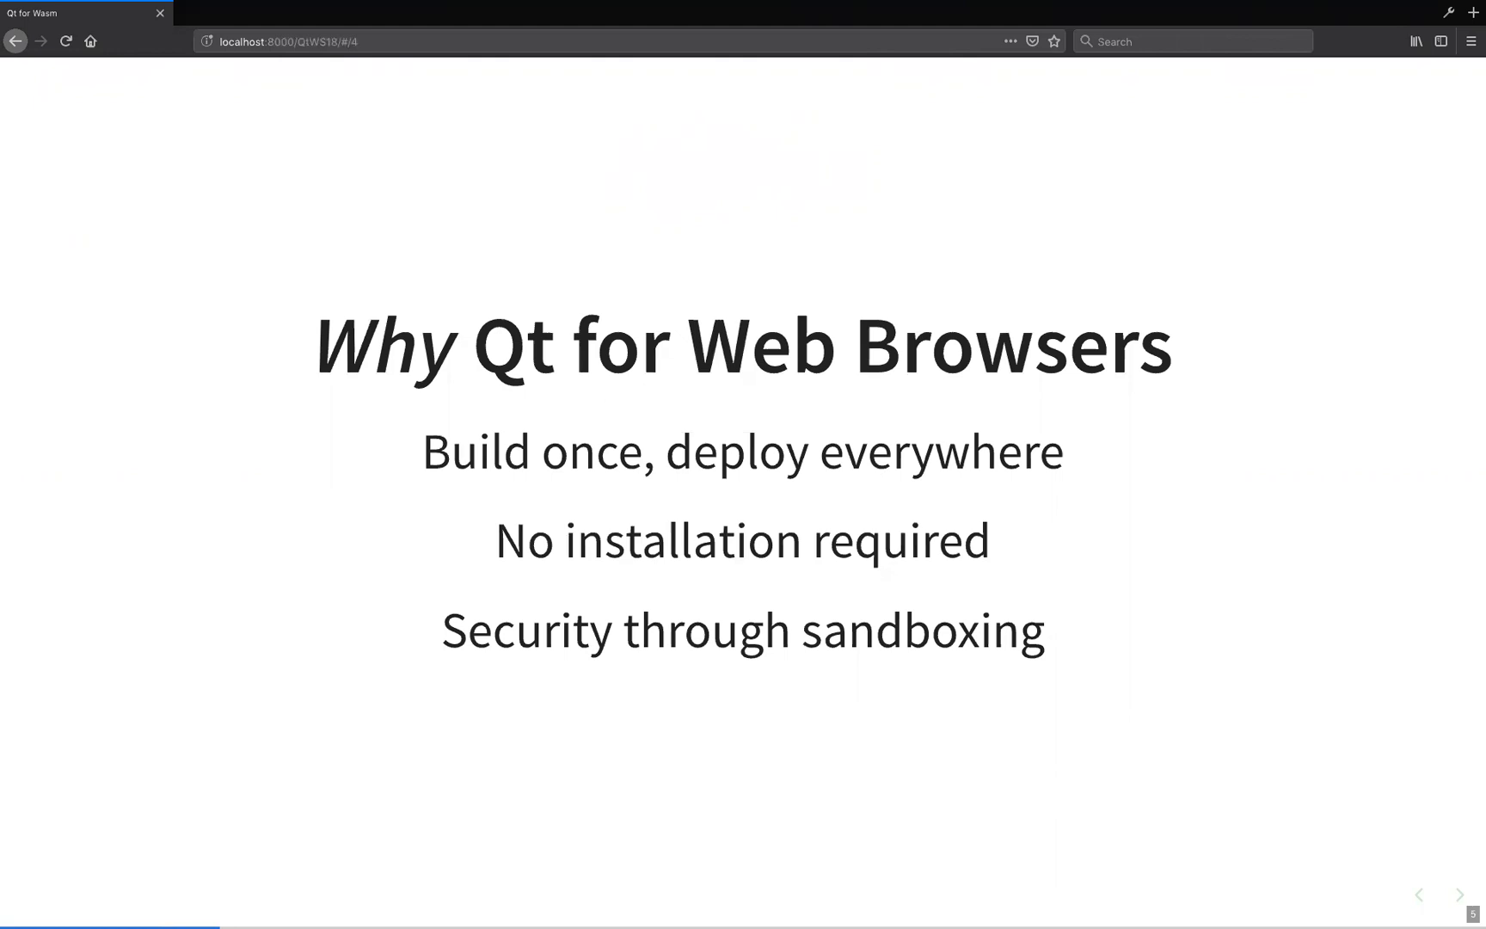
{"action": "left_click", "coordinate": [1458, 894]}
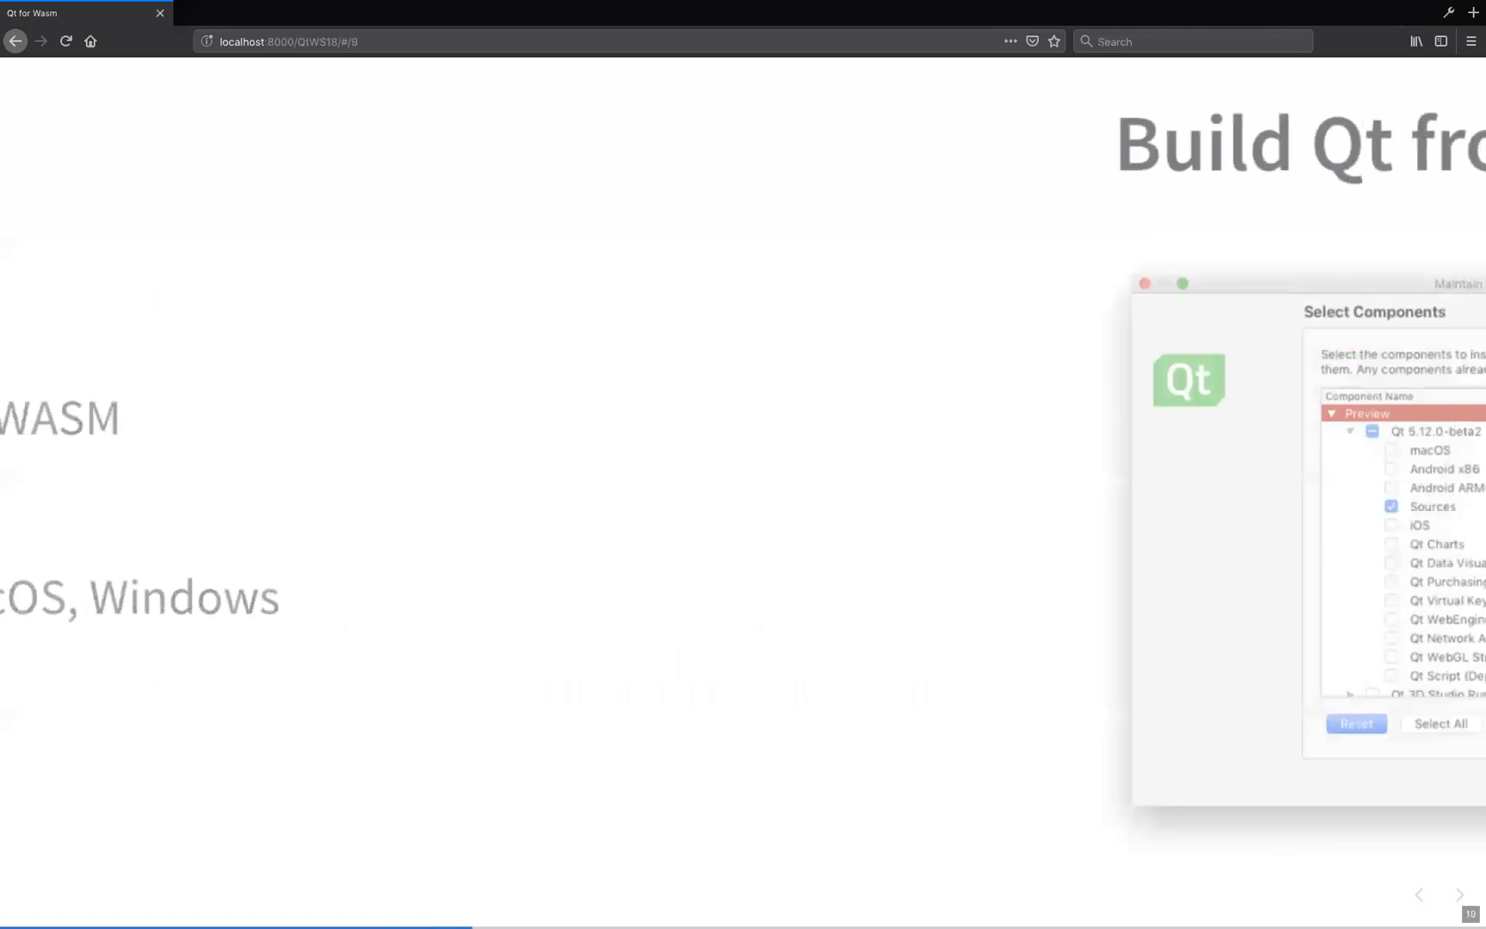
{"action": "left_click", "coordinate": [1457, 894]}
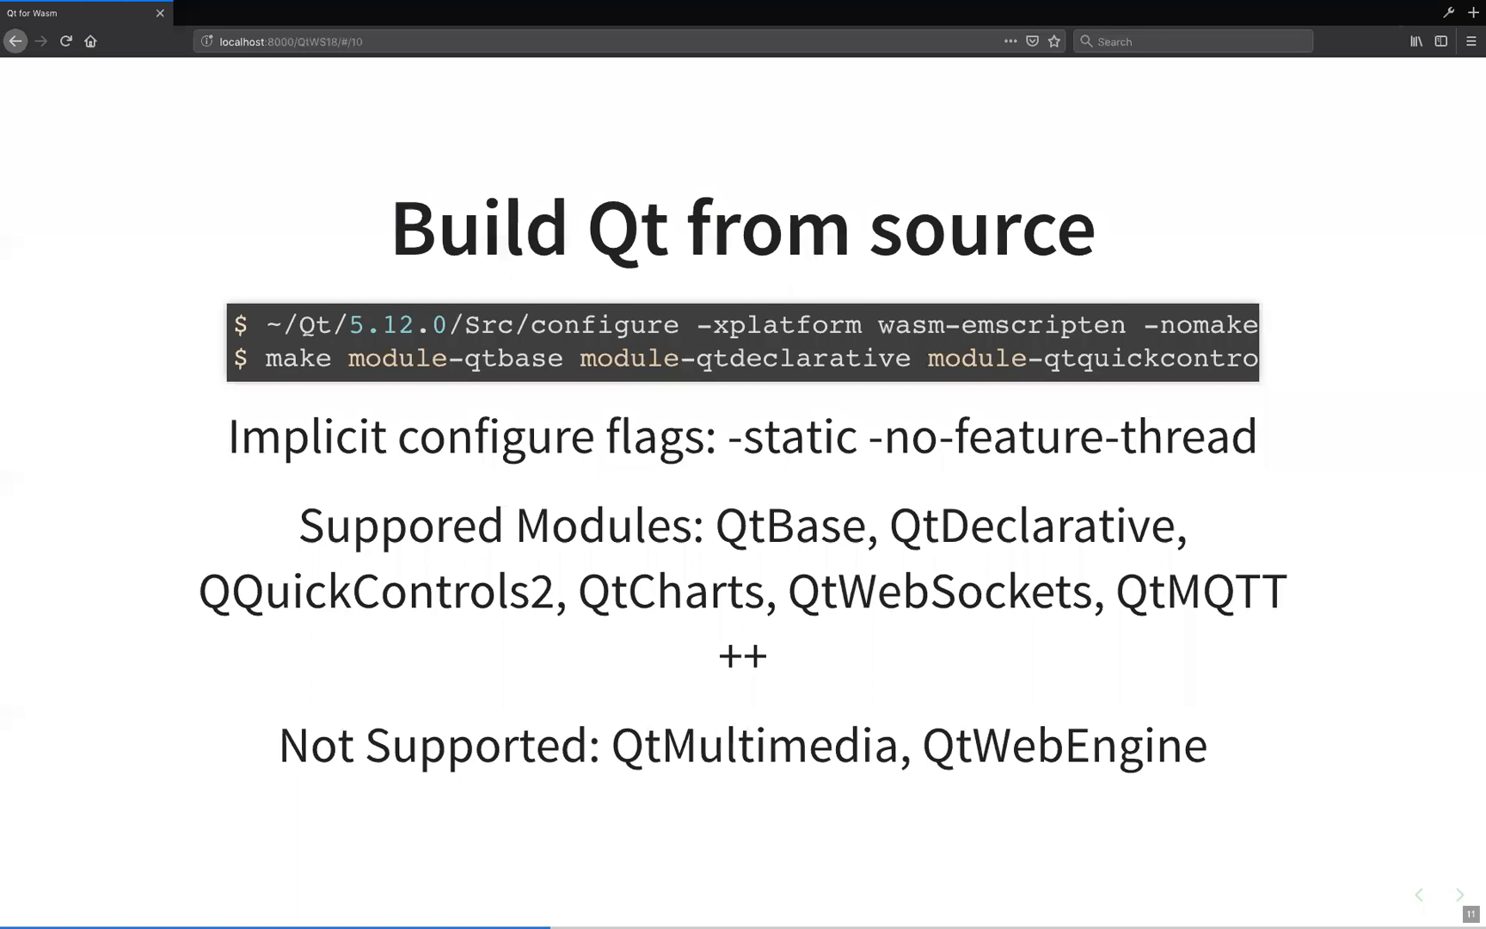
{"action": "double_click", "coordinate": [568, 325]}
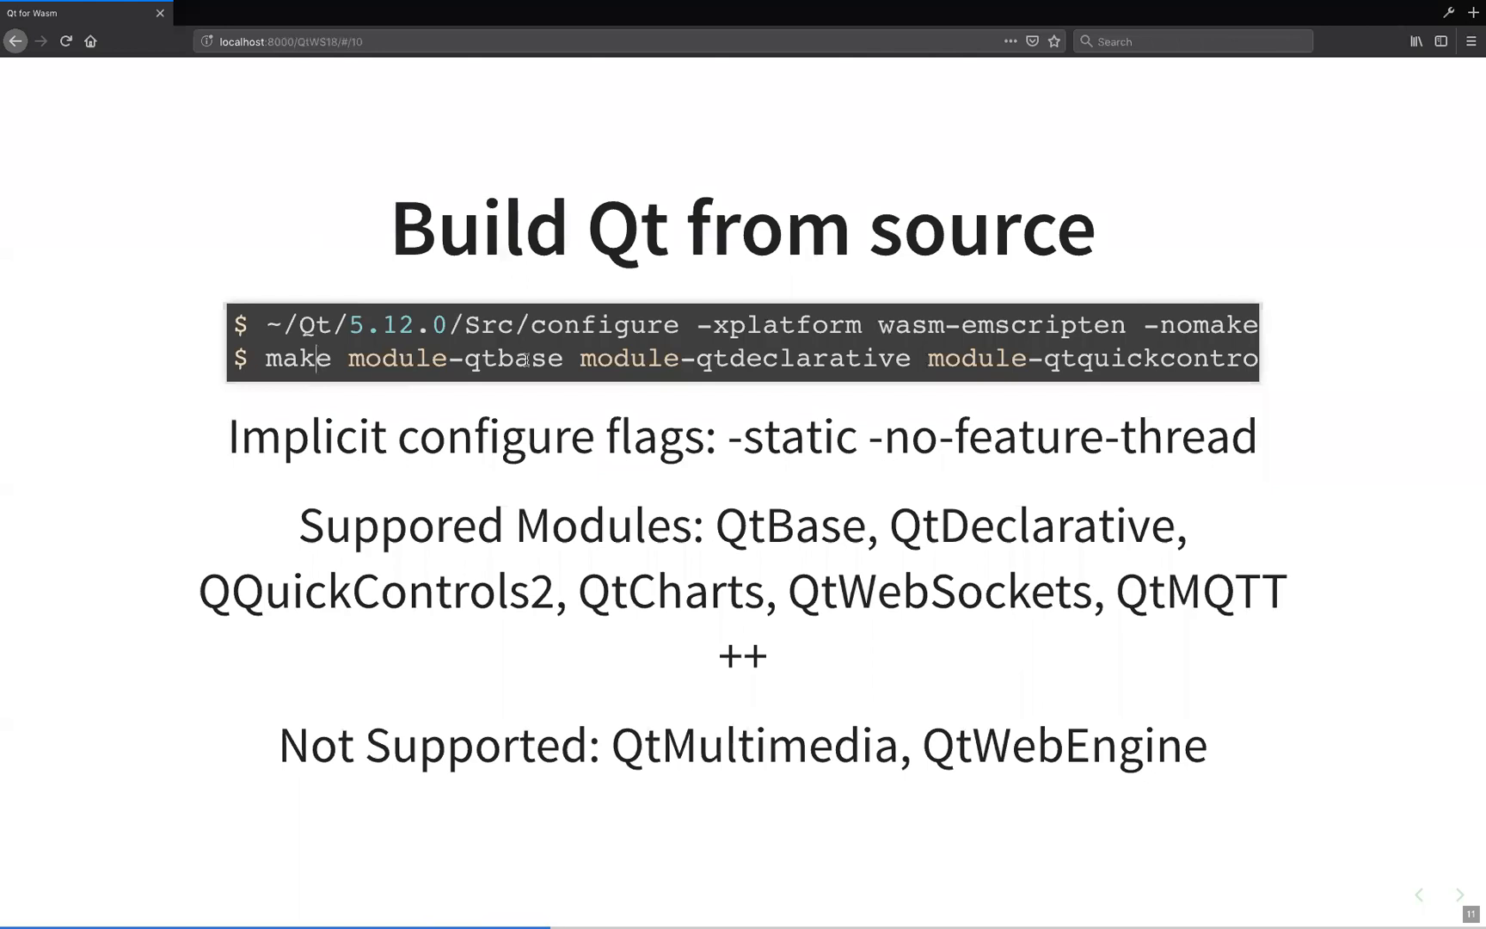
{"action": "mouse_move", "coordinate": [1048, 359]}
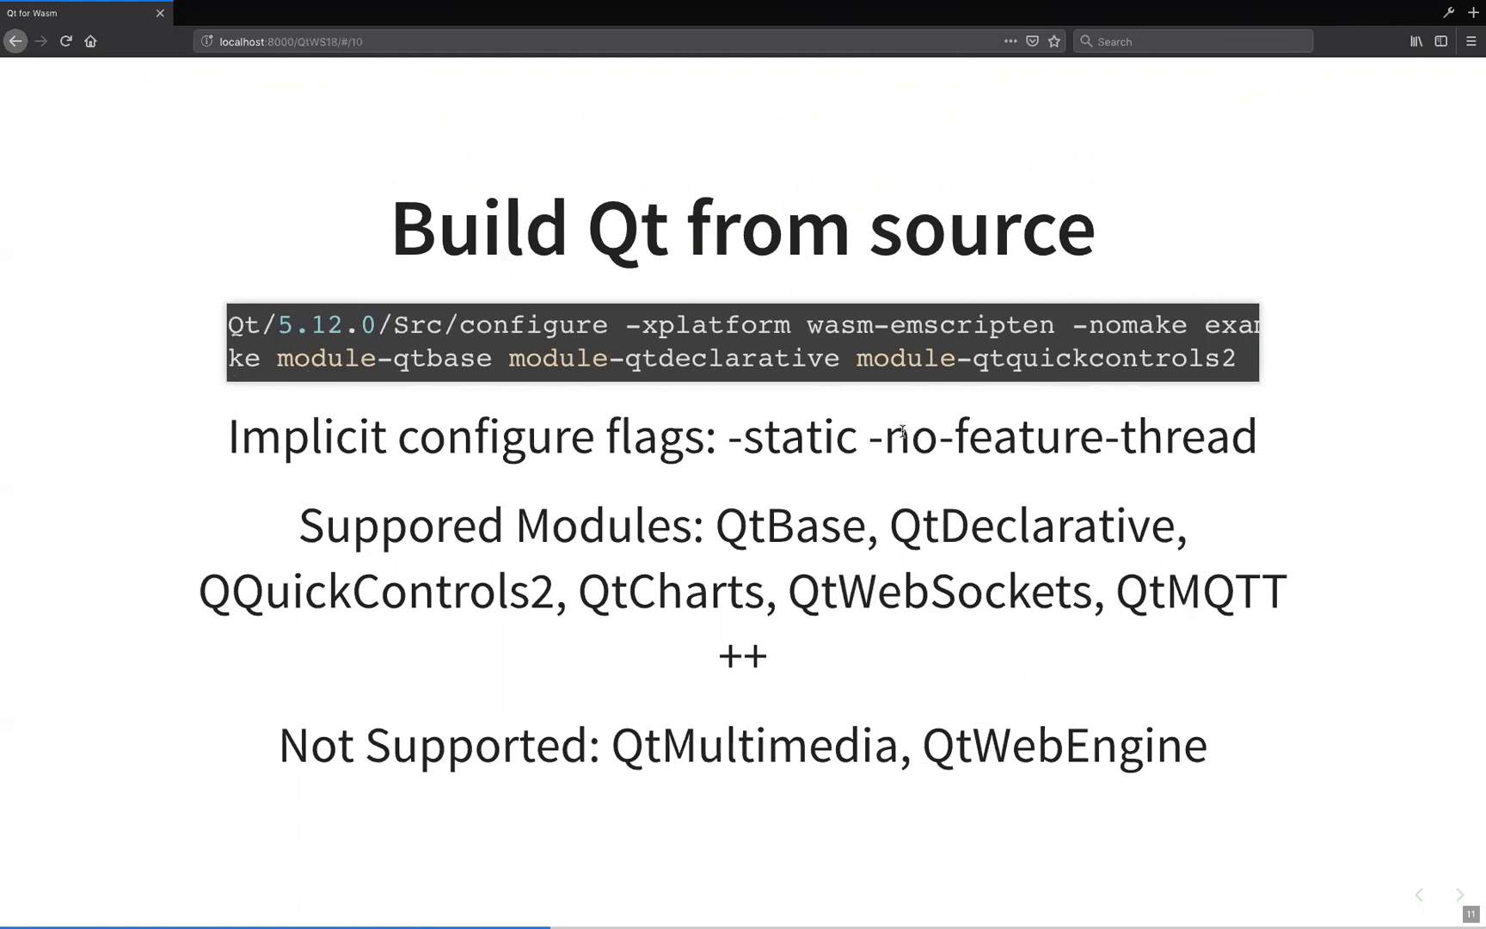
{"action": "mouse_move", "coordinate": [907, 434]}
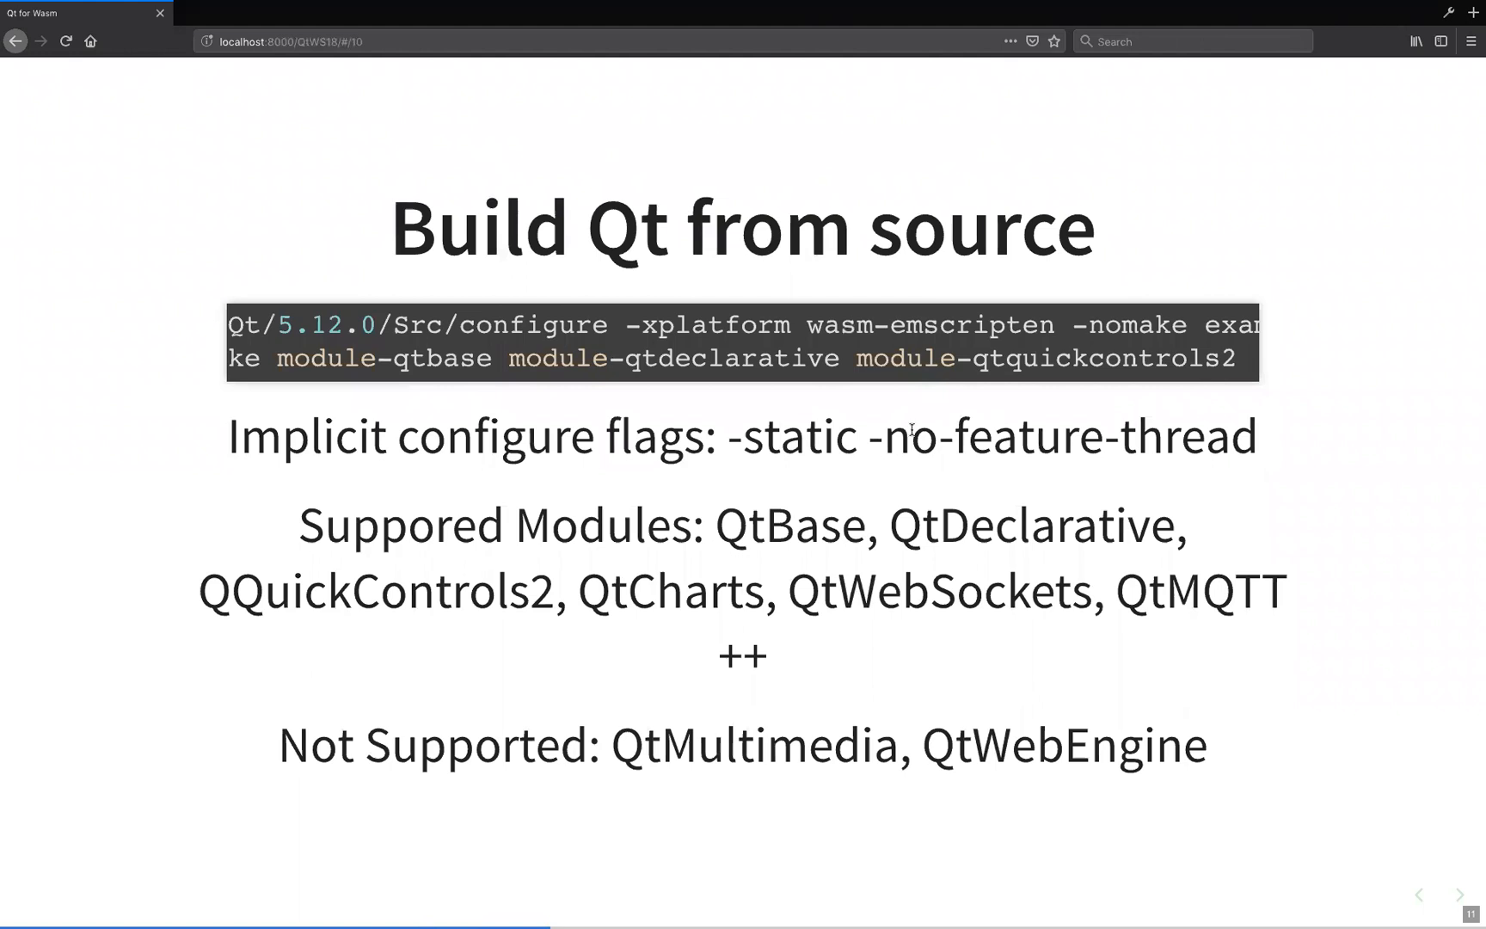
{"action": "mouse_move", "coordinate": [422, 565]}
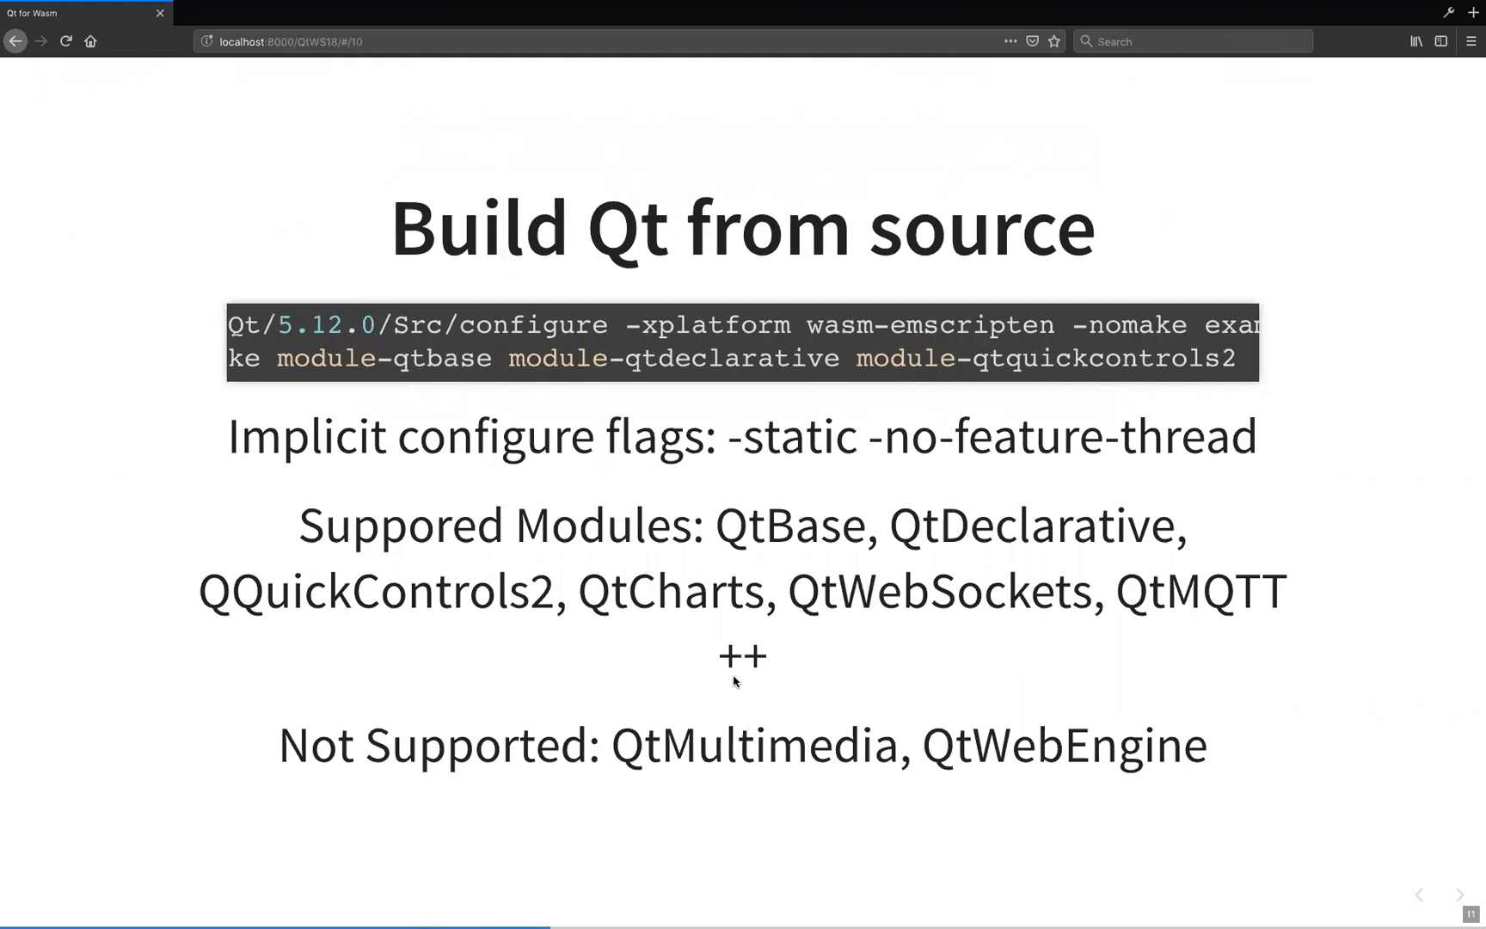
{"action": "mouse_move", "coordinate": [1010, 725]}
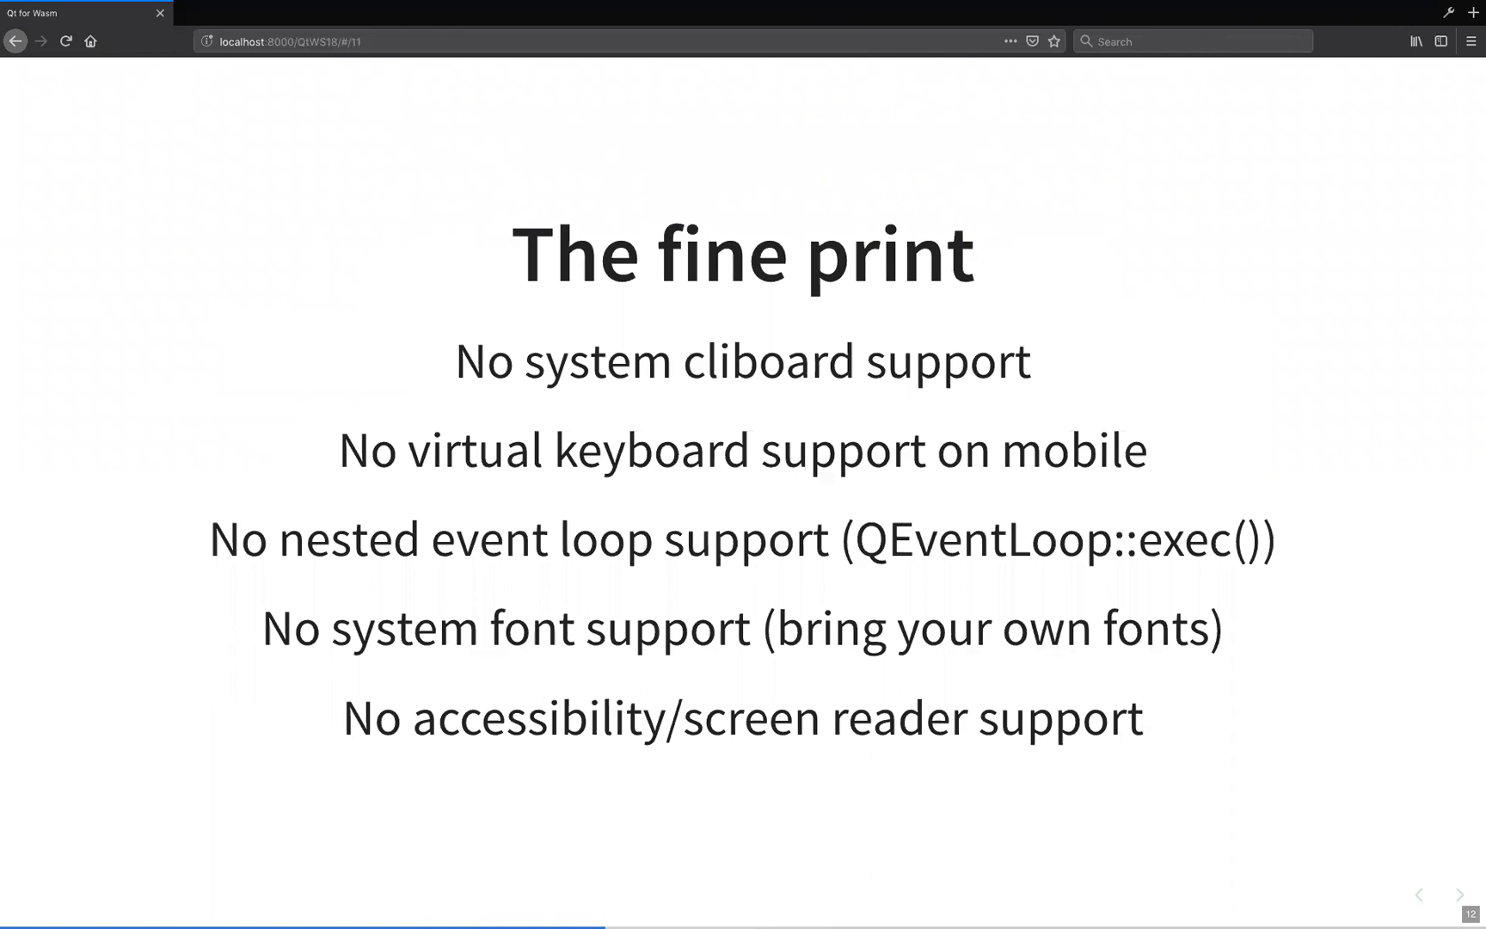
{"action": "mouse_move", "coordinate": [702, 611]}
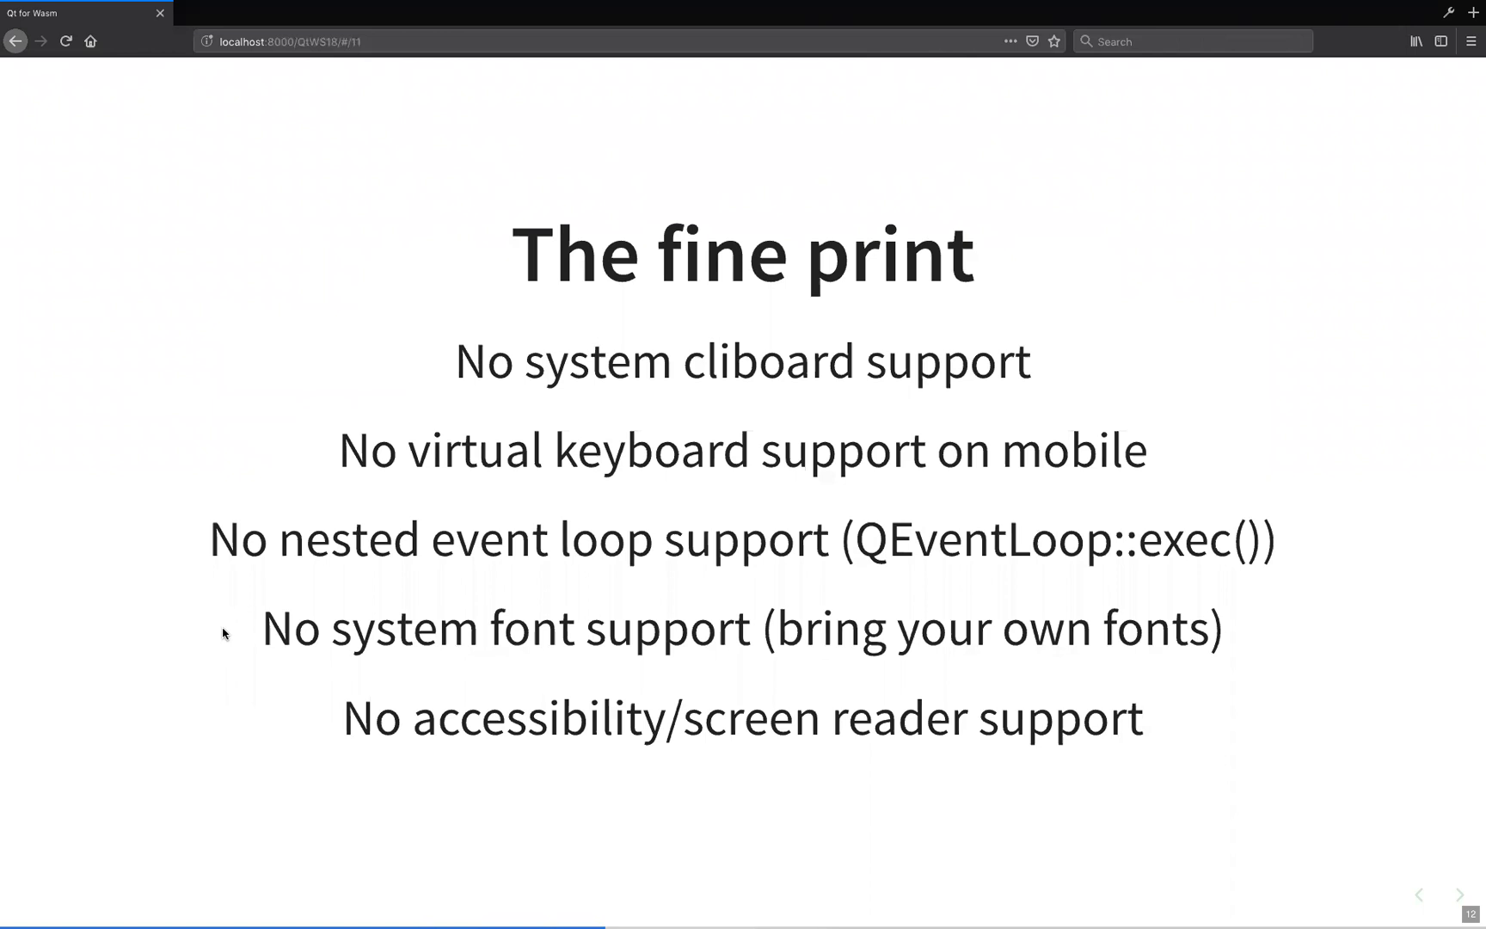
{"action": "mouse_move", "coordinate": [410, 718]}
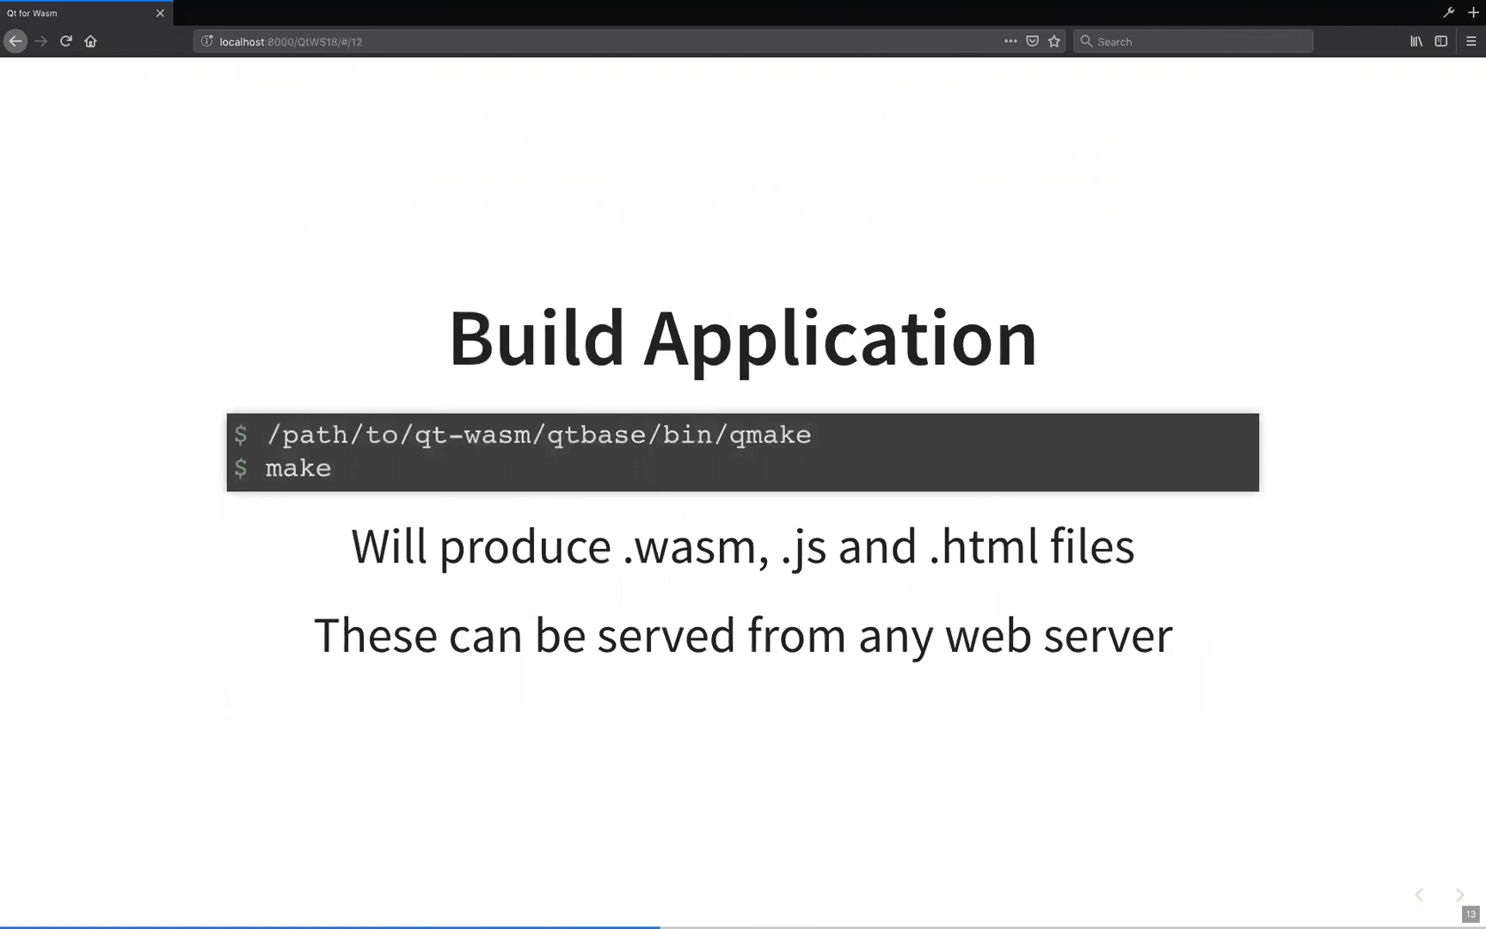
{"action": "mouse_move", "coordinate": [455, 500]}
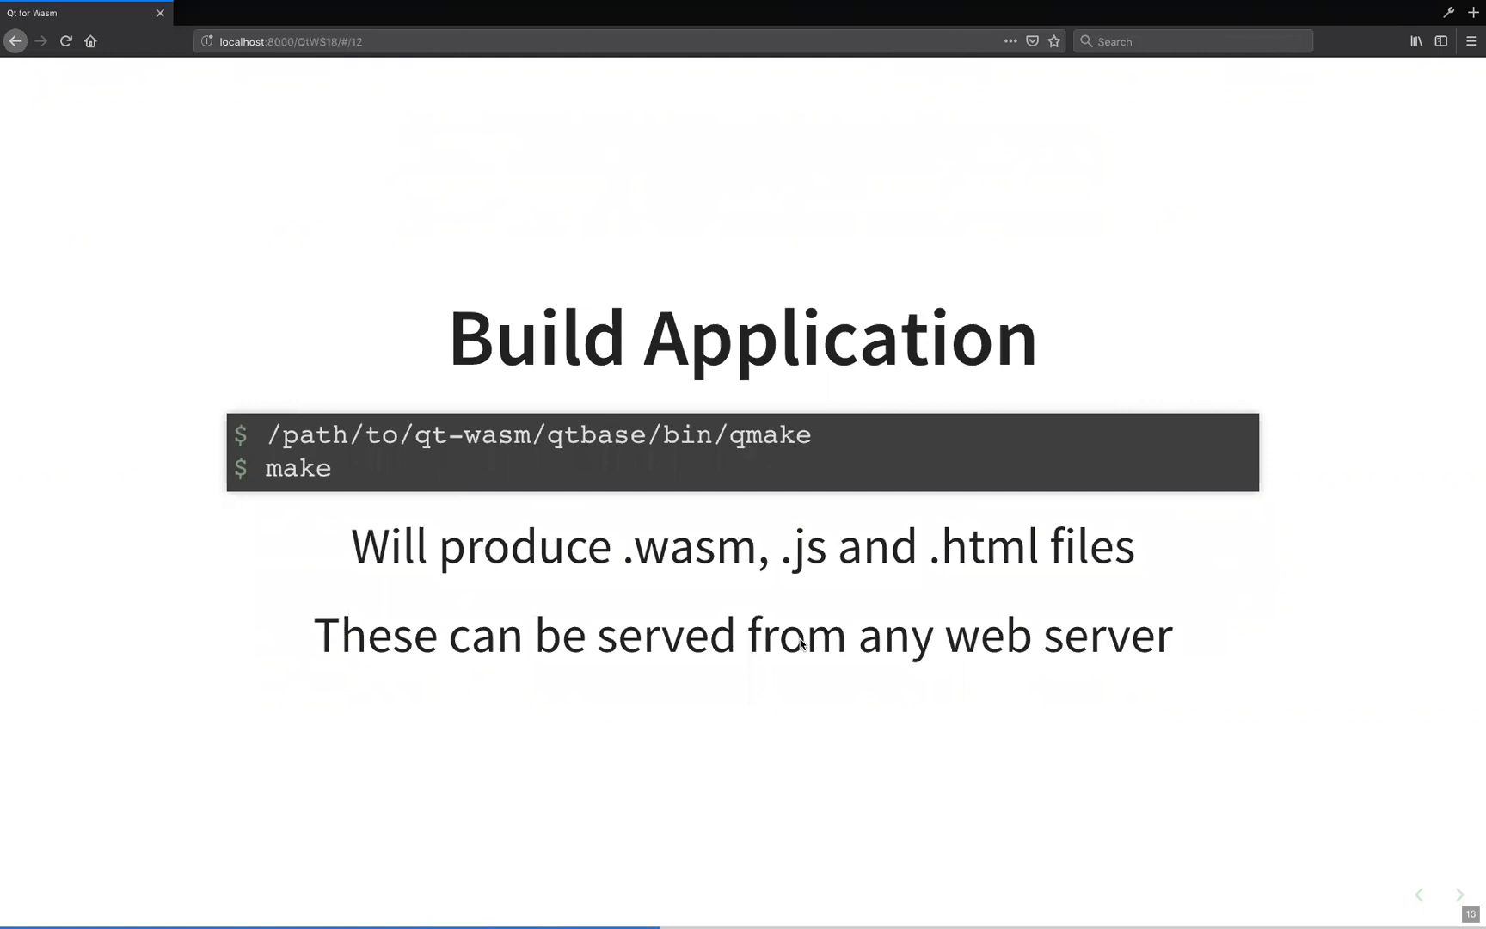
{"action": "mouse_move", "coordinate": [699, 686]}
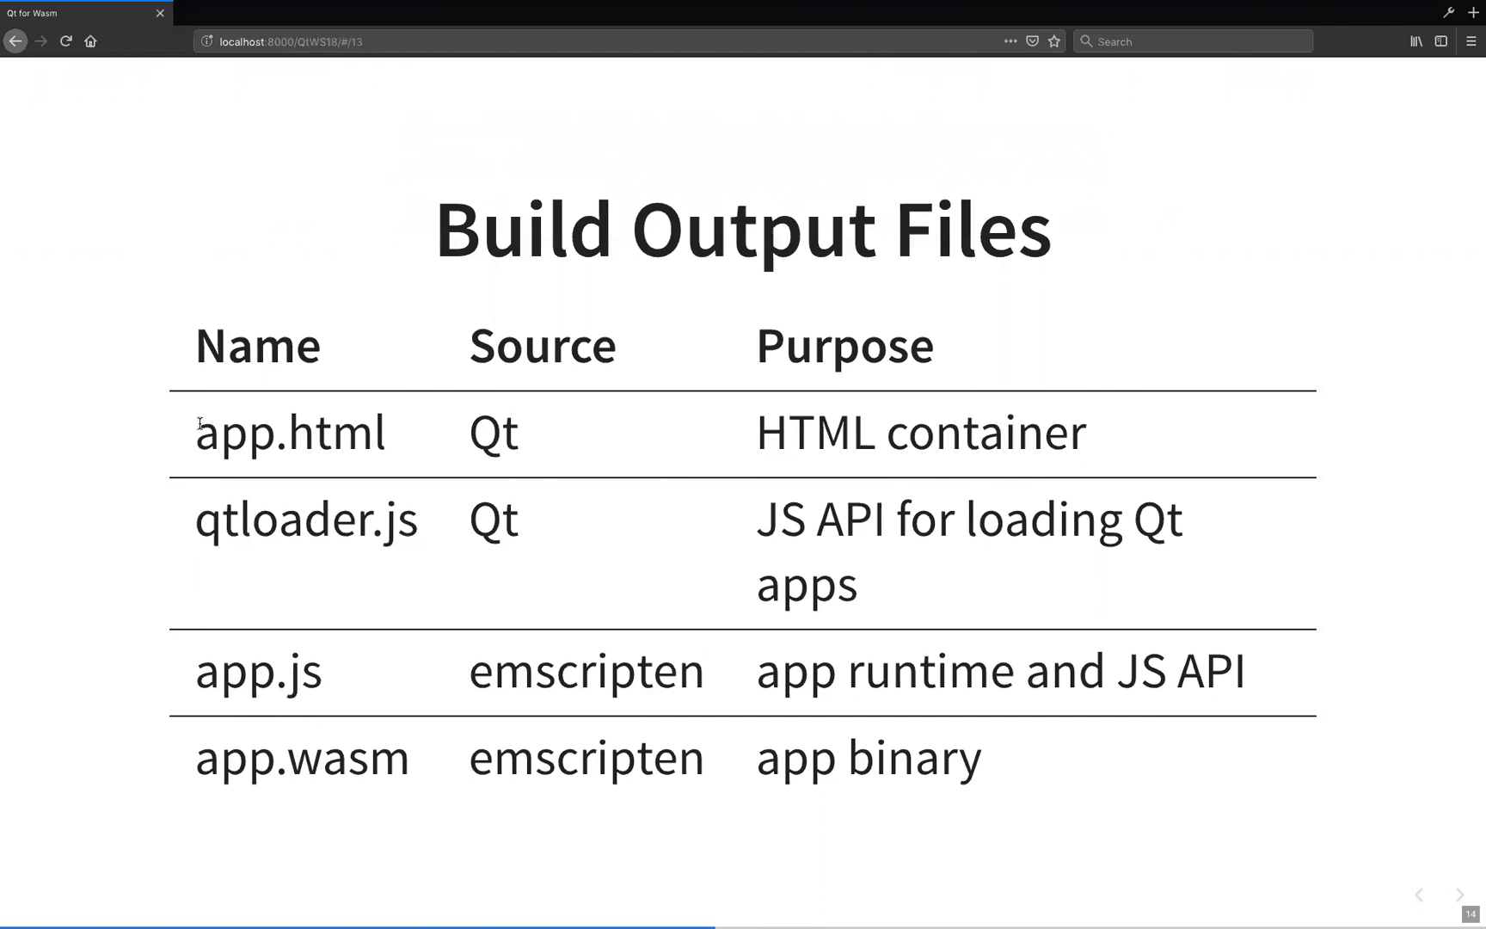
Highlight the app.html file name in the Build Output Files table.
{"action": "double_click", "coordinate": [289, 433]}
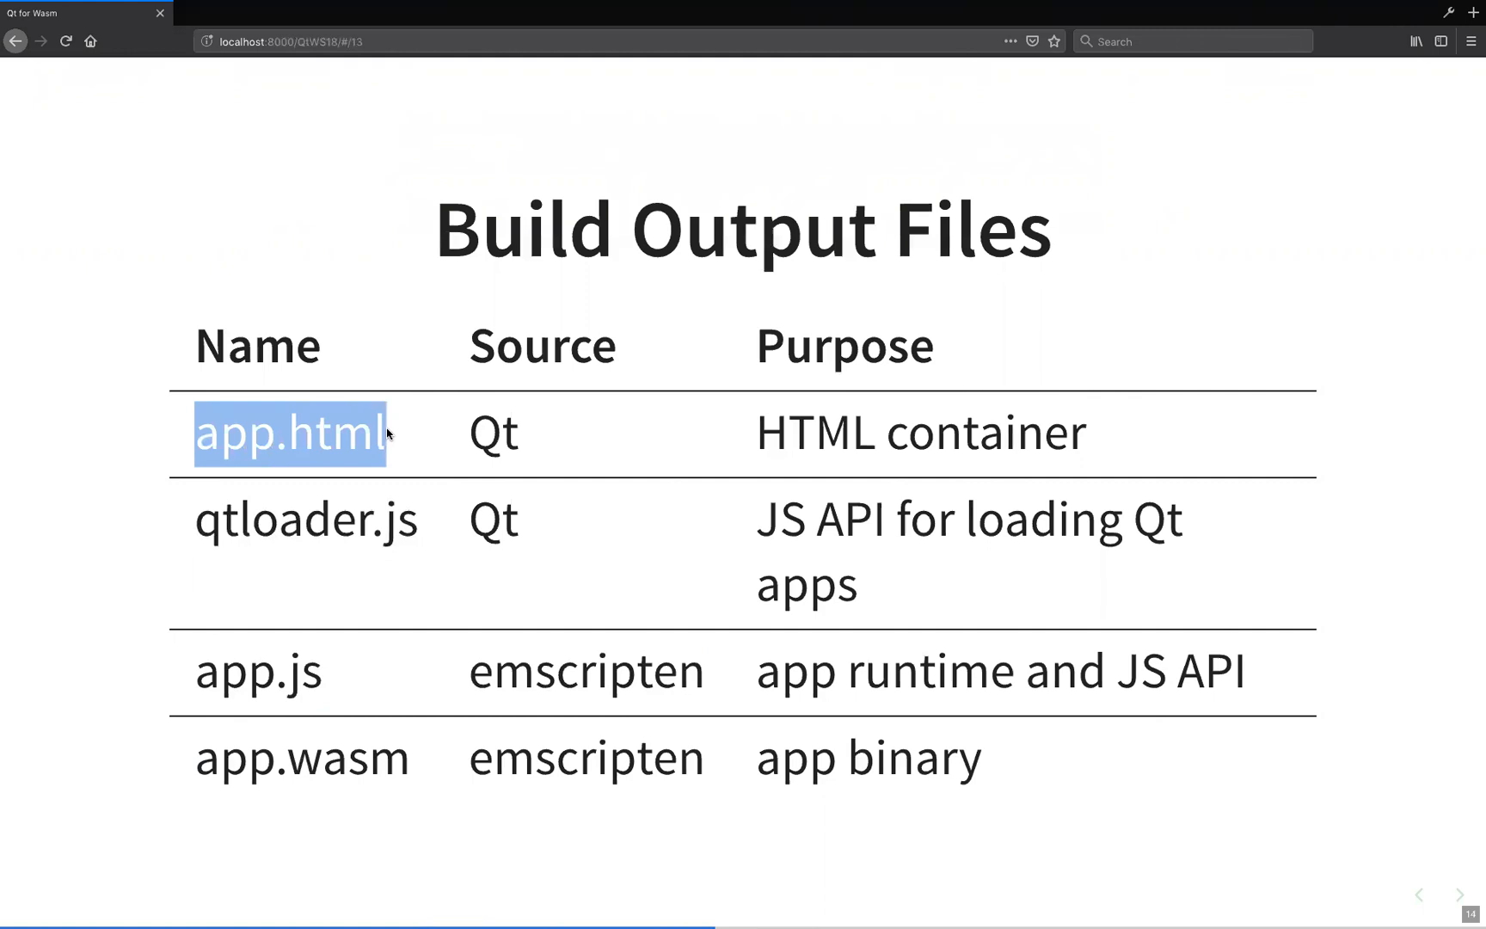
{"action": "mouse_move", "coordinate": [280, 431]}
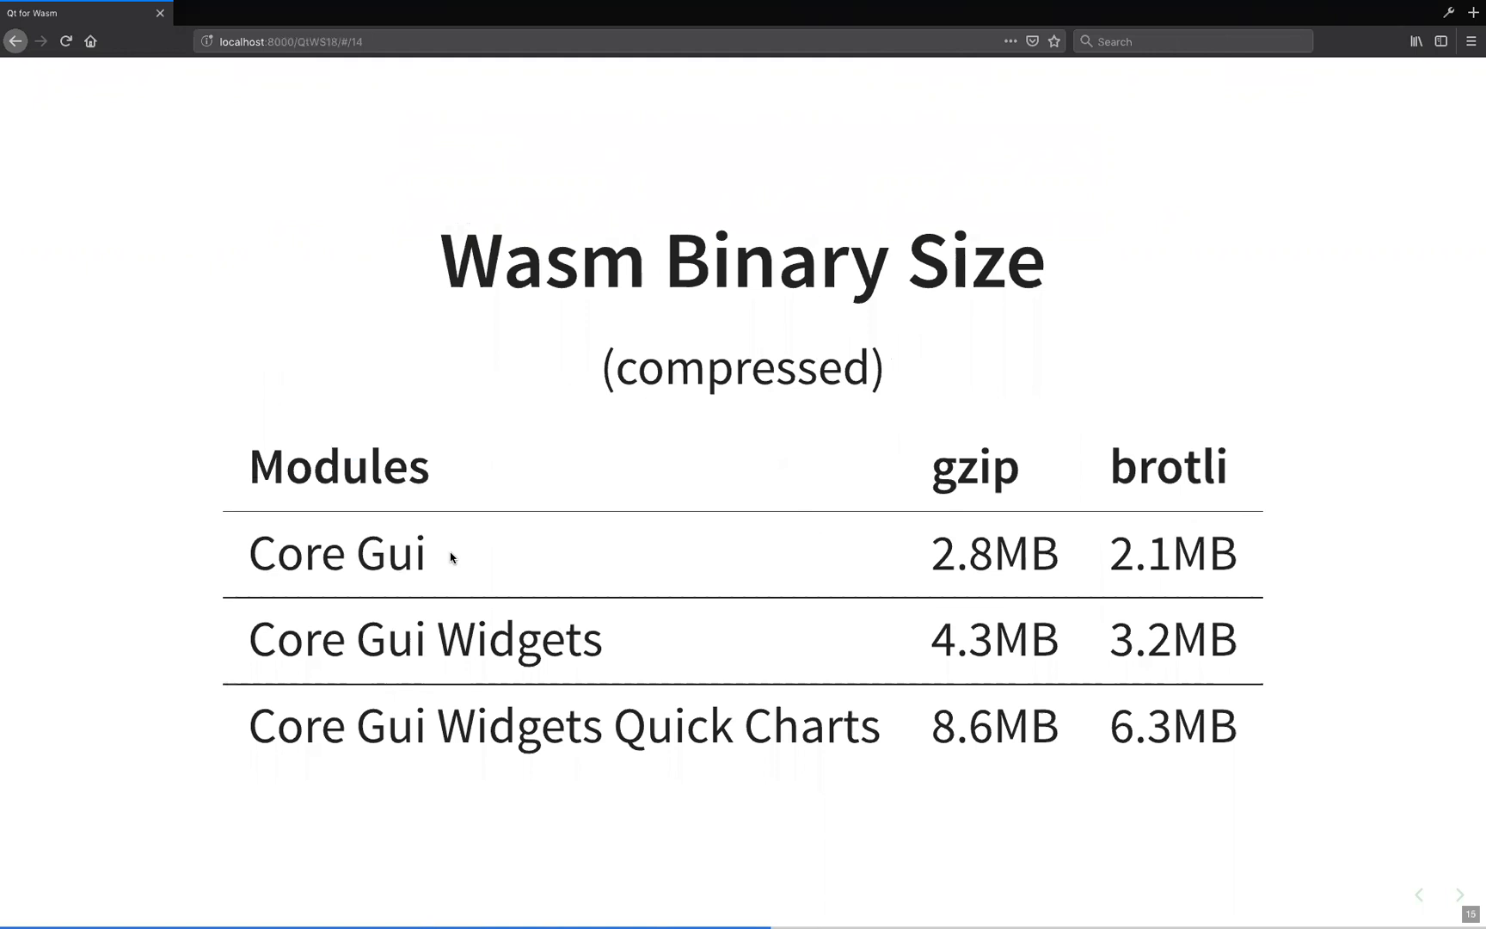
{"action": "mouse_move", "coordinate": [479, 555]}
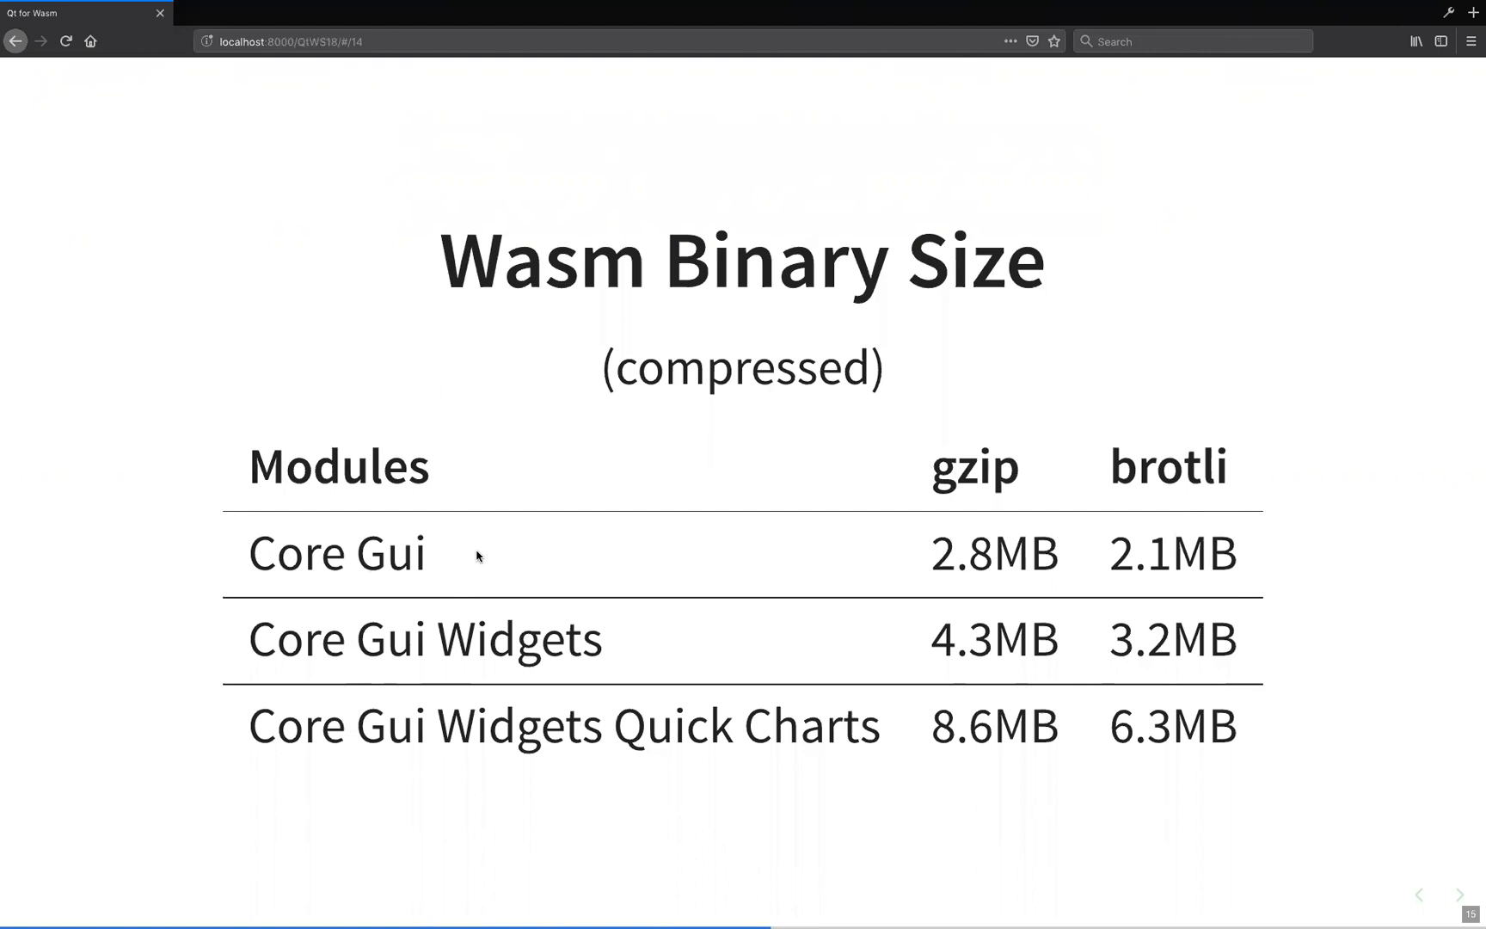
Highlight the gzip header on the Wasm Binary Size slide.
{"action": "double_click", "coordinate": [974, 467]}
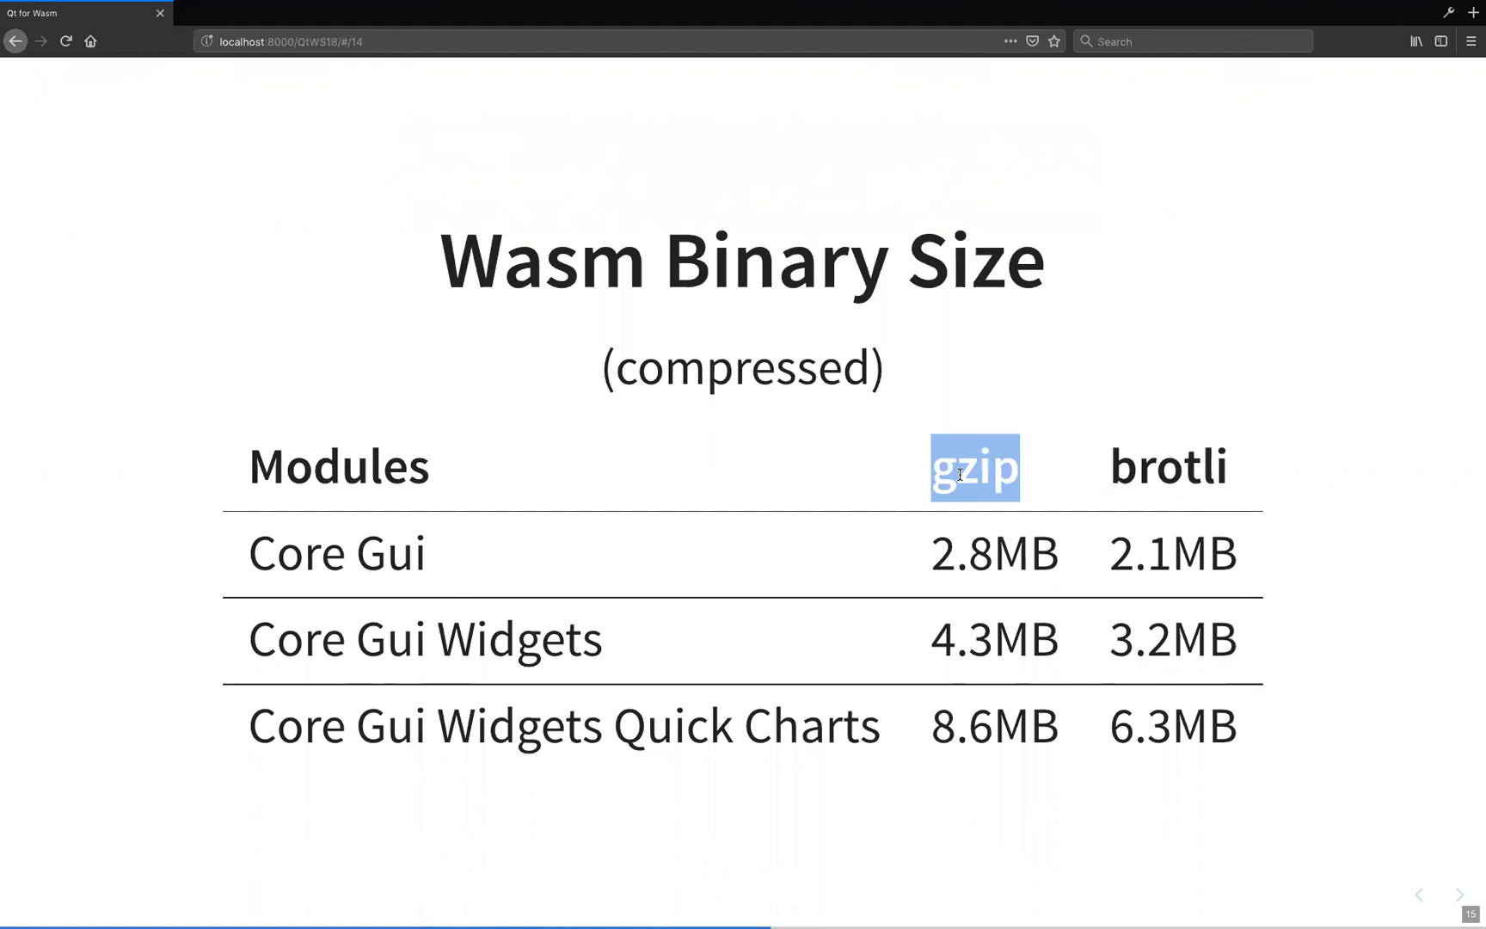
{"action": "mouse_move", "coordinate": [1184, 474]}
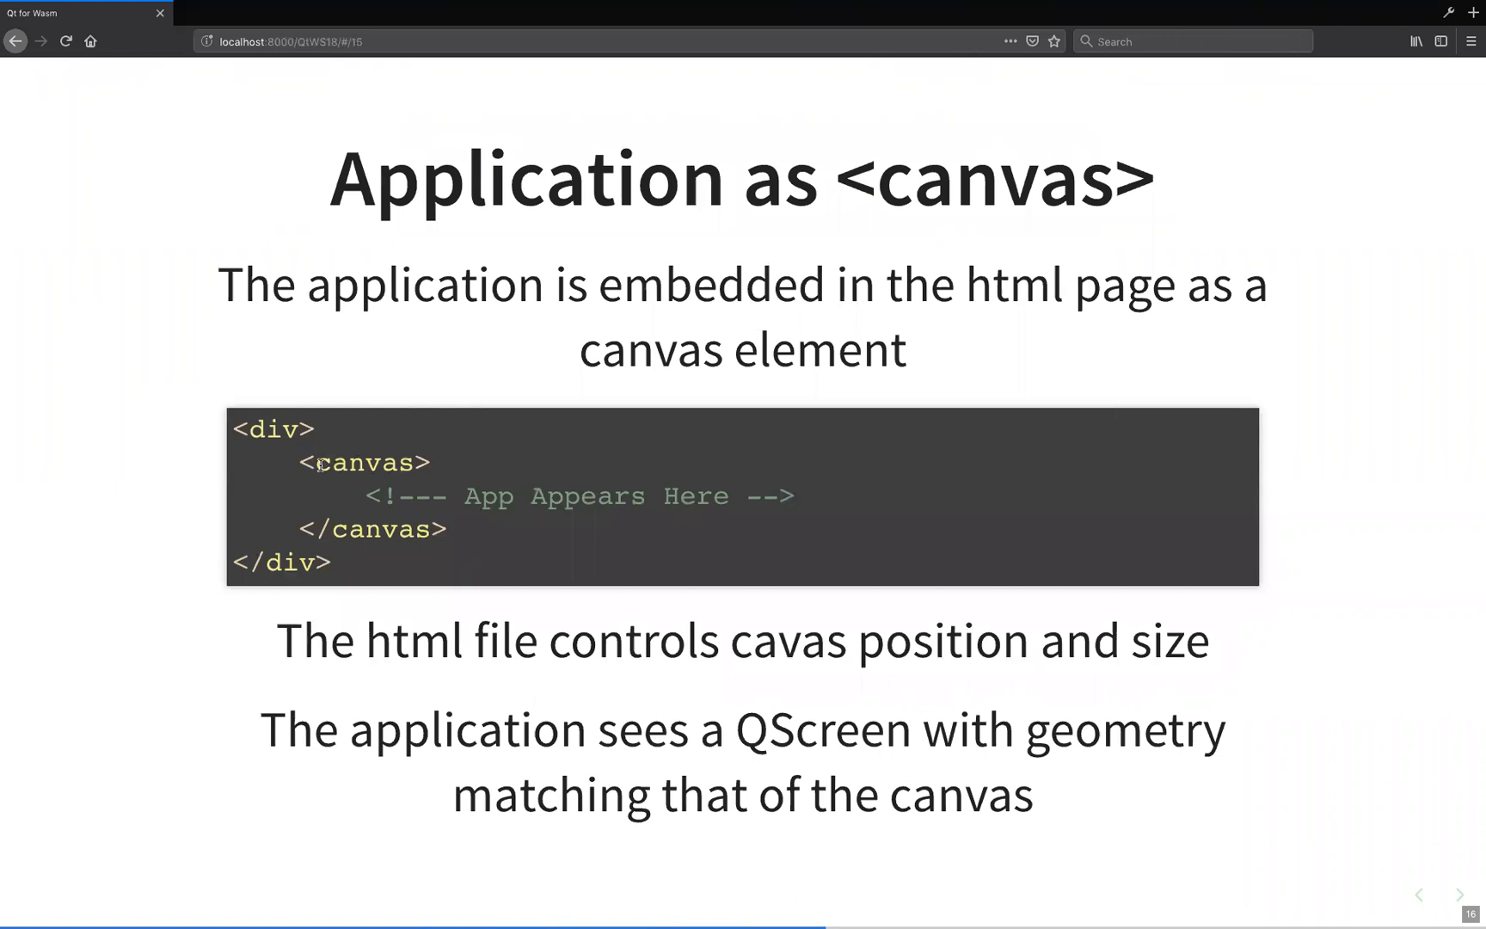
Highlight the word canvas in the slide's code sample.
{"action": "double_click", "coordinate": [365, 464]}
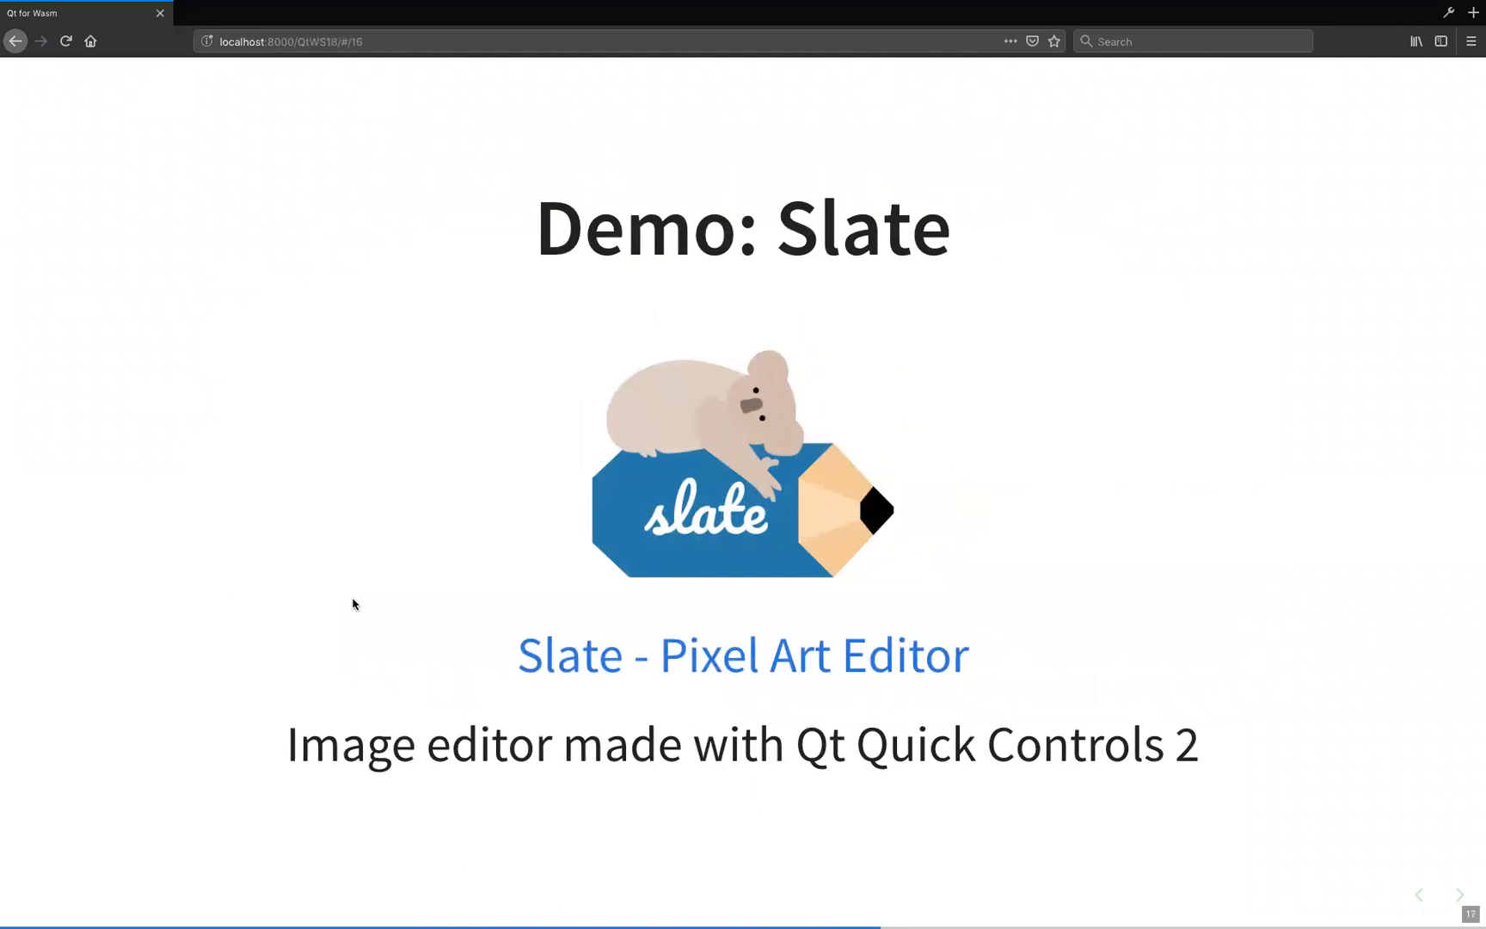
{"action": "mouse_move", "coordinate": [314, 691]}
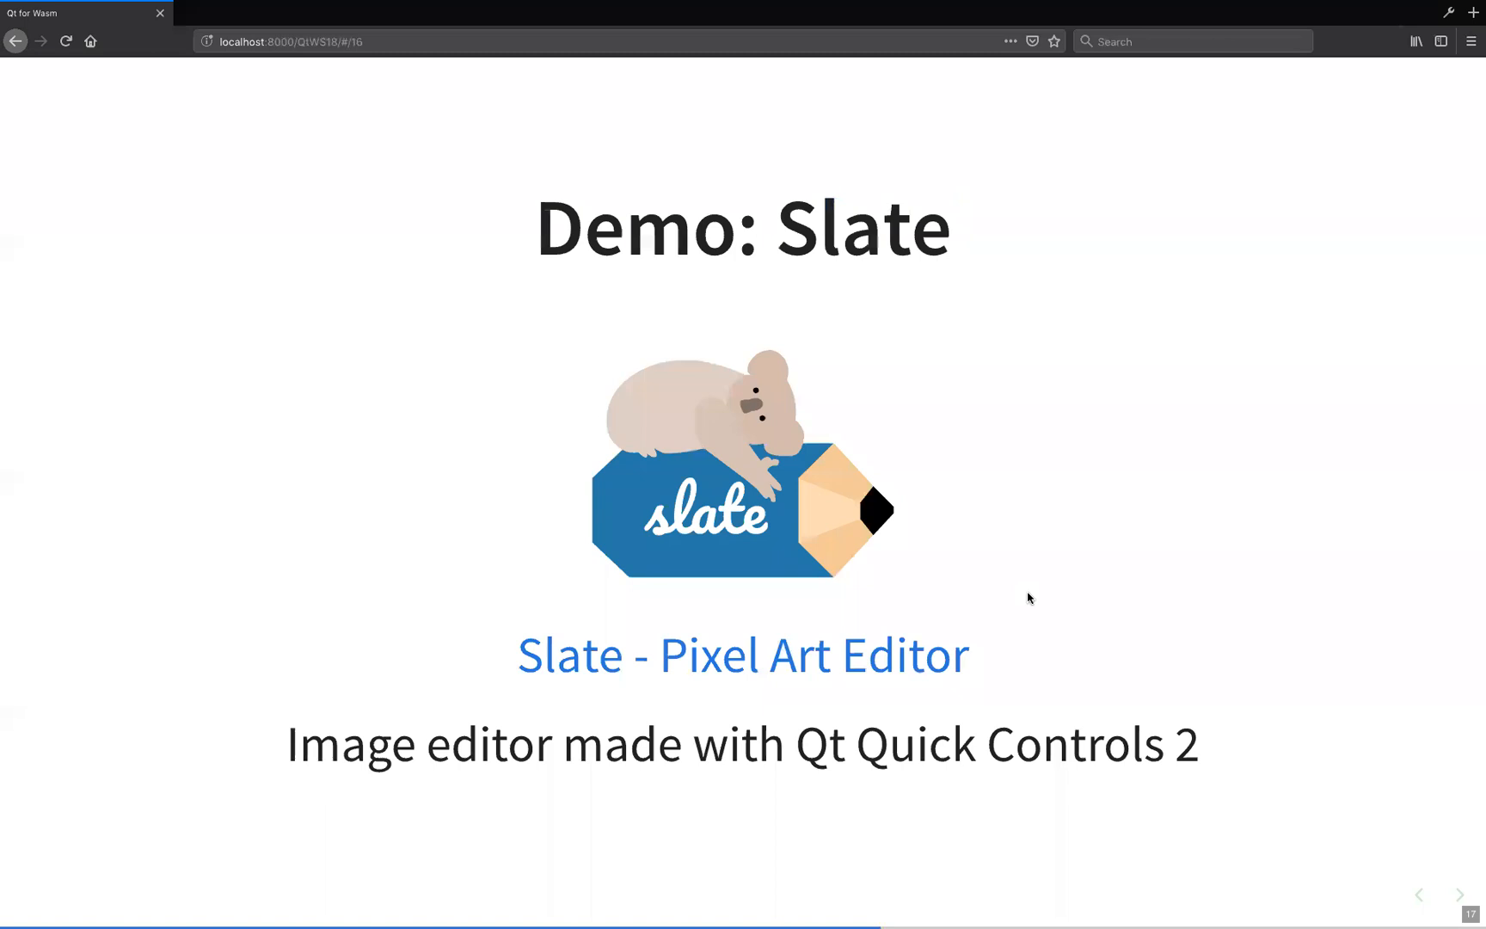
Open the live Slate demo and raise the drawing colour's opacity slightly.
{"action": "left_click", "coordinate": [1468, 893]}
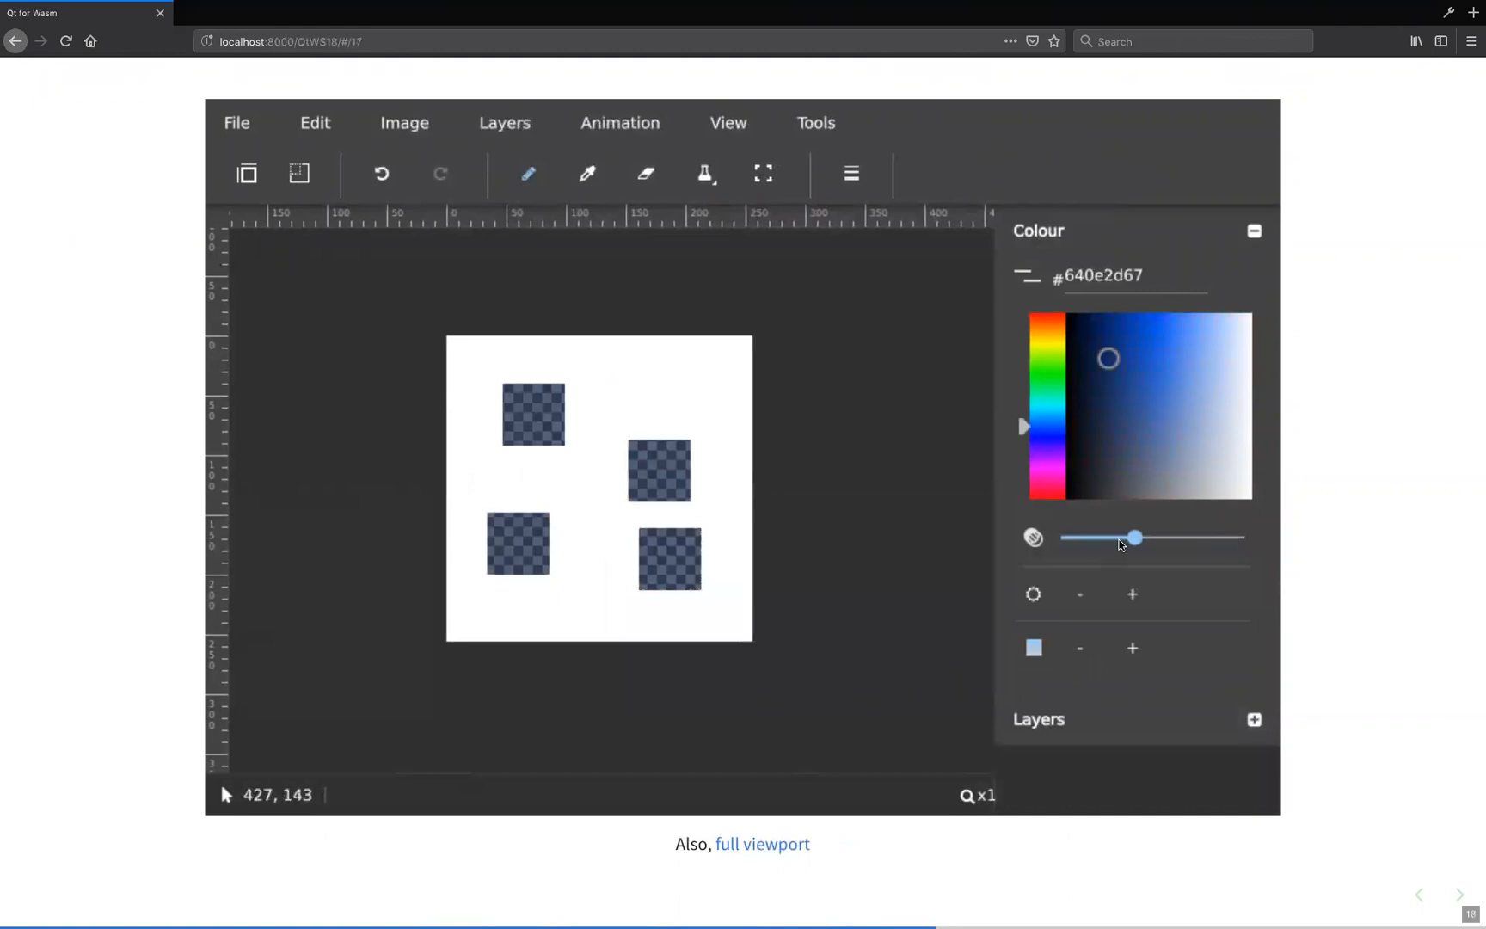
{"action": "left_click", "coordinate": [315, 122]}
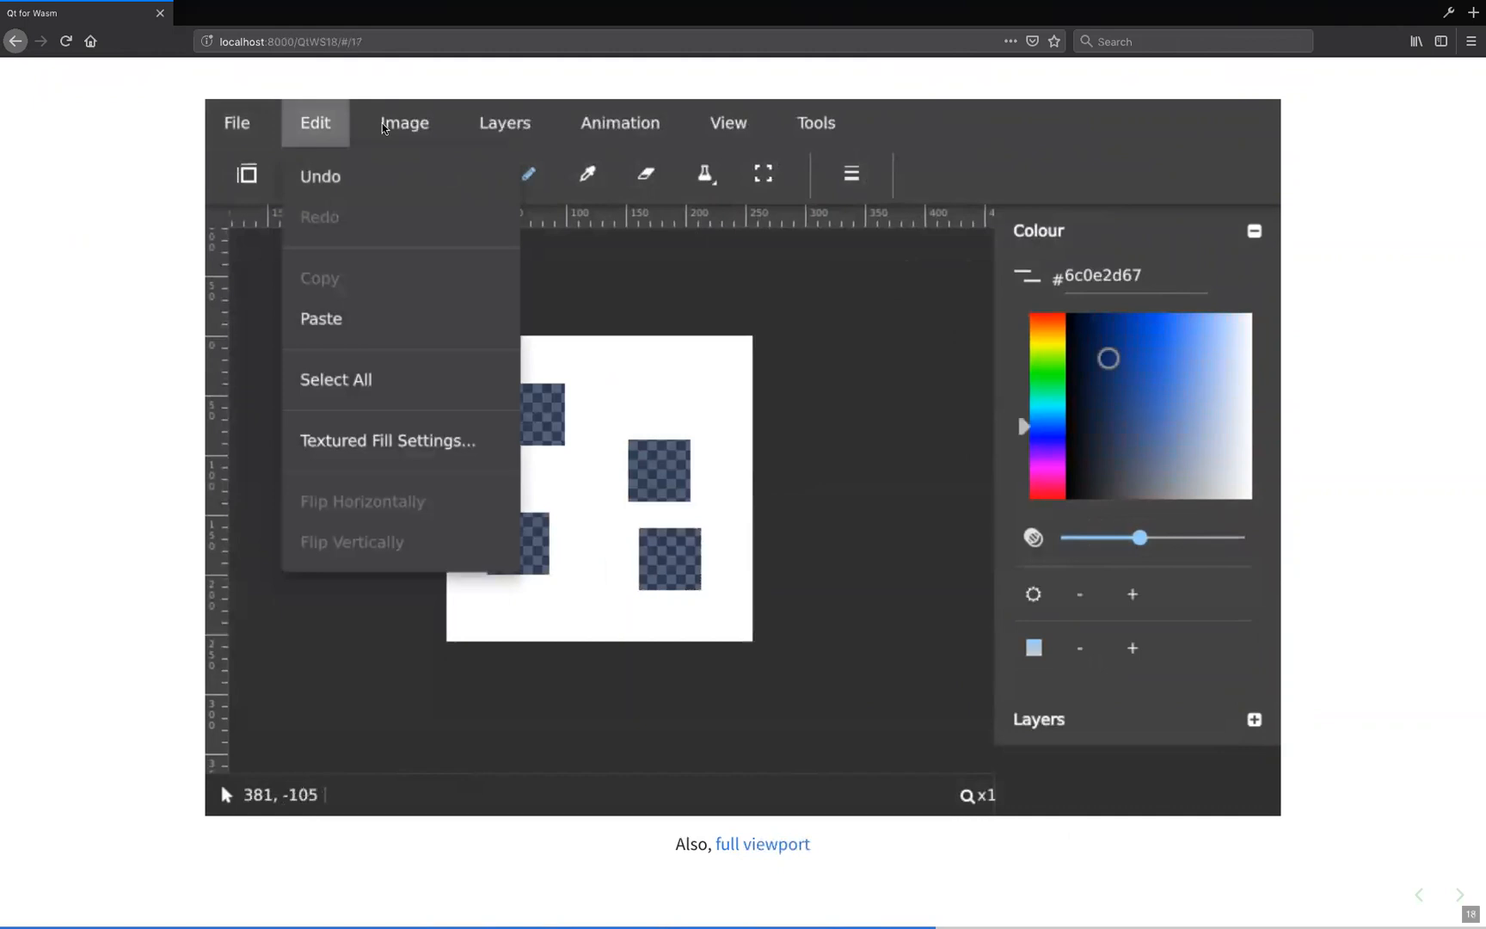
{"action": "left_click", "coordinate": [320, 318]}
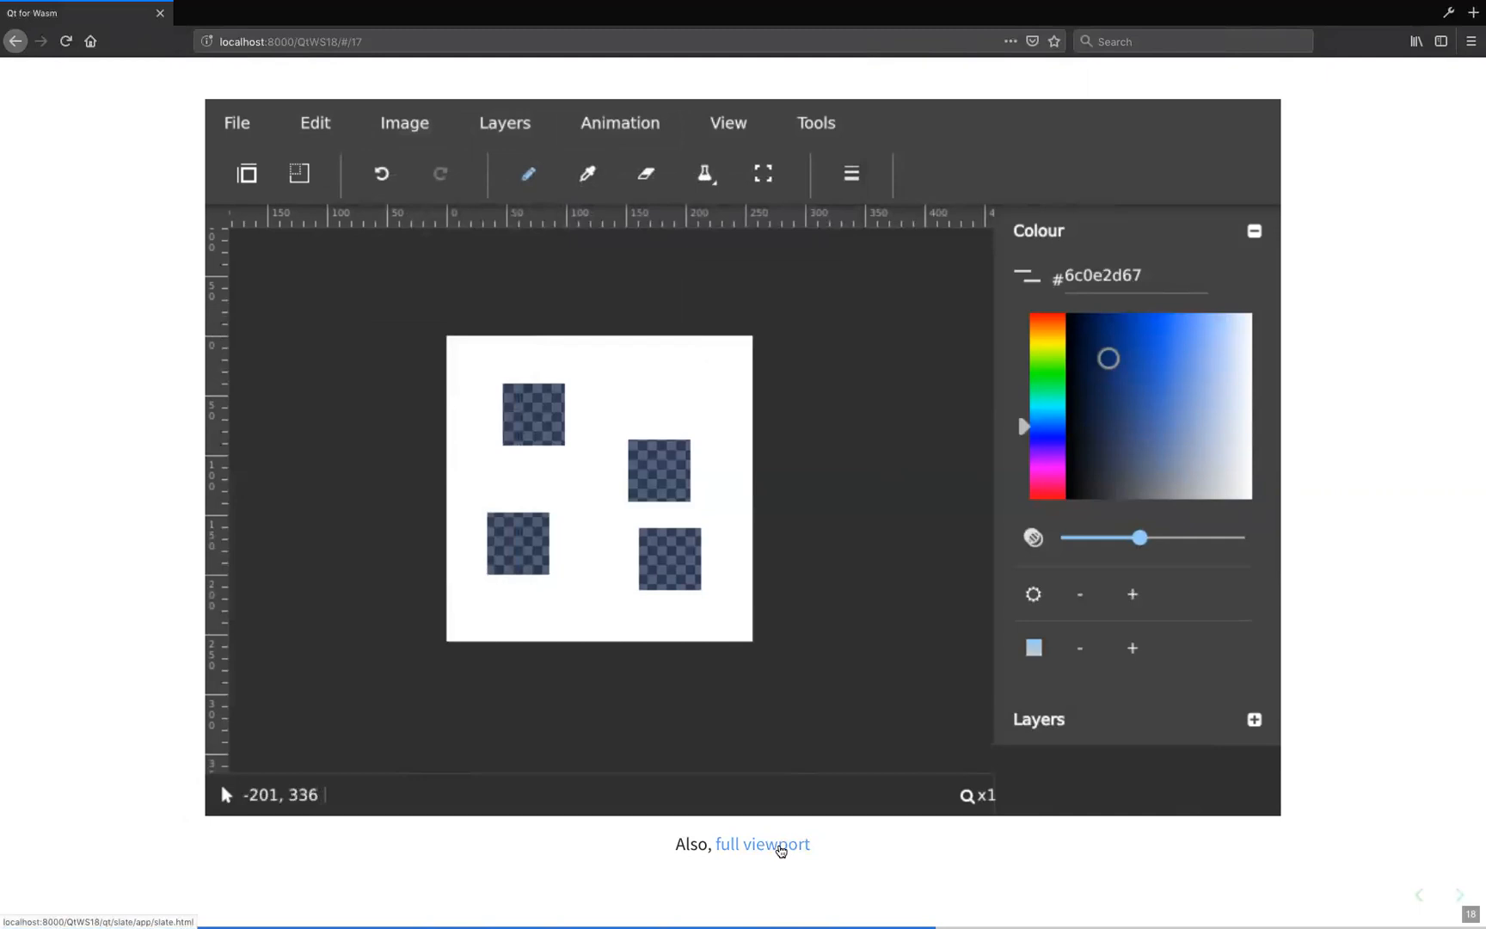
{"action": "left_click", "coordinate": [761, 845]}
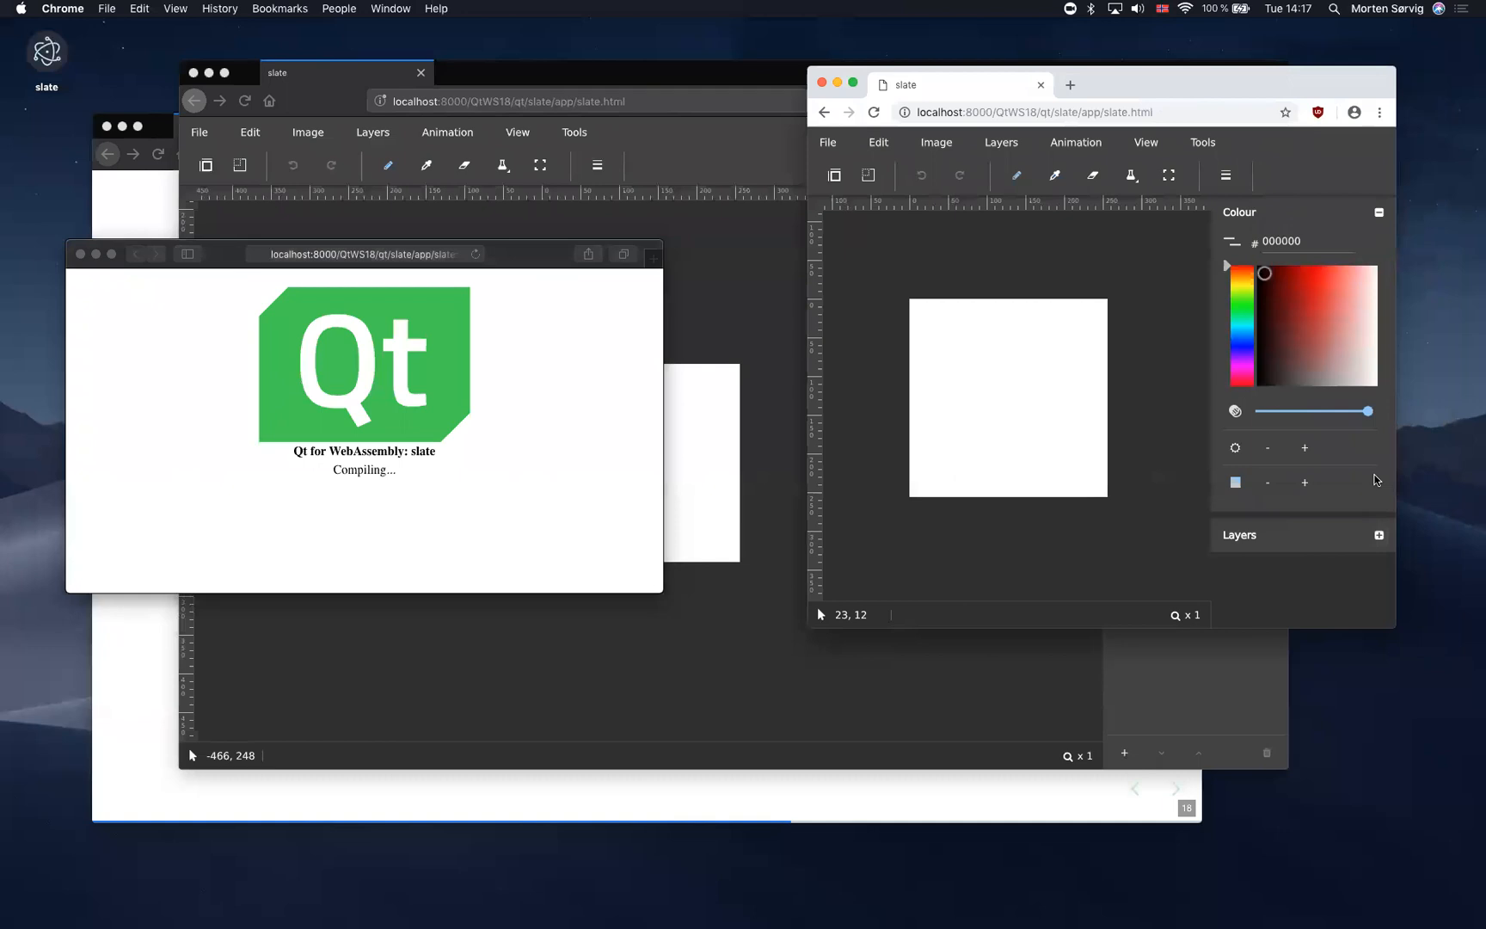
Switch between the Safari and Chrome copies of the Slate app.
{"action": "left_click", "coordinate": [1076, 142]}
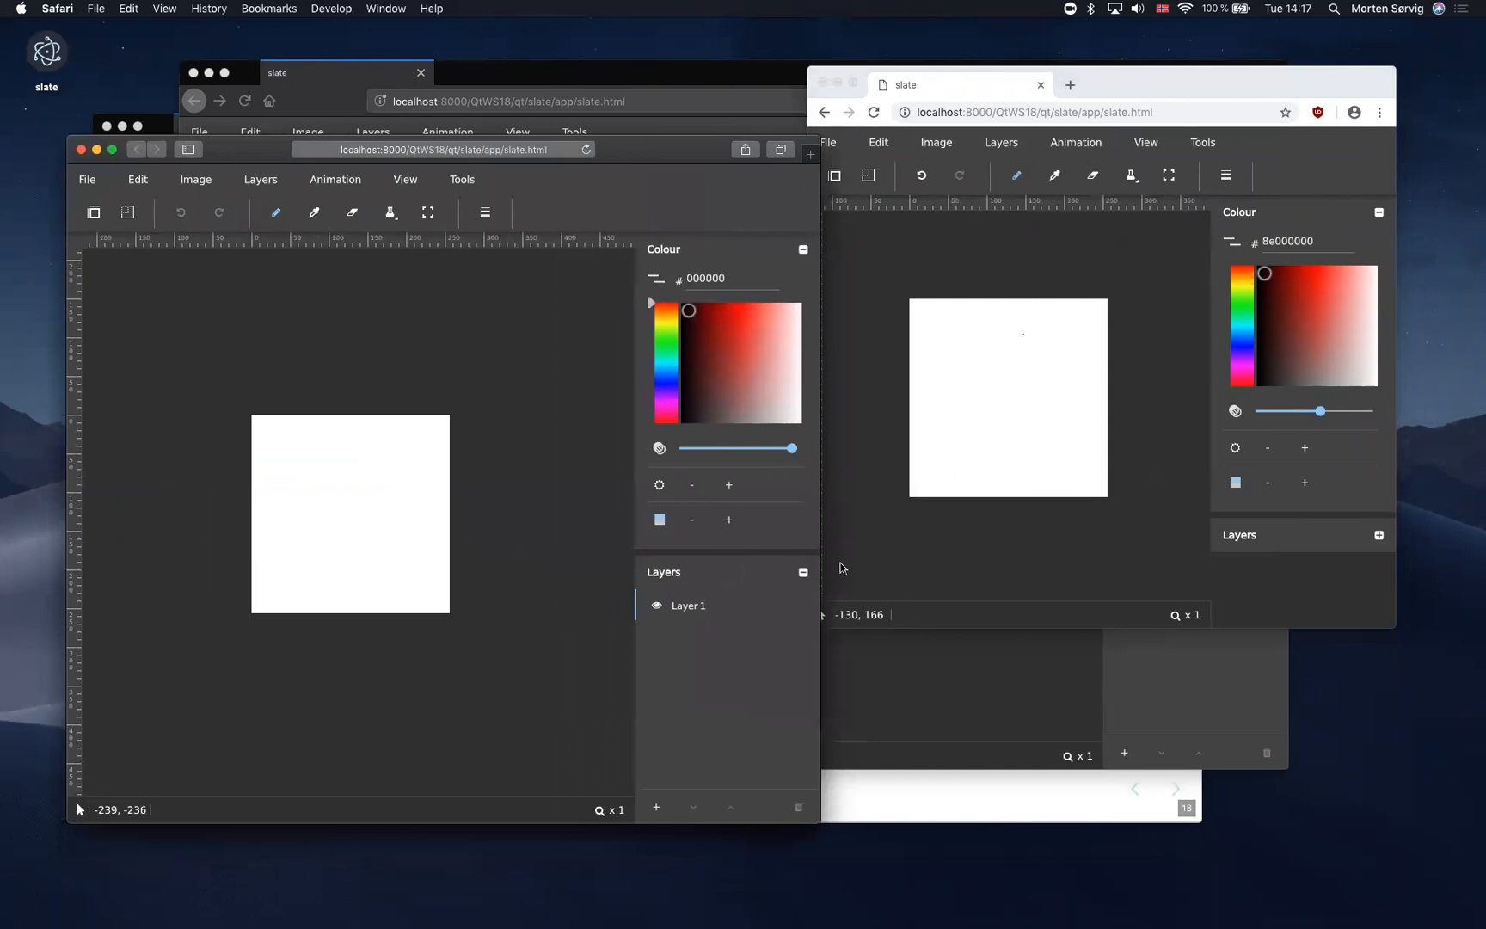
{"action": "left_click", "coordinate": [720, 338]}
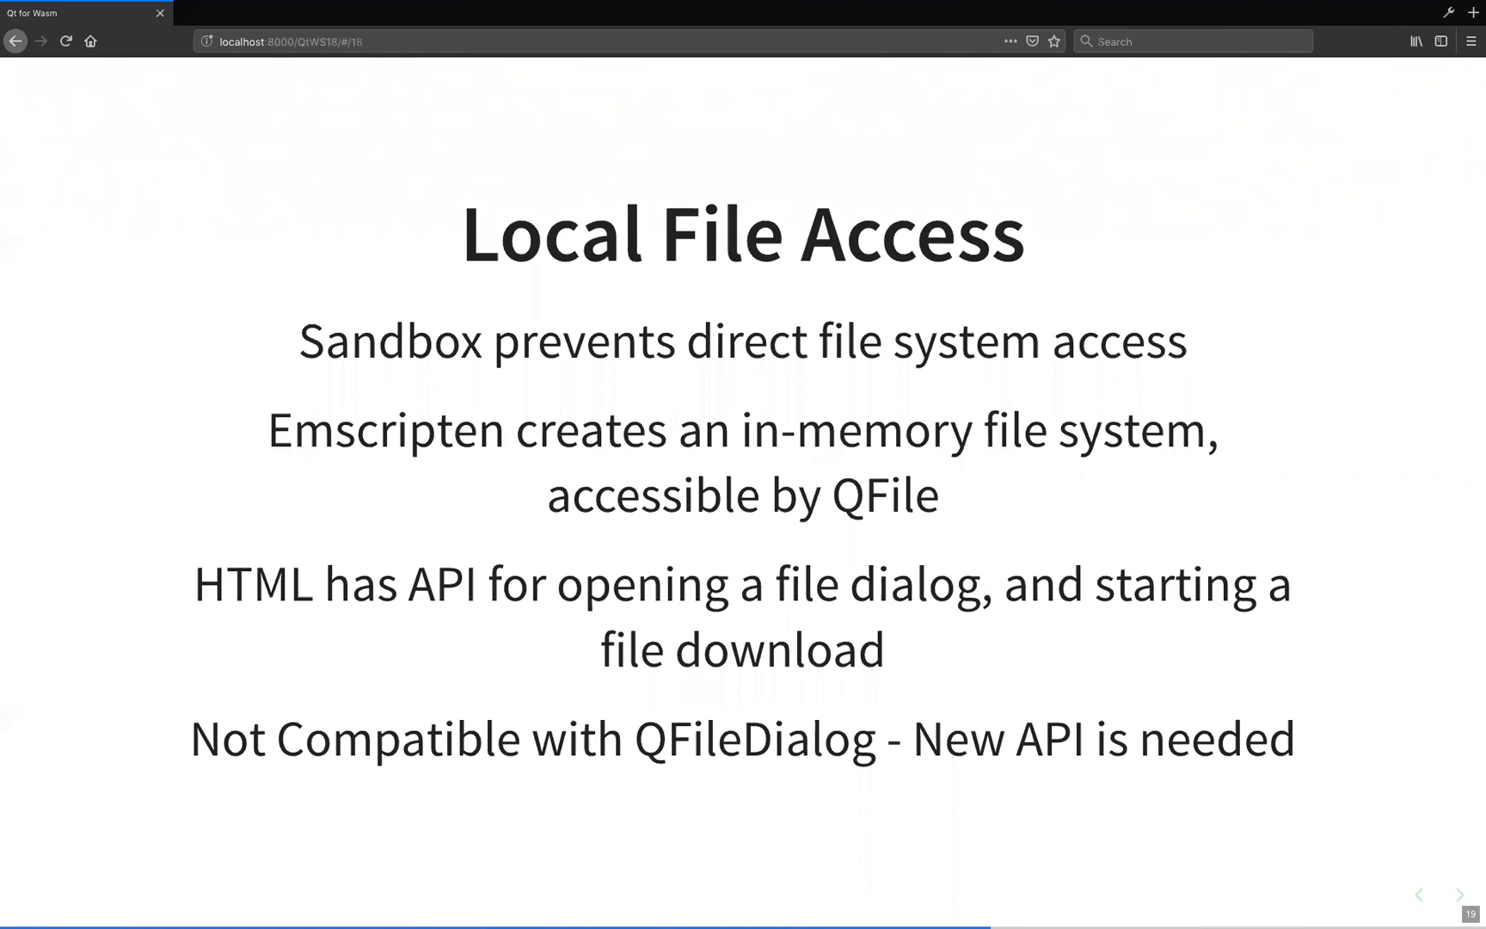
Show the loadFile()/saveFile() slide, highlighting fileName and saveFile()'s content argument.
{"action": "key", "text": "Right"}
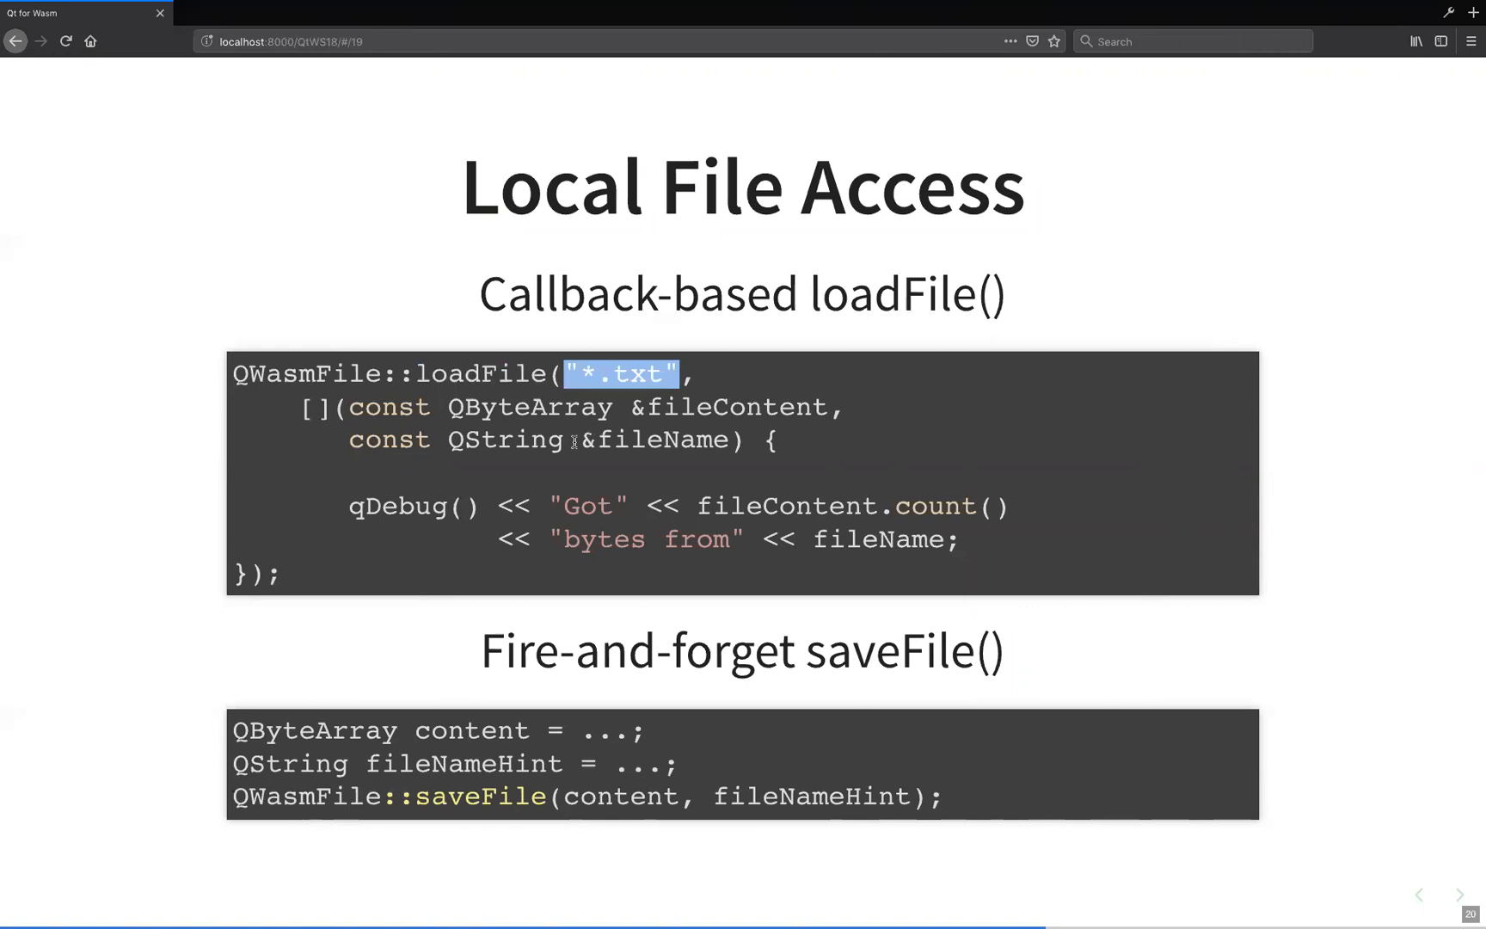
{"action": "double_click", "coordinate": [662, 439]}
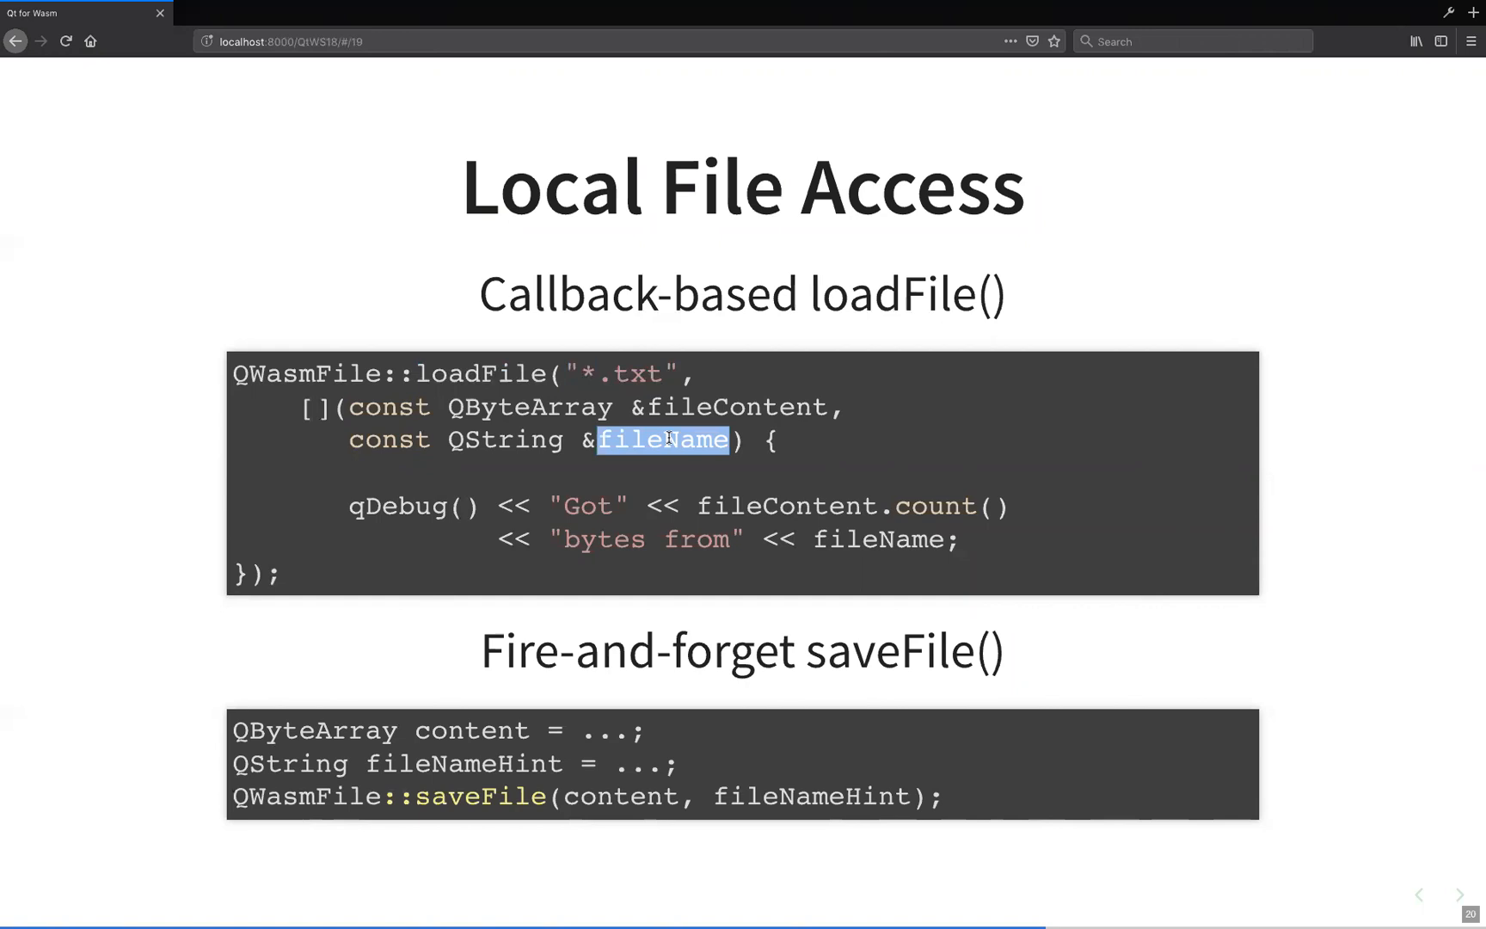
{"action": "mouse_move", "coordinate": [183, 660]}
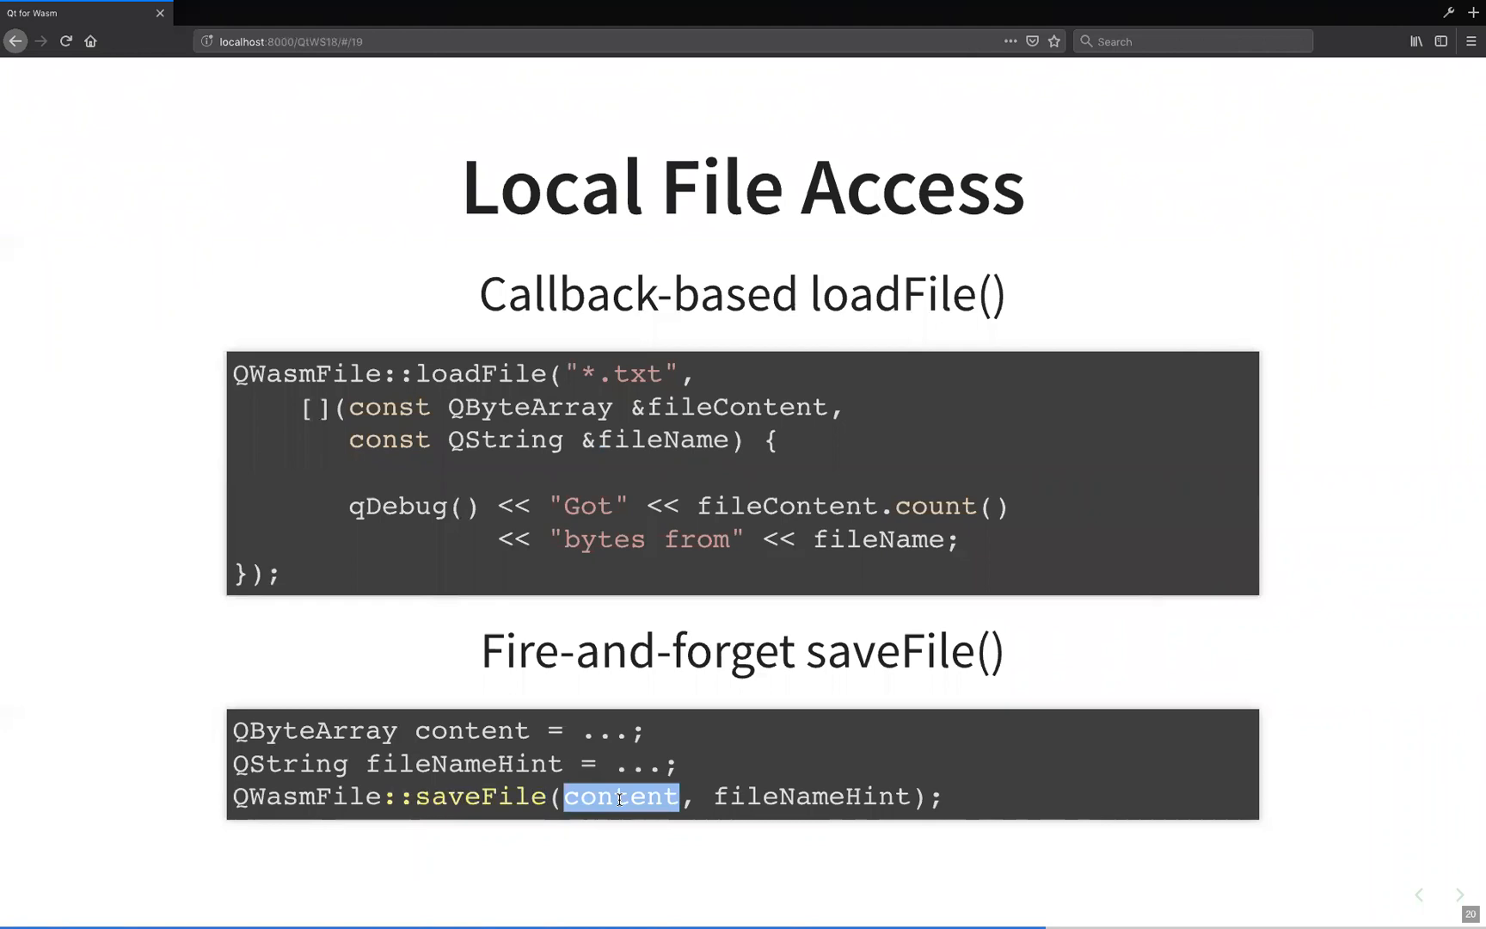
{"action": "double_click", "coordinate": [810, 796]}
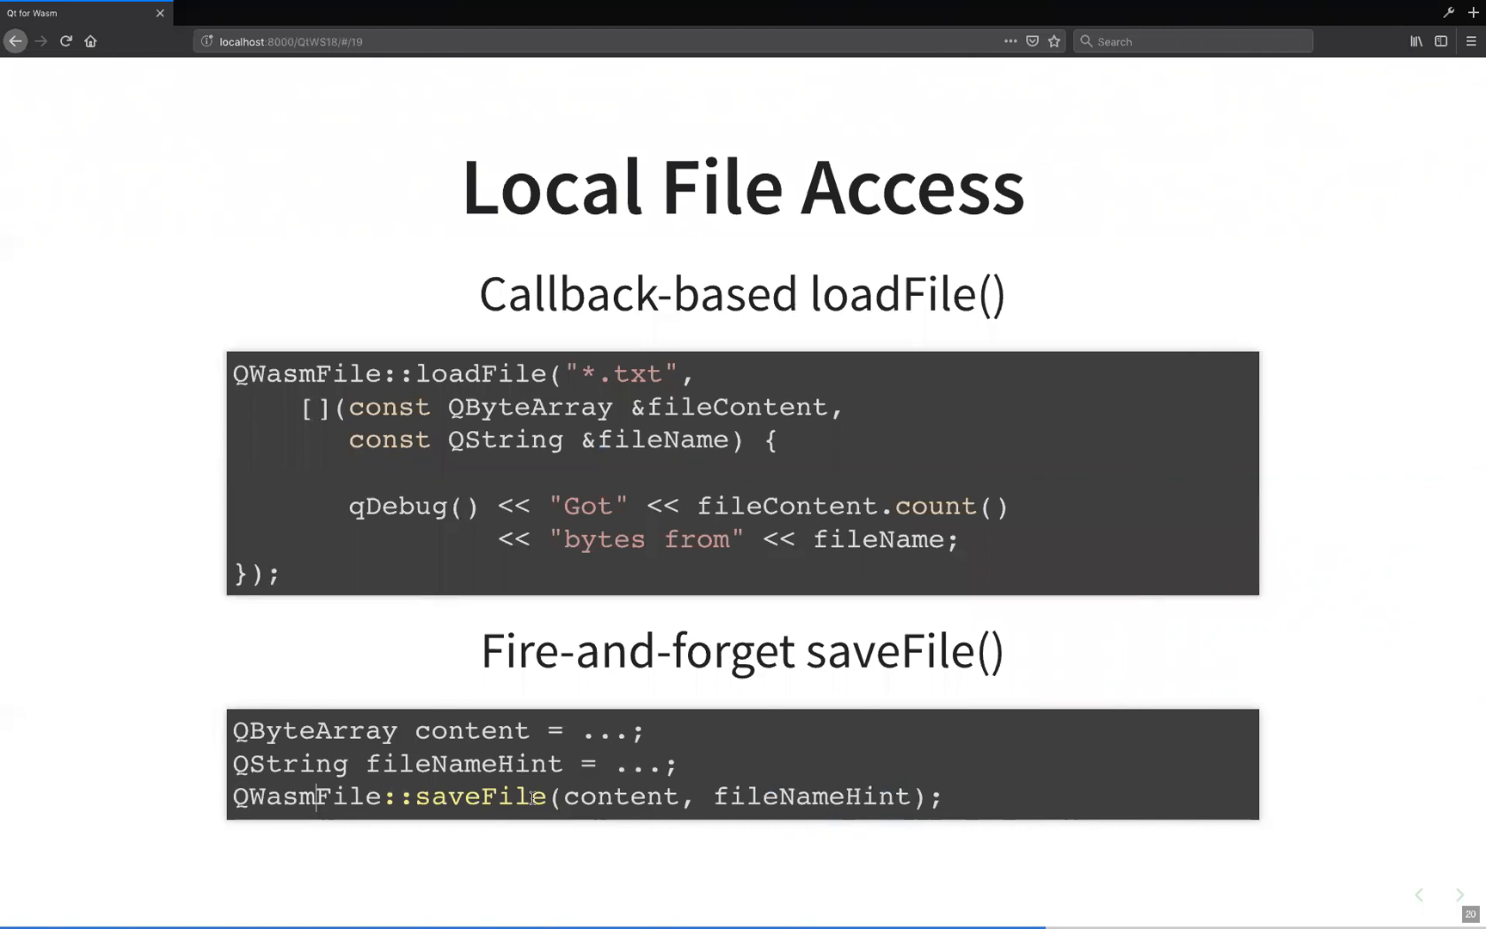
{"action": "mouse_move", "coordinate": [1019, 642]}
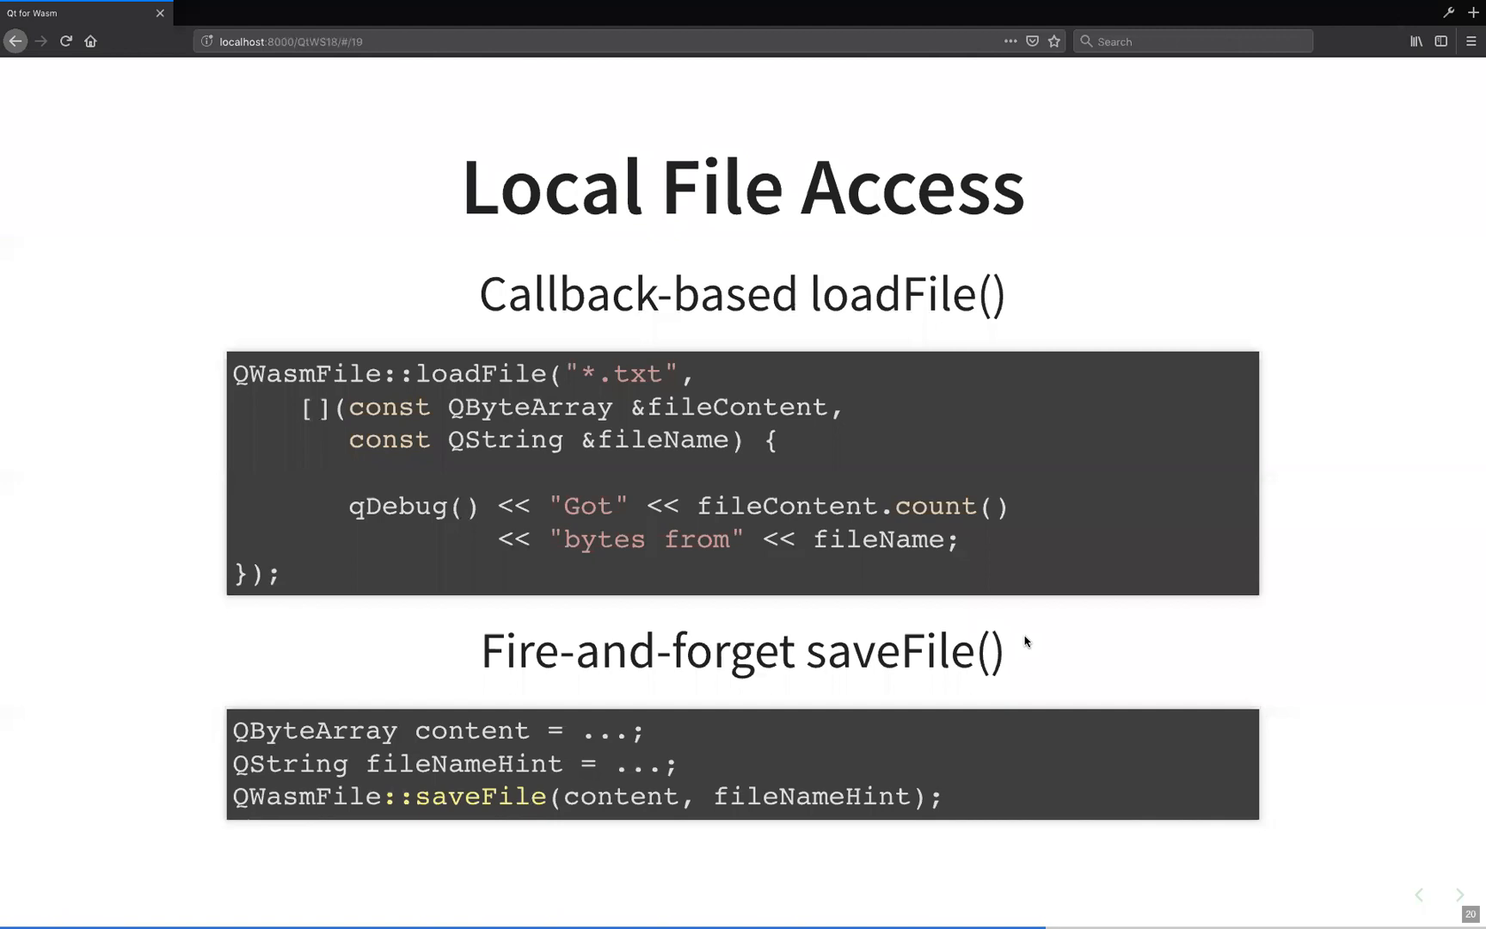
Advance to the embedded Slate slide and open slatefile(13).slp from local storage.
{"action": "left_click", "coordinate": [1458, 895]}
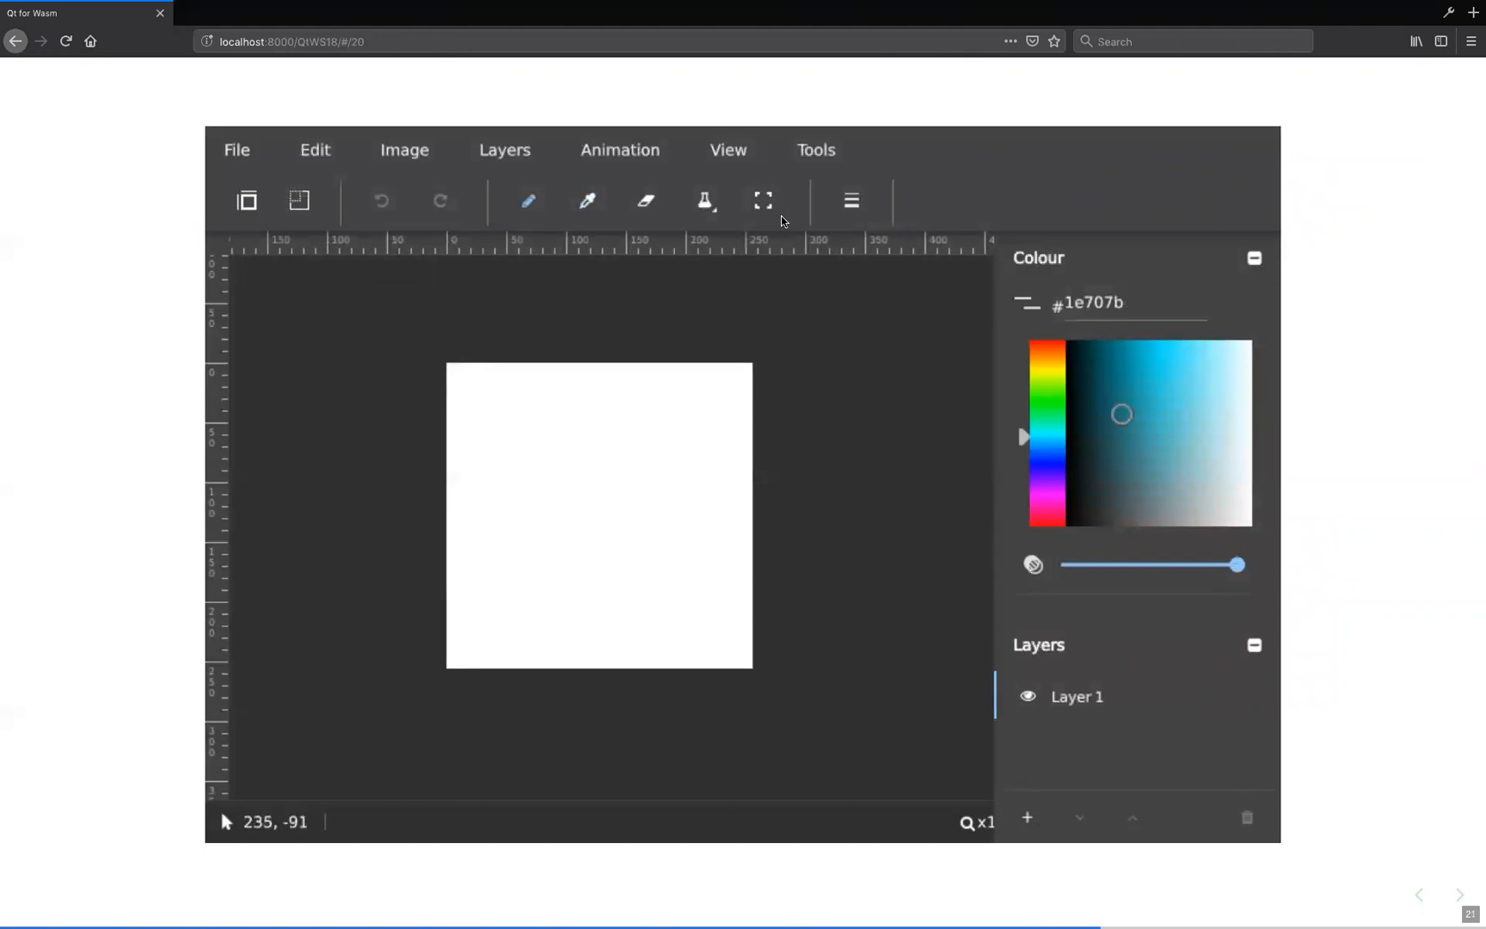
{"action": "left_click", "coordinate": [236, 150]}
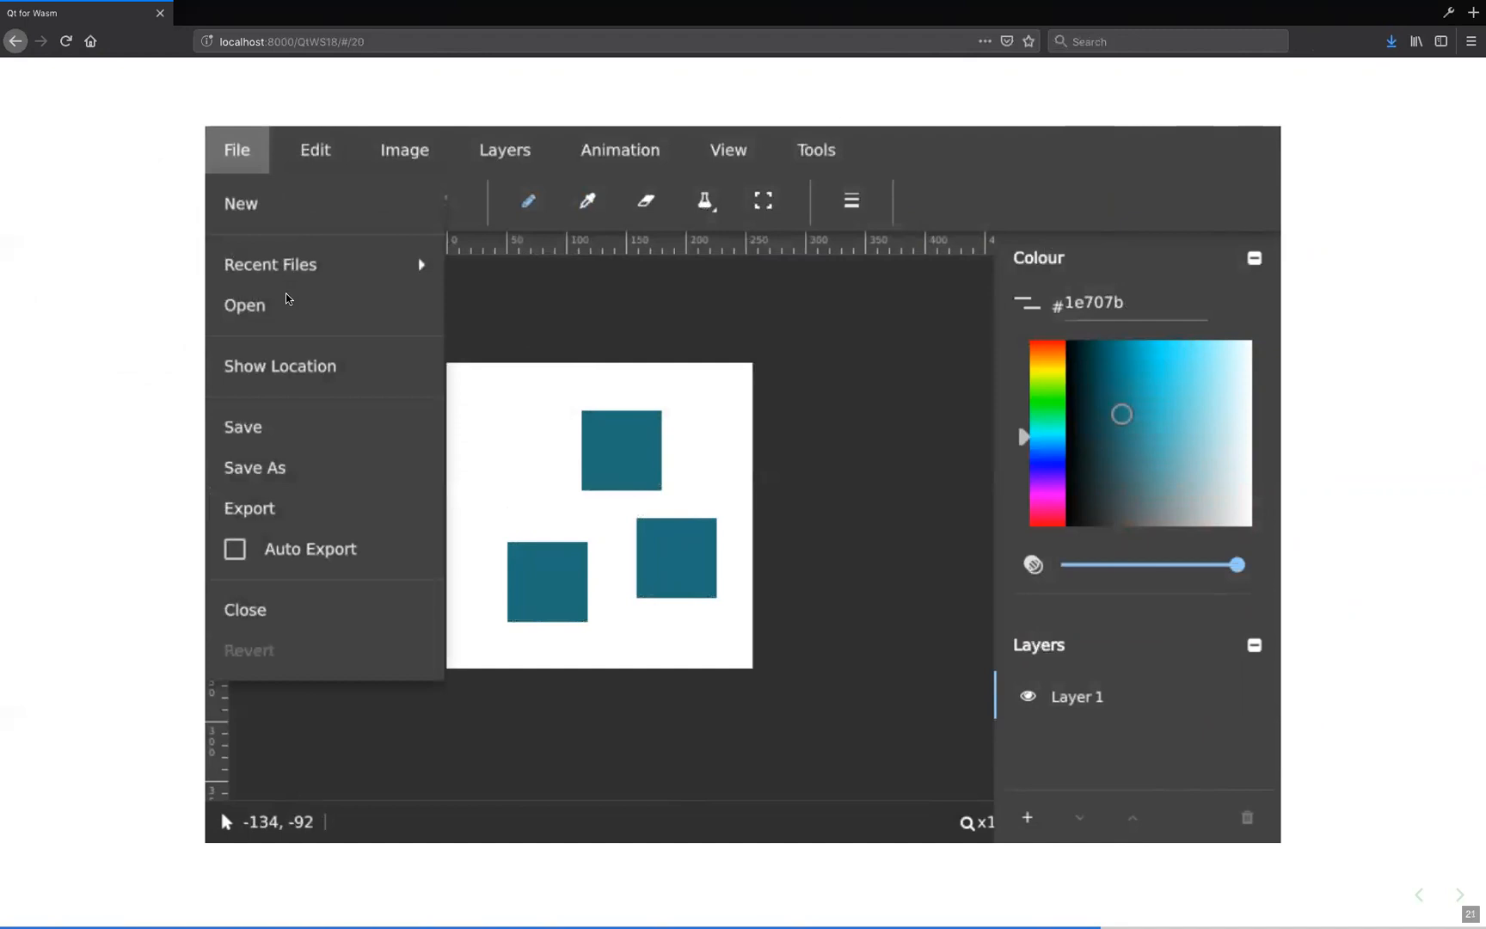
{"action": "left_click", "coordinate": [236, 150]}
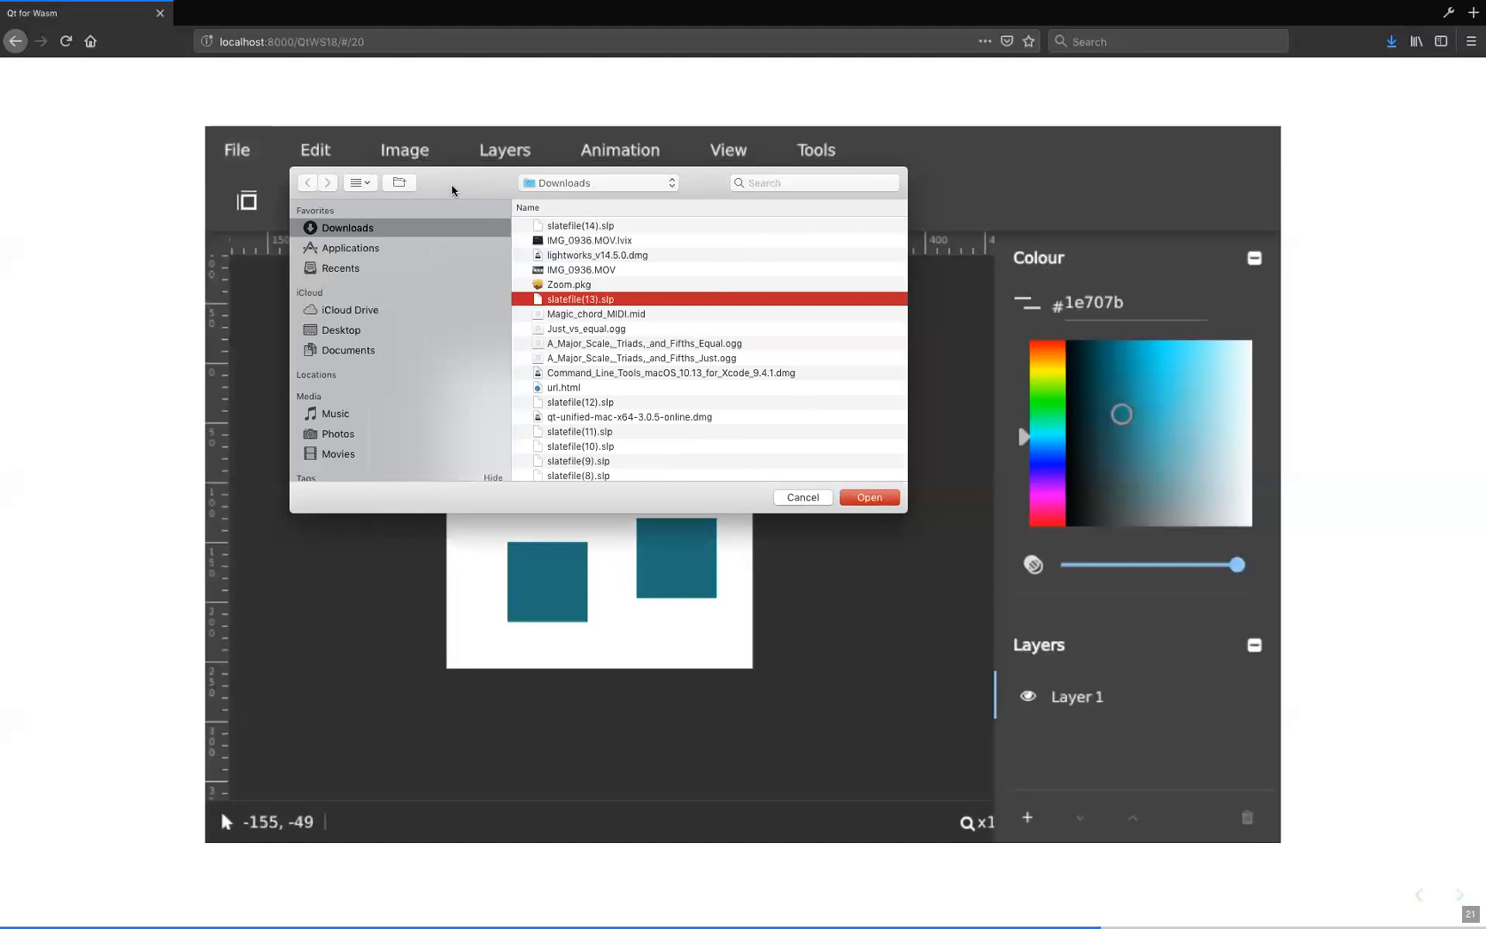
{"action": "left_click", "coordinate": [867, 496]}
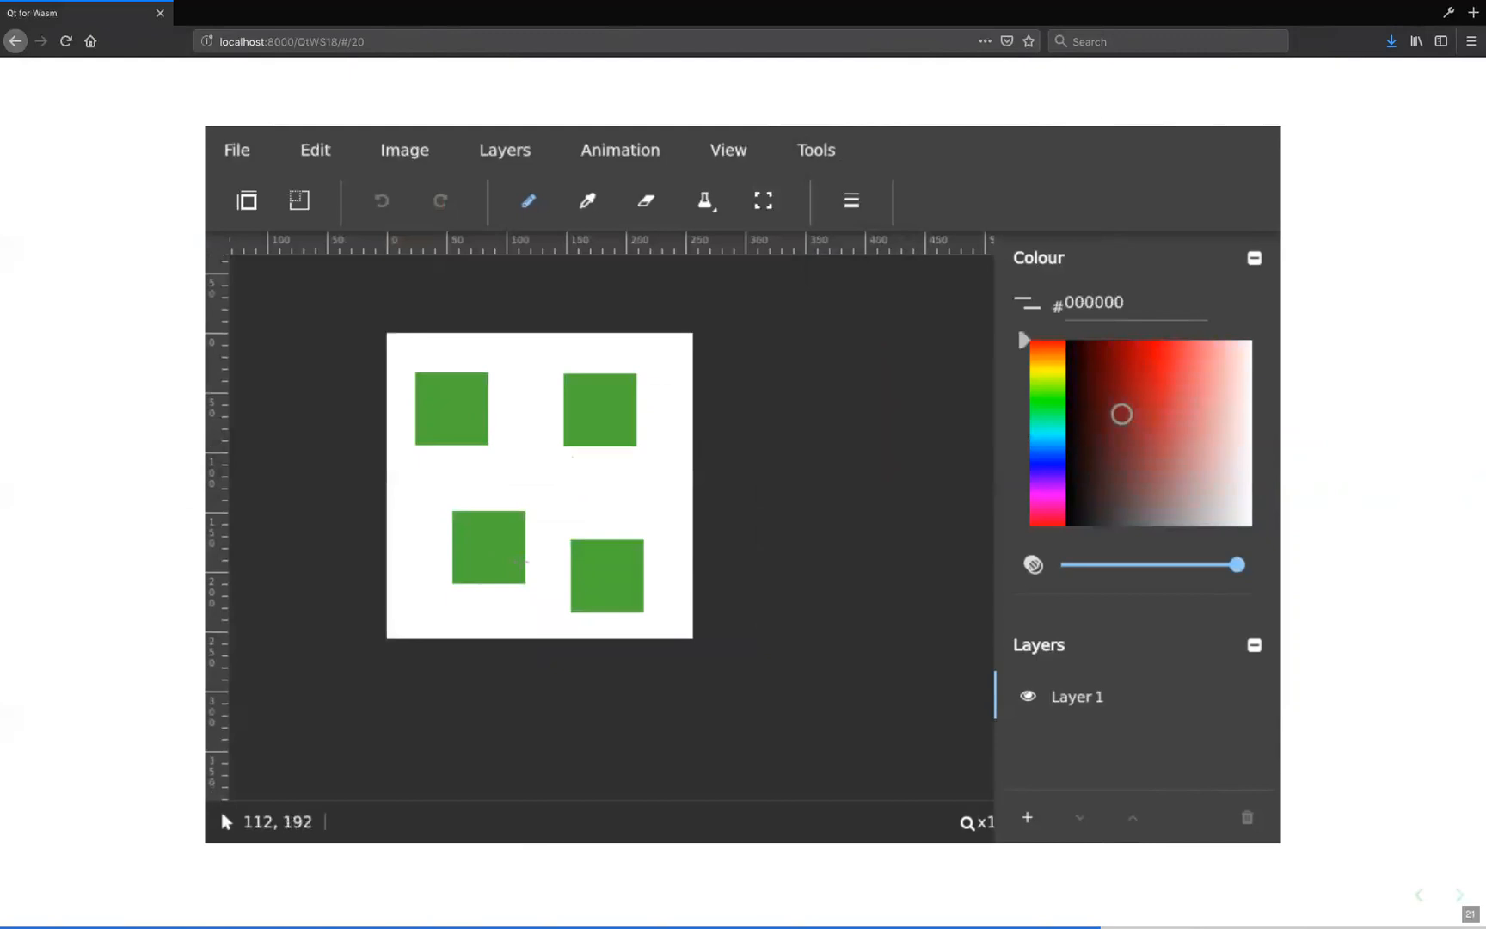
{"action": "mouse_move", "coordinate": [556, 398]}
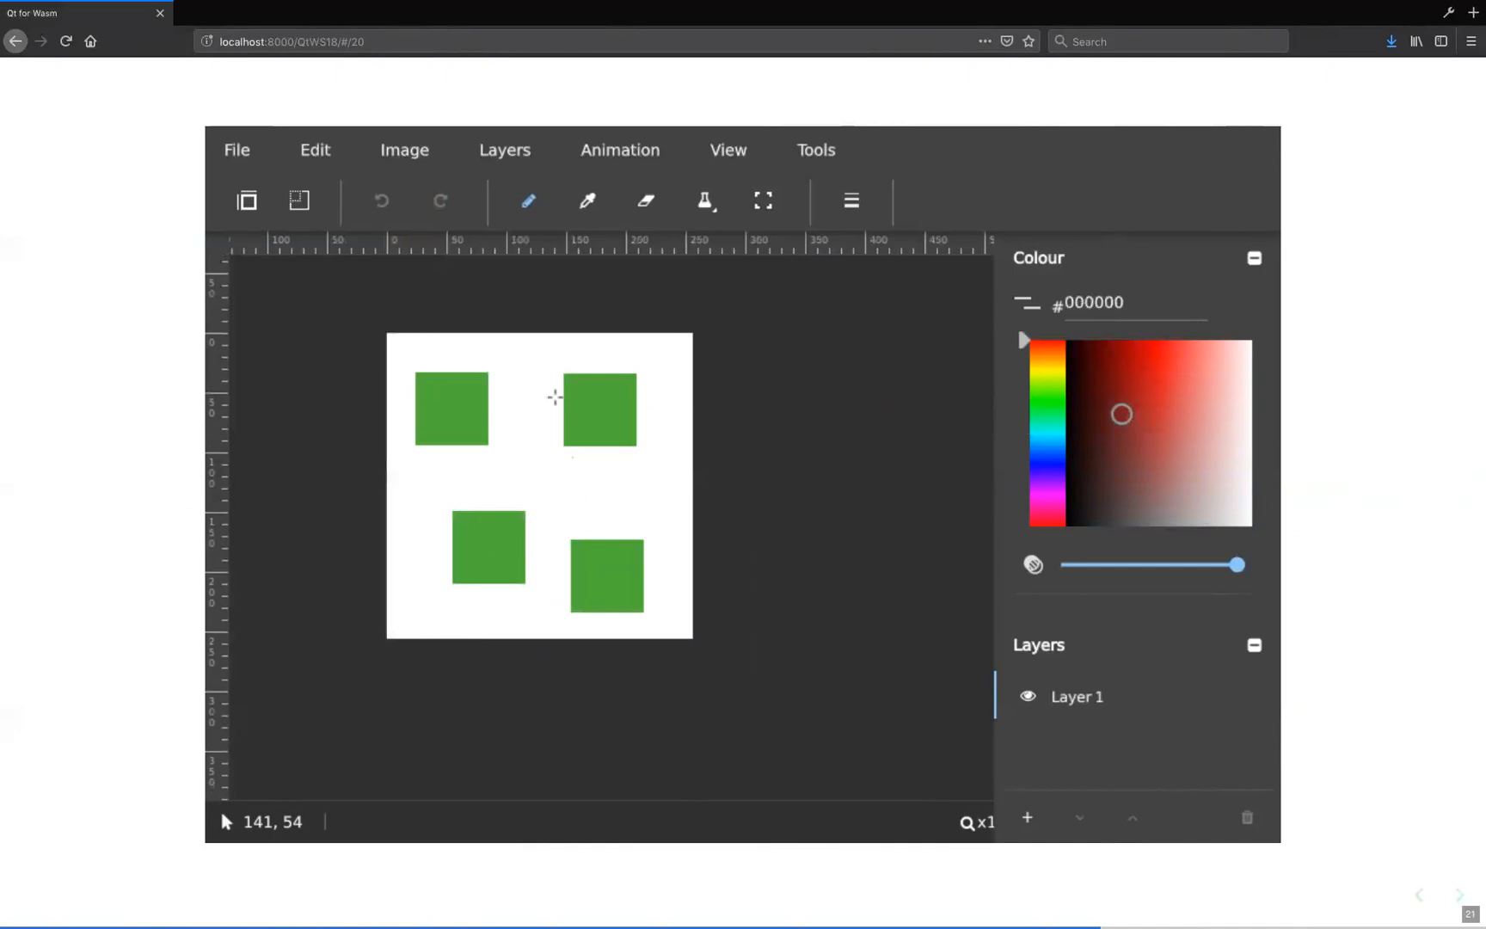
{"action": "left_click", "coordinate": [236, 150]}
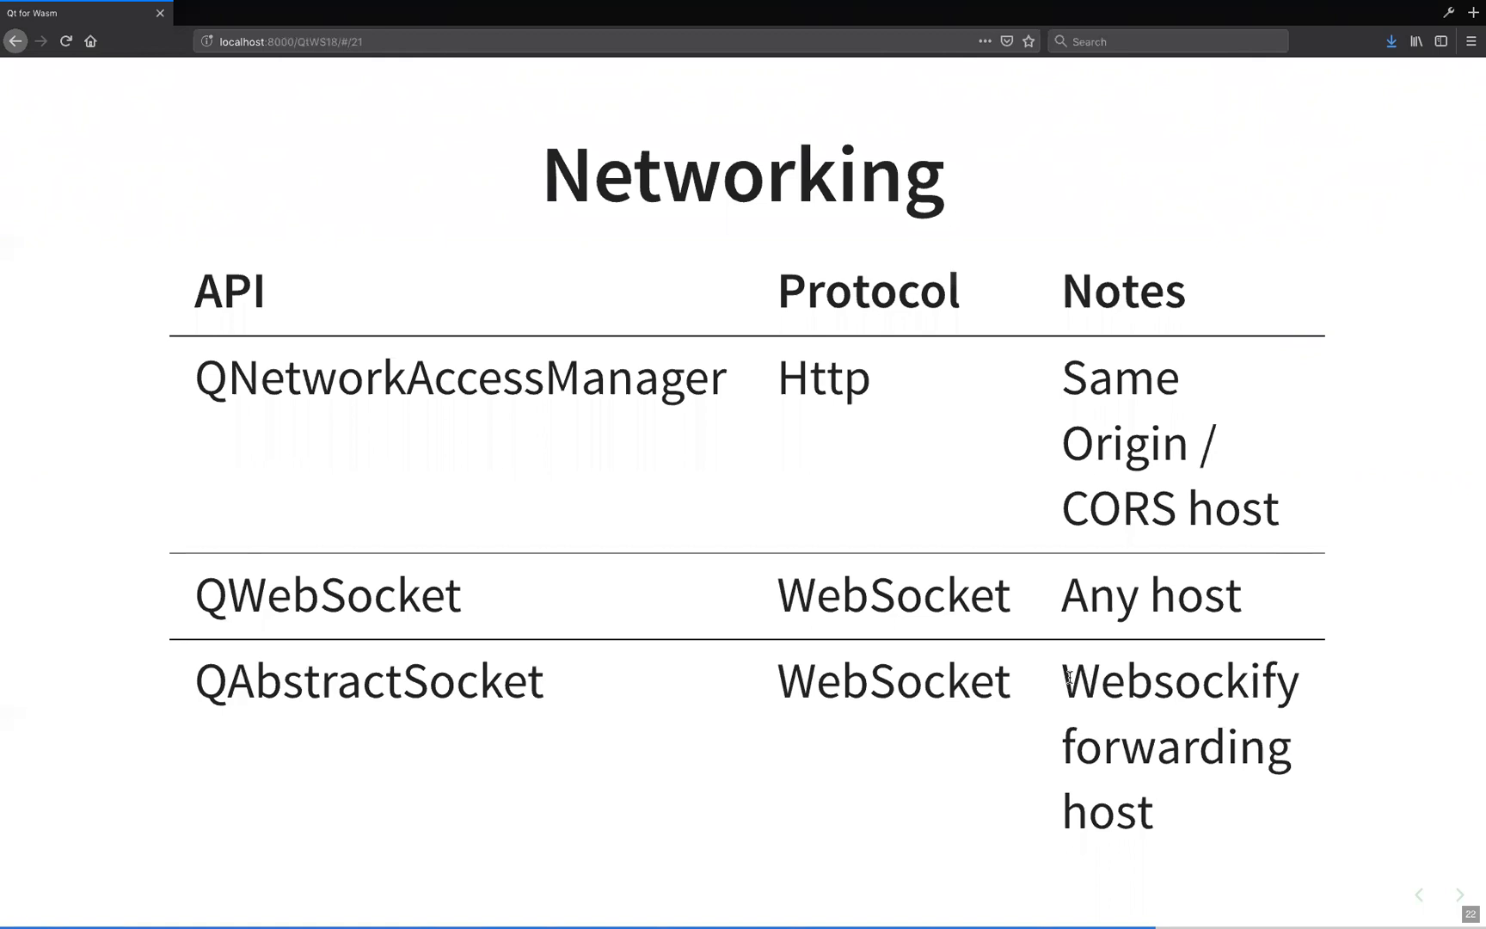
Double-click to highlight text on the Networking slide.
{"action": "double_click", "coordinate": [1178, 679]}
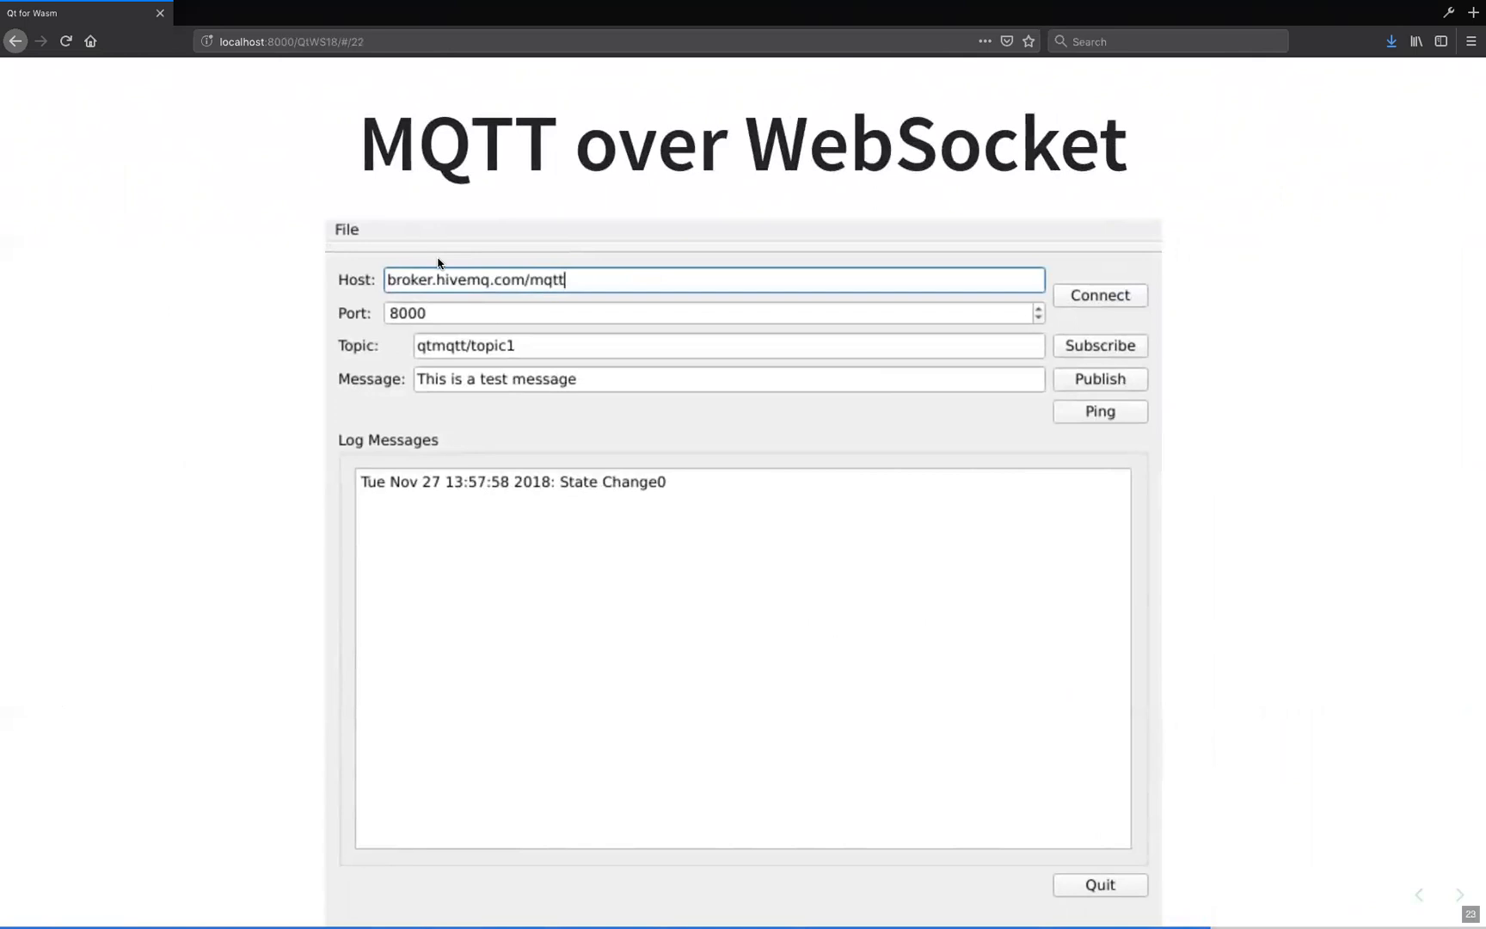
{"action": "mouse_move", "coordinate": [484, 158]}
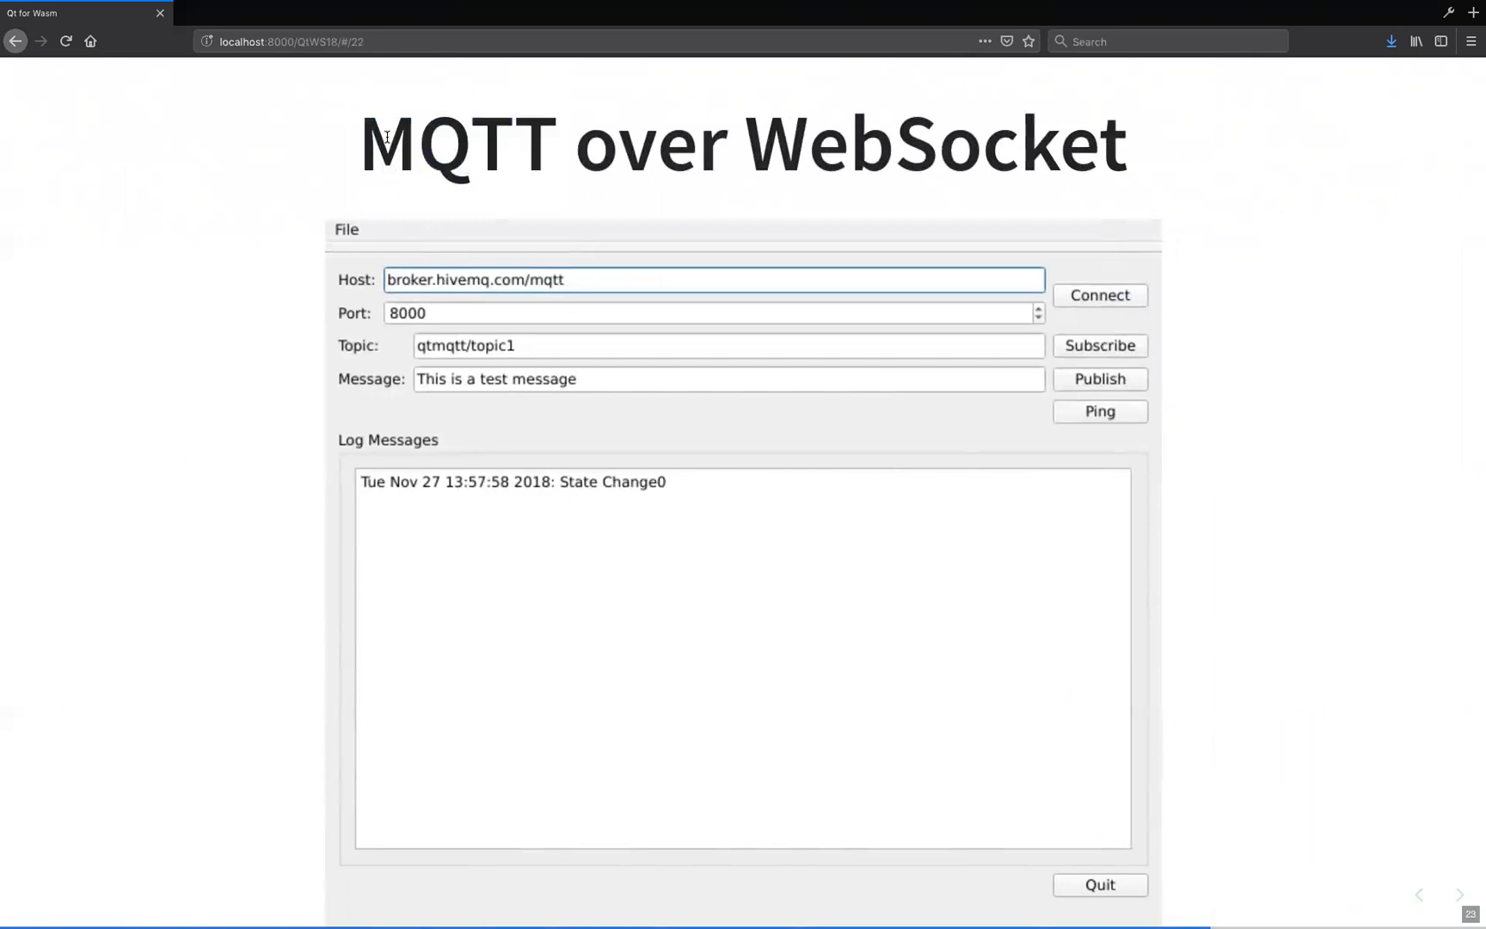
Select text and click into the embedded MQTT client's fields.
{"action": "double_click", "coordinate": [408, 279]}
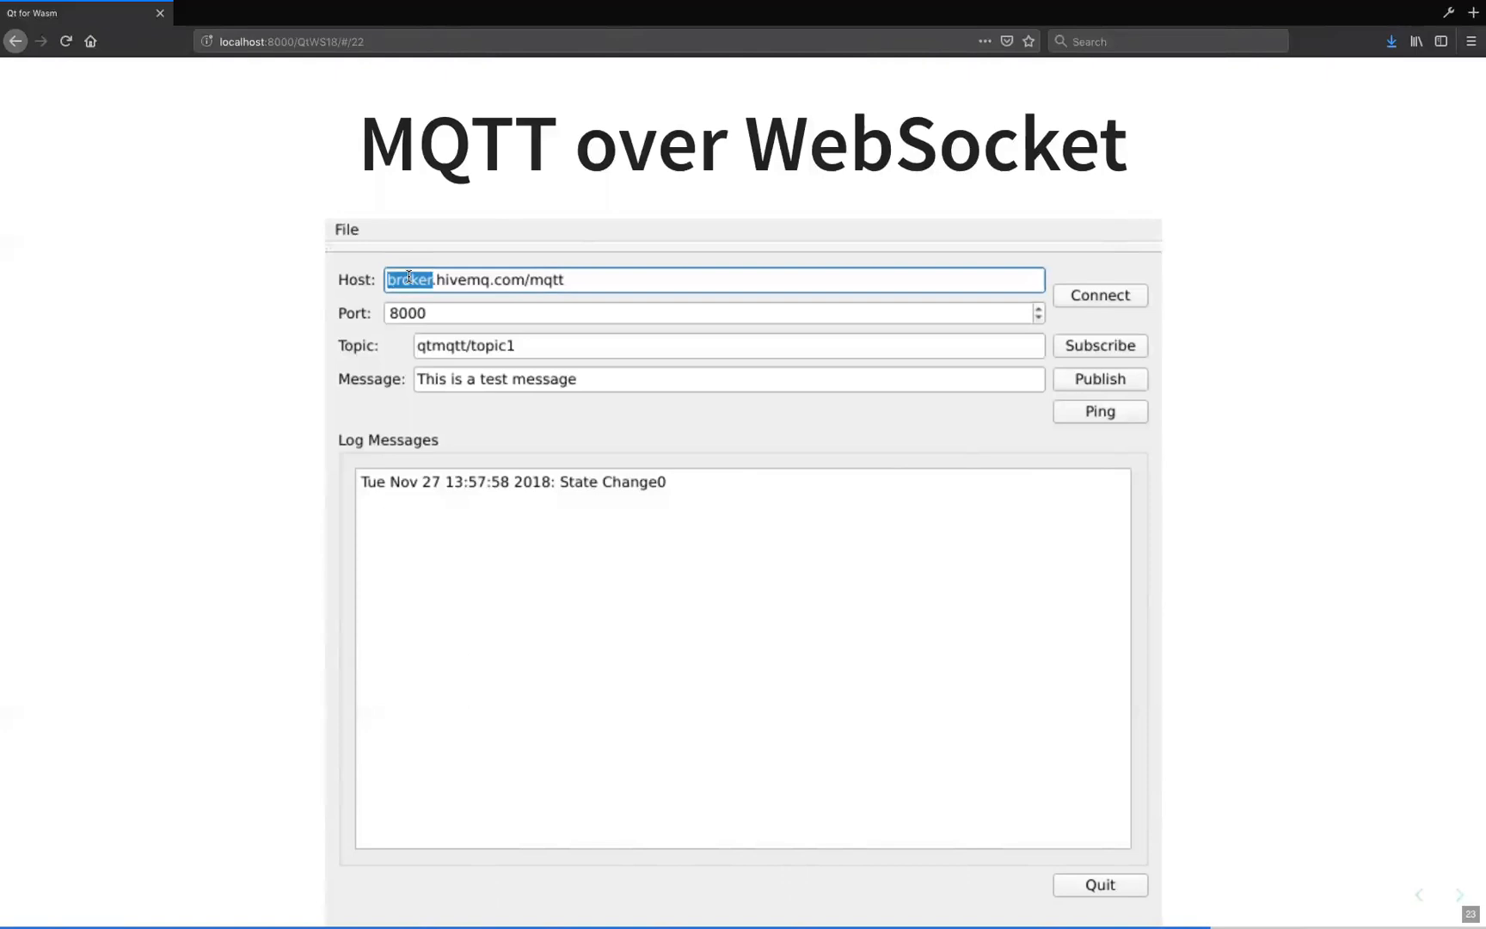
{"action": "left_click", "coordinate": [727, 345]}
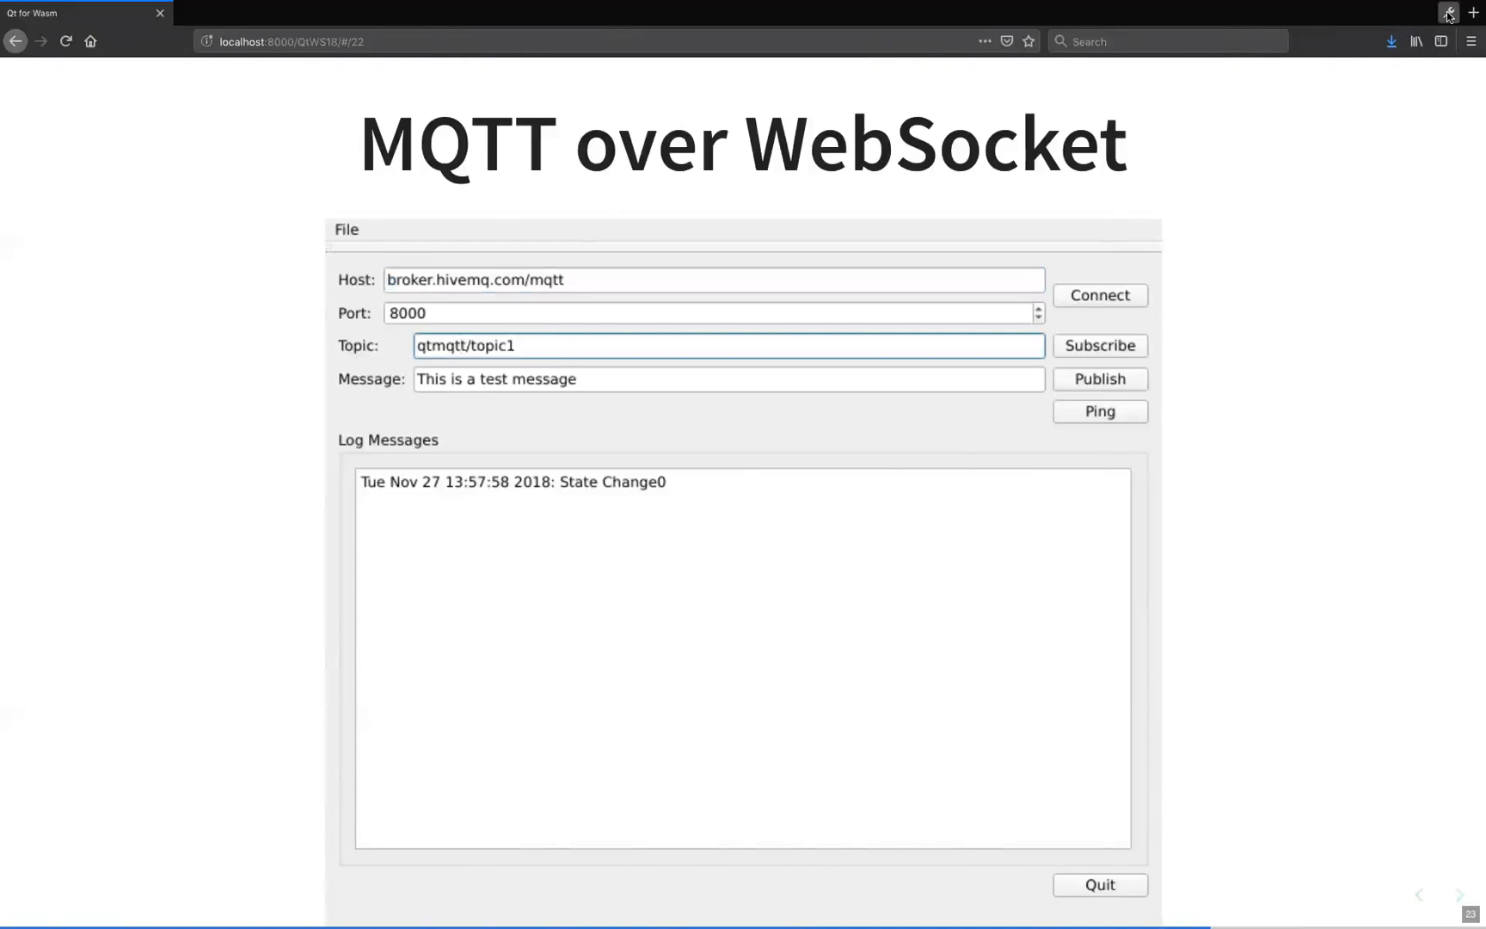
Bring up Firefox's developer tools with the network request monitor.
{"action": "left_click", "coordinate": [1448, 13]}
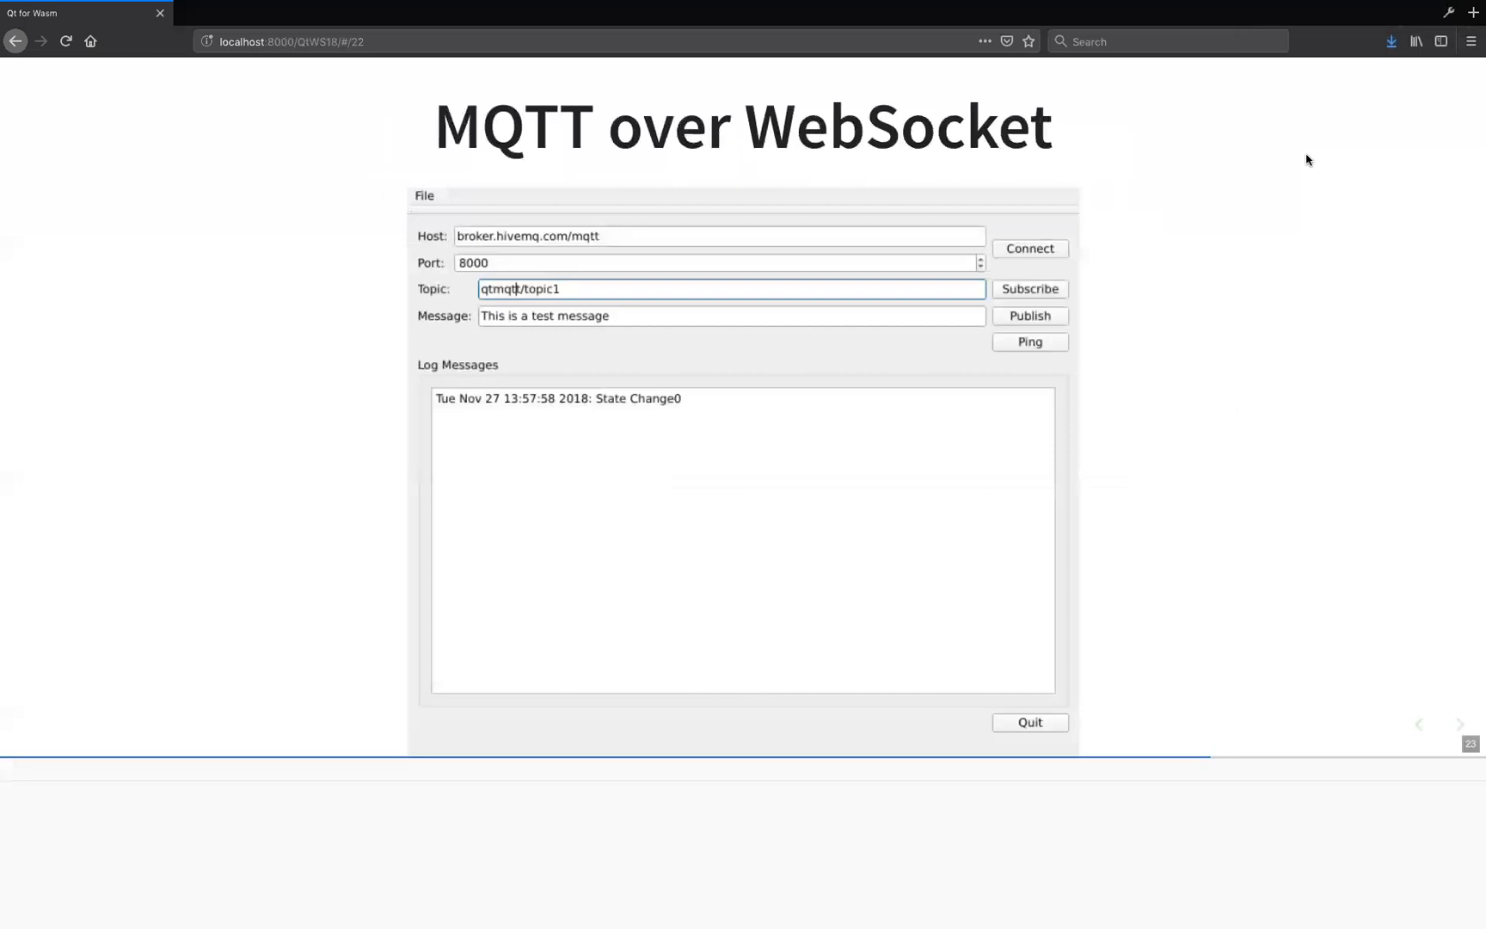
{"action": "key", "text": "F12"}
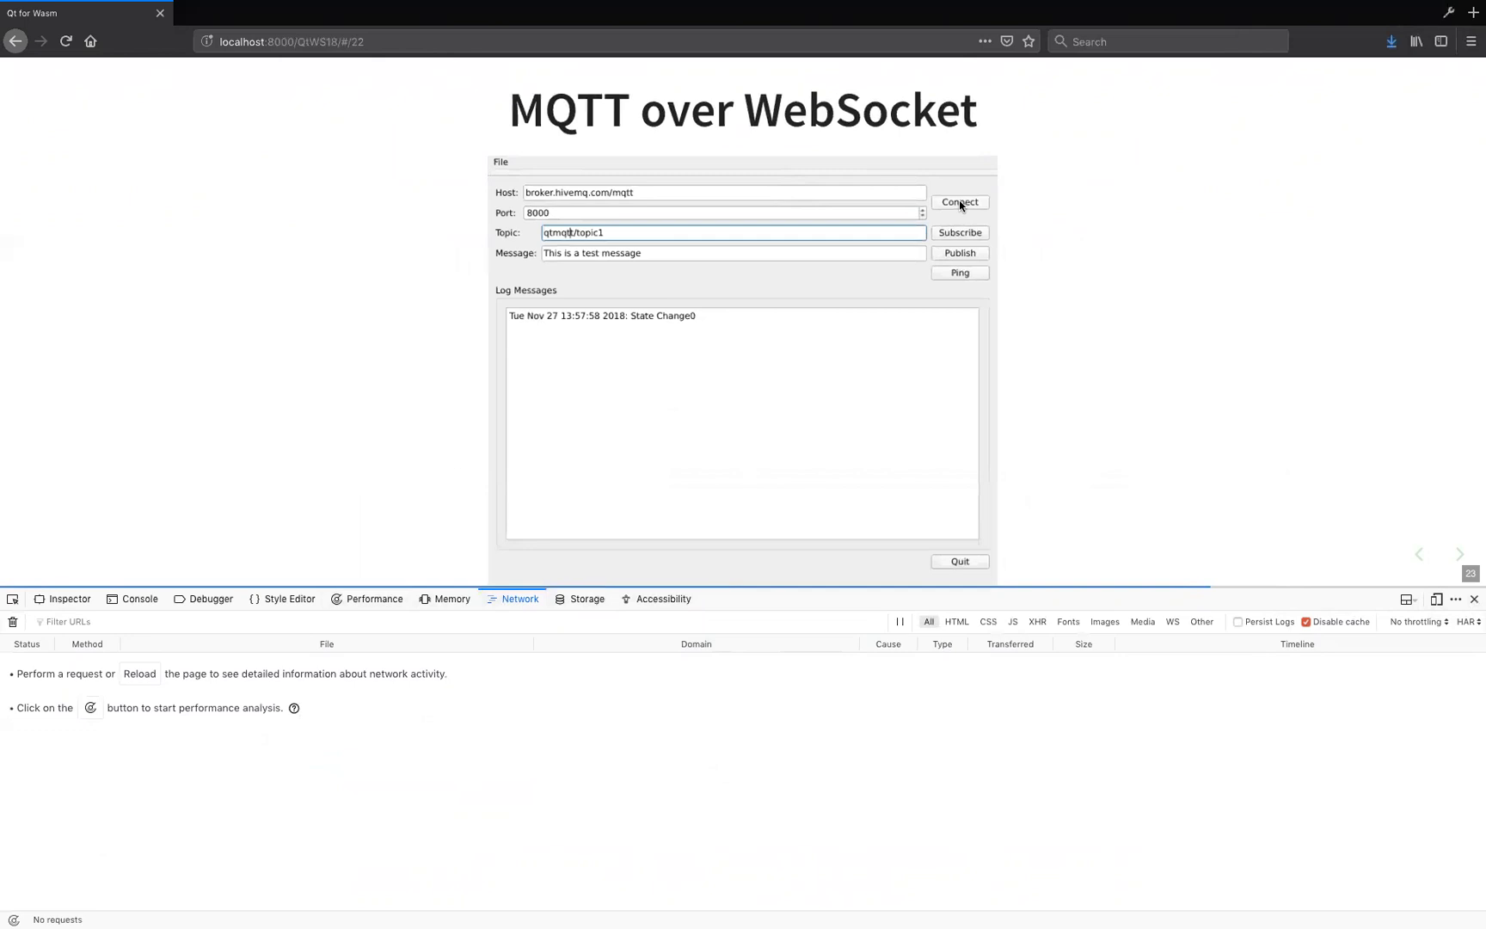
Connect the MQTT client and scroll the 101 WebSocket request's headers.
{"action": "left_click", "coordinate": [959, 202]}
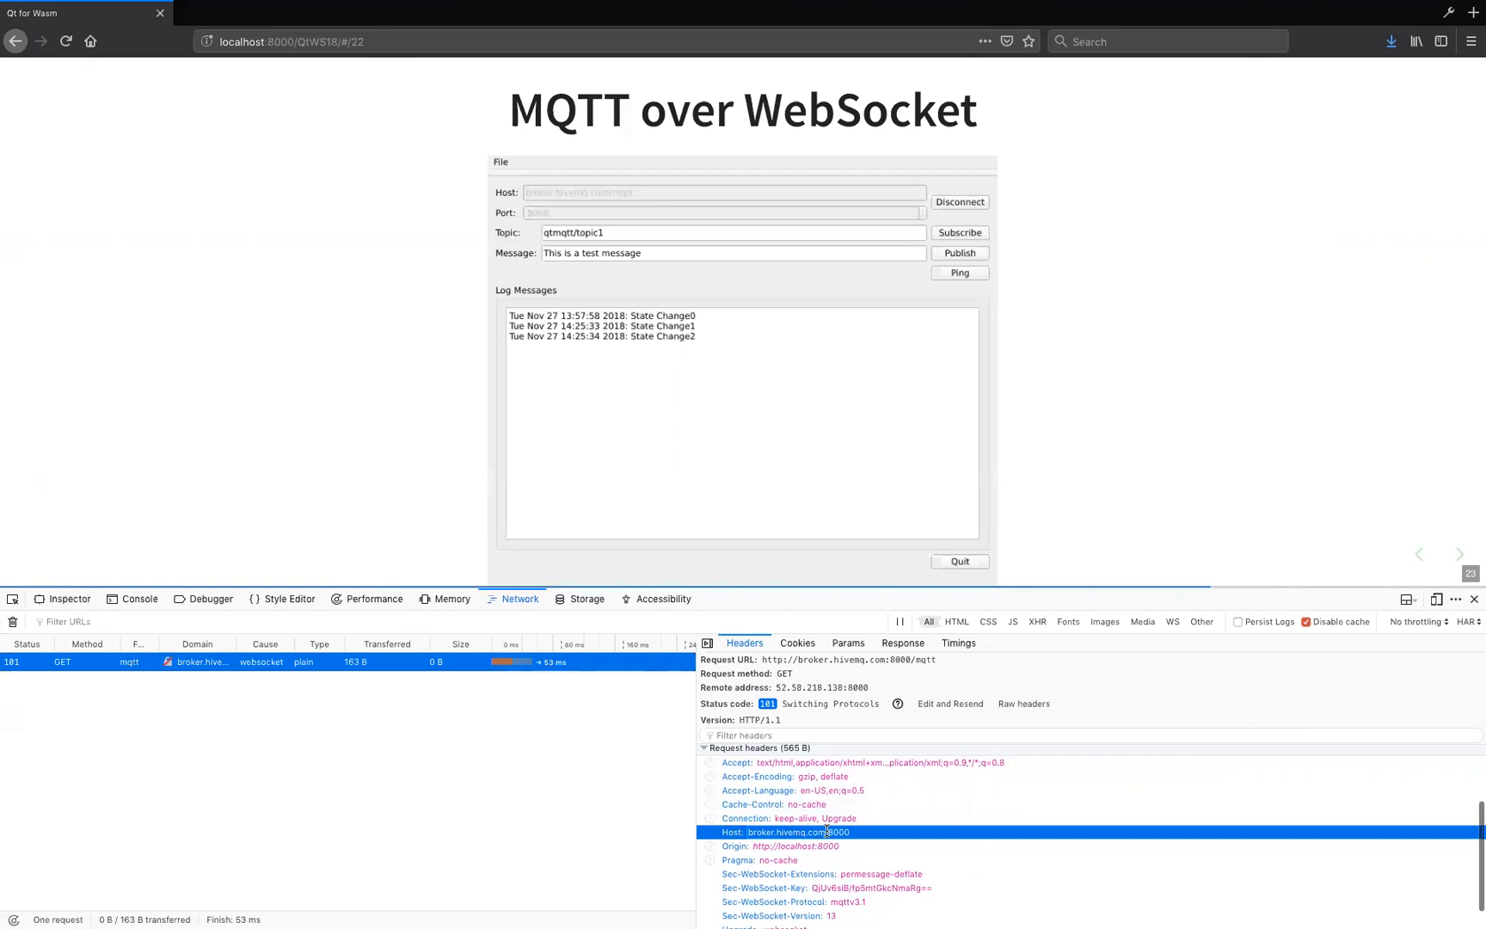
{"action": "scroll", "scroll_direction": "down", "scroll_amount": 3}
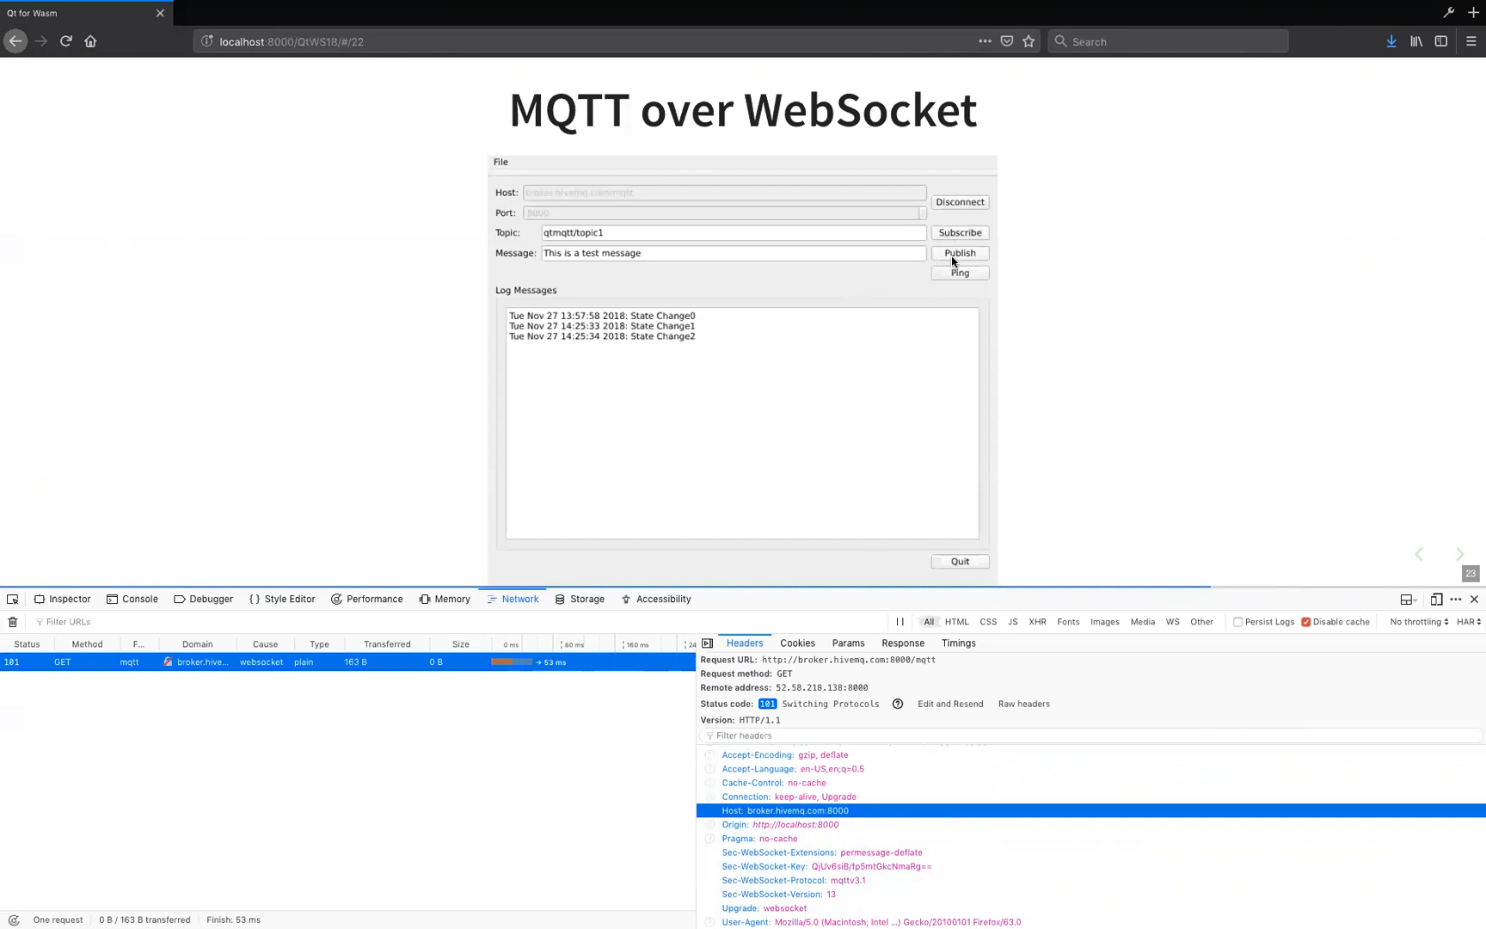
Publish 'This is a test message' to qtmqtt/topic1 and see it logged back.
{"action": "left_click", "coordinate": [958, 253]}
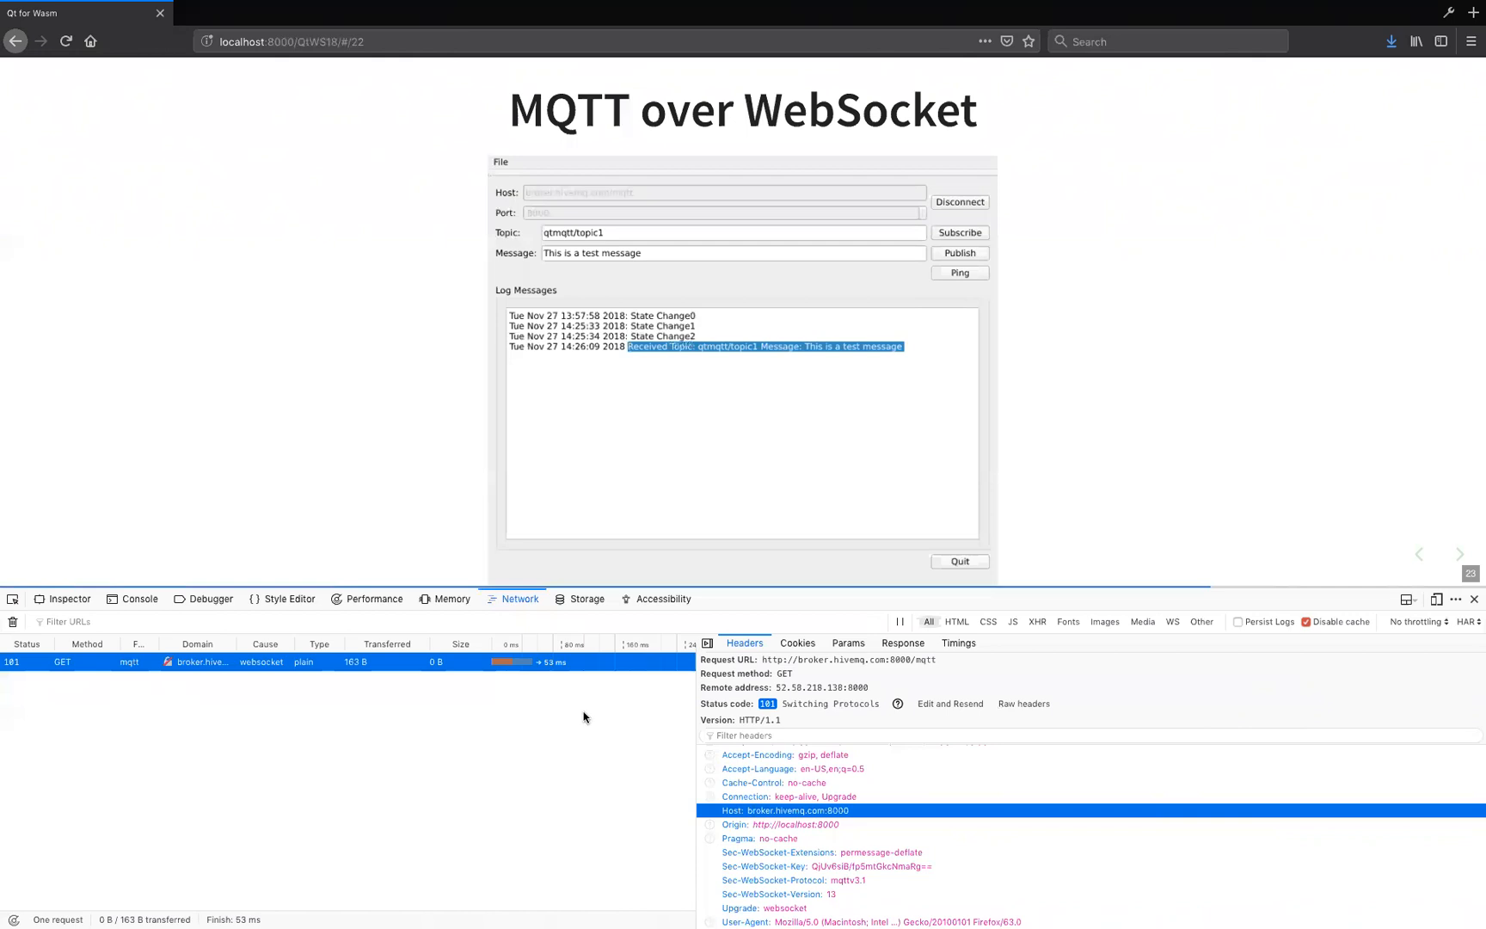
{"action": "mouse_move", "coordinate": [396, 743]}
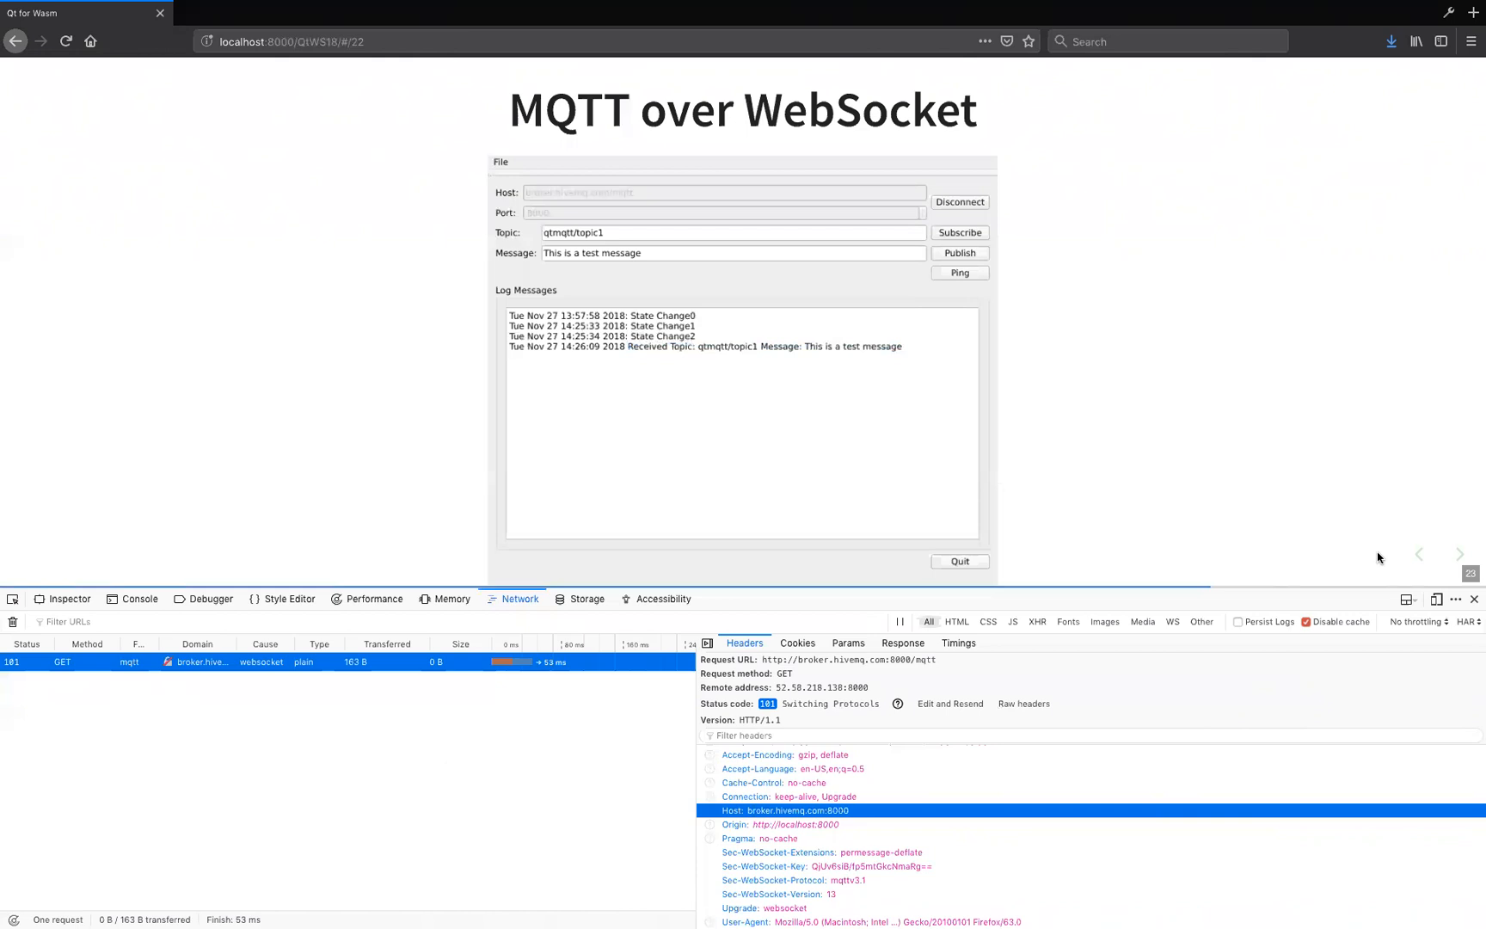
Close the network inspector and ping the broker for a PingResponse.
{"action": "left_click", "coordinate": [1475, 598]}
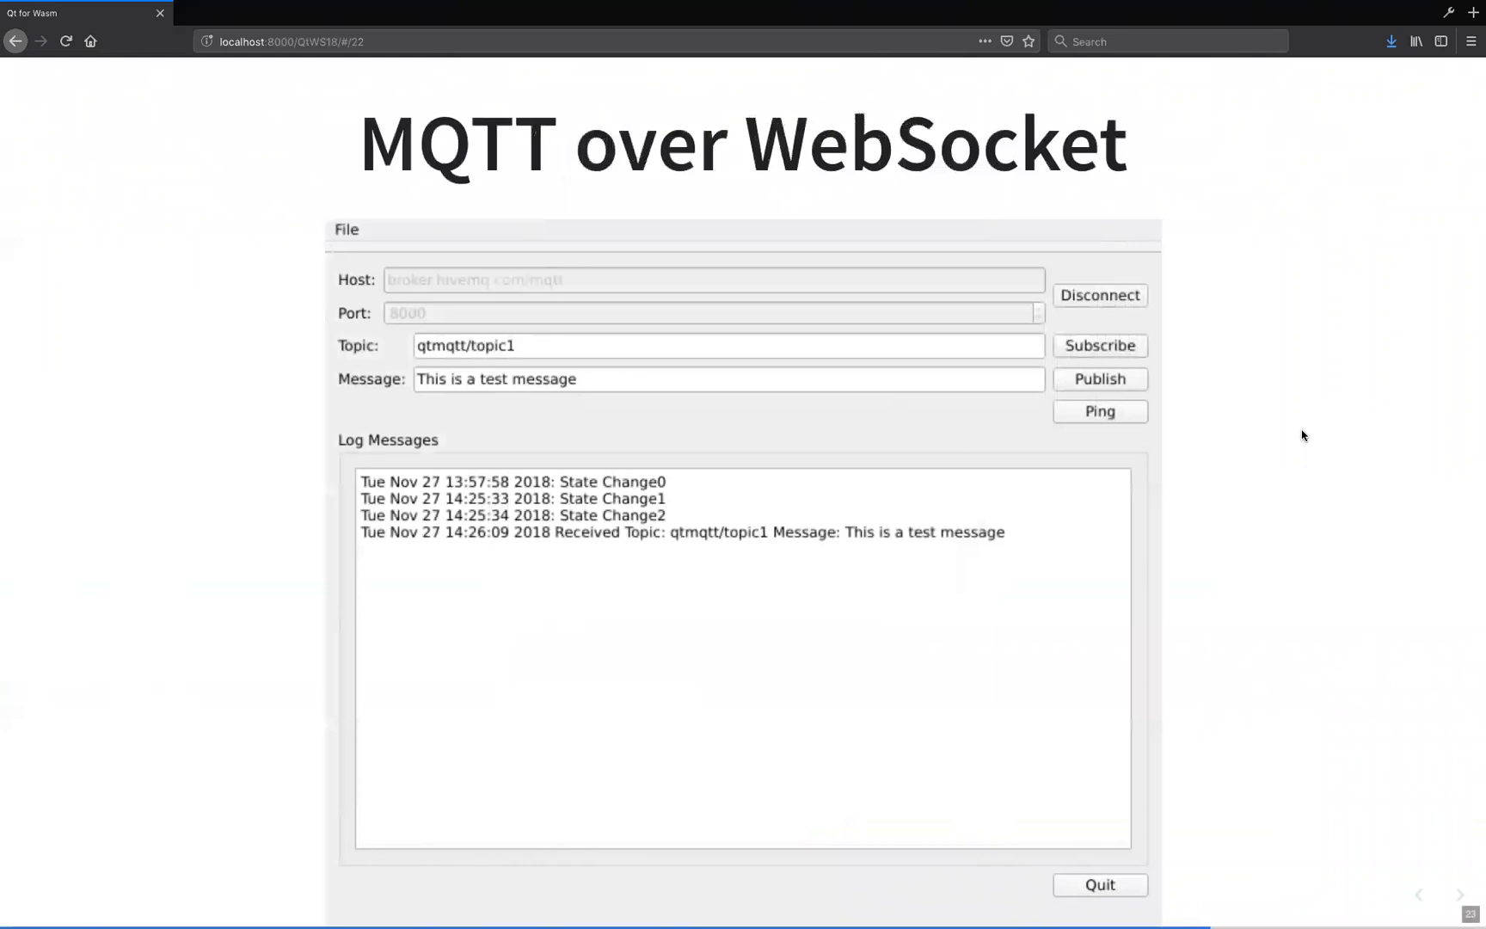
{"action": "left_click", "coordinate": [1099, 410]}
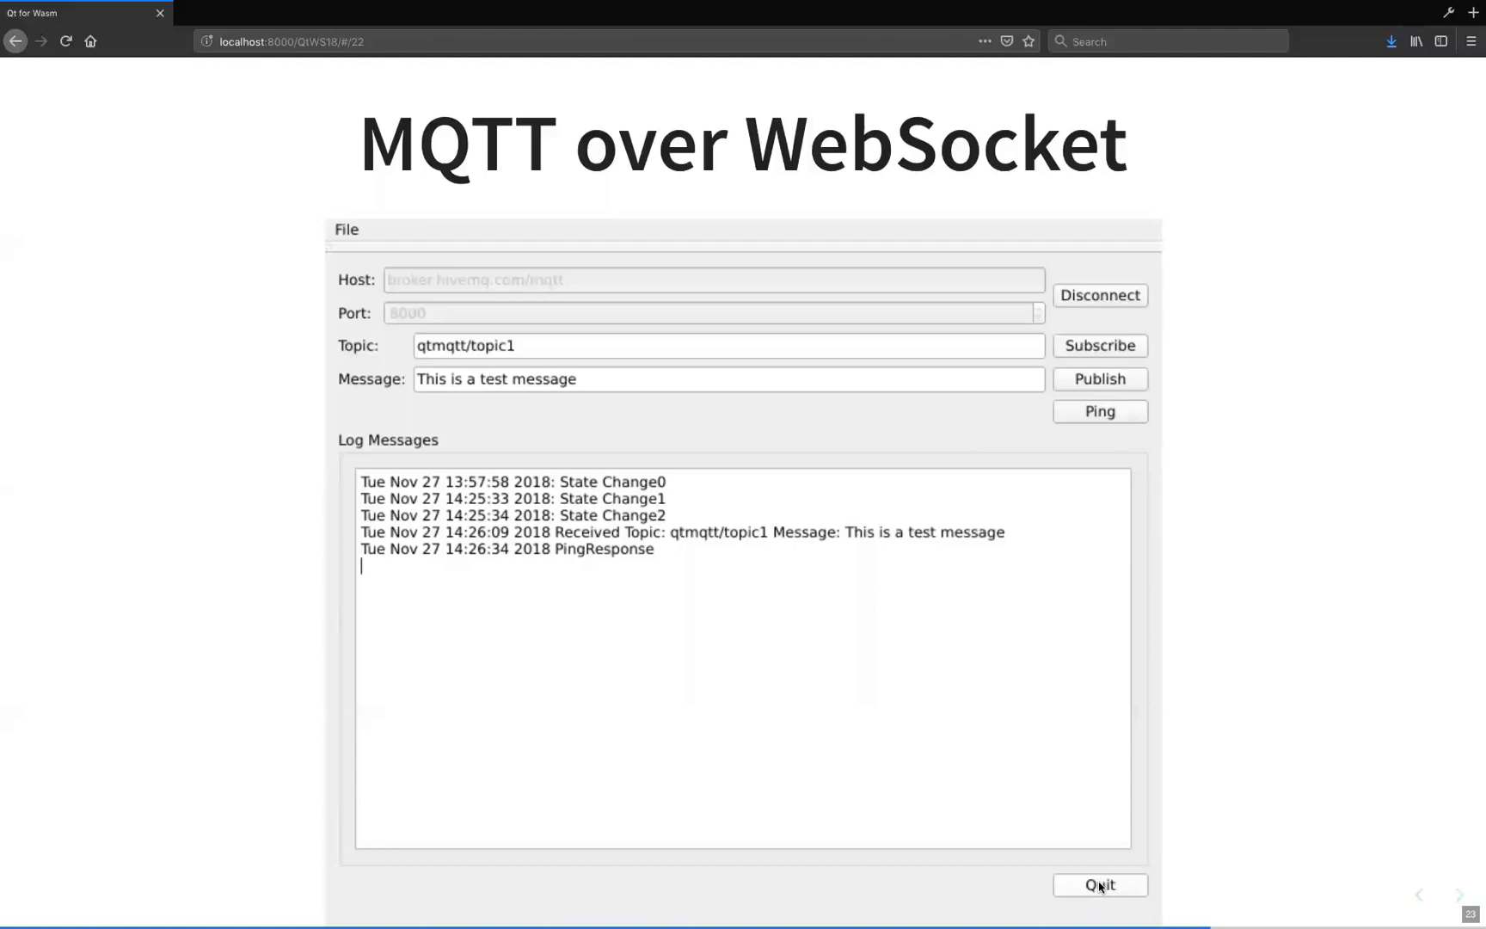
Quit the MQTT demo, leaving 'Application exit with code 0' on the slide.
{"action": "left_click", "coordinate": [1098, 884]}
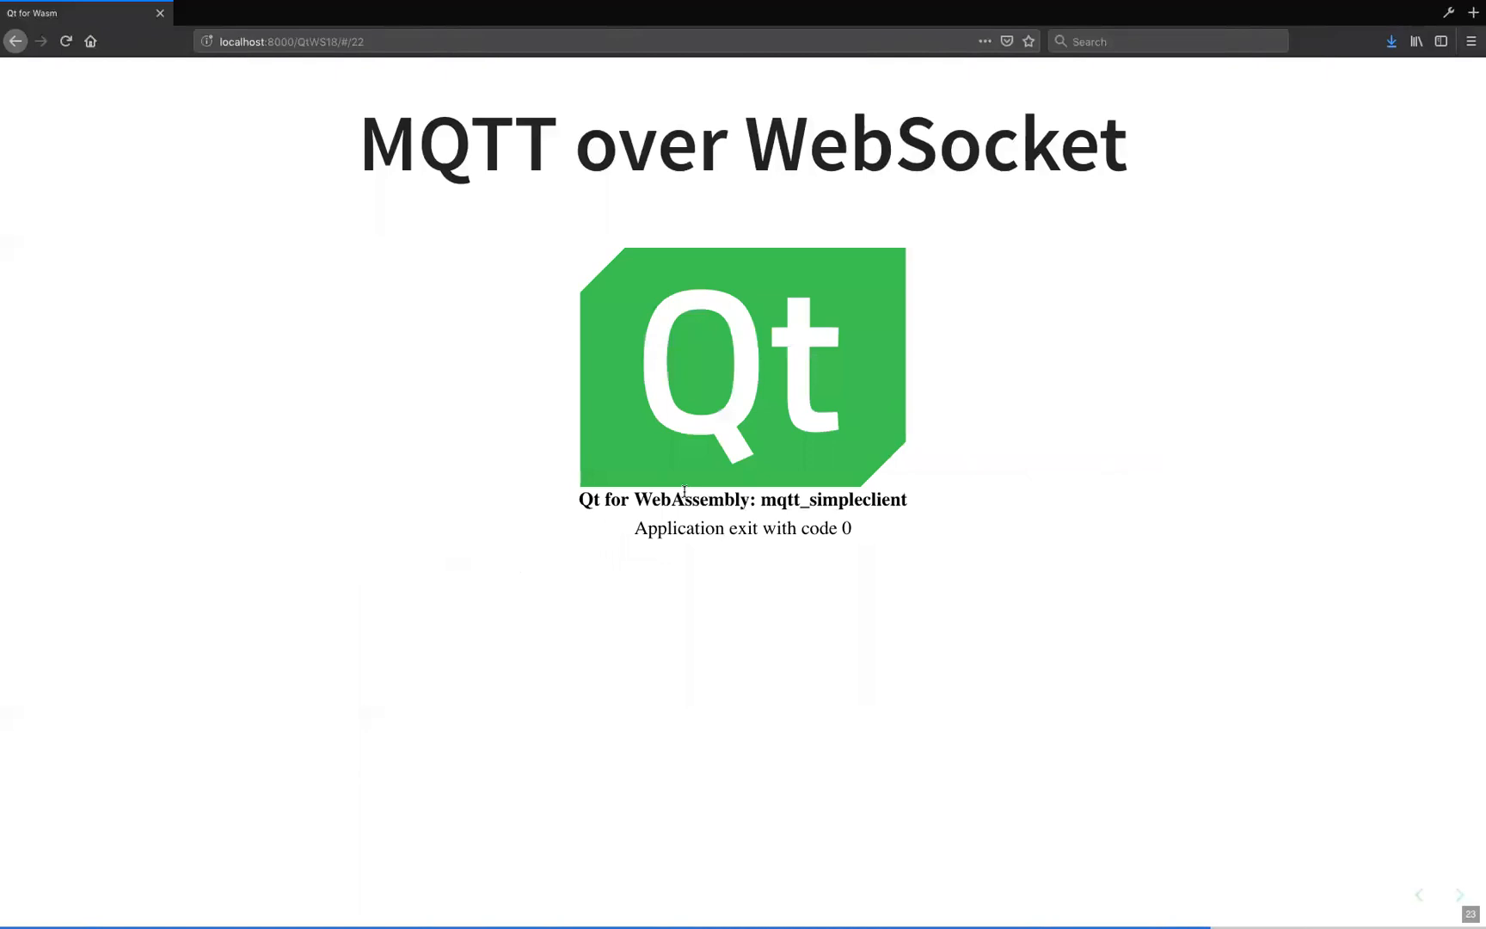
{"action": "left_click_drag", "start_coordinate": [635, 528], "coordinate": [854, 528]}
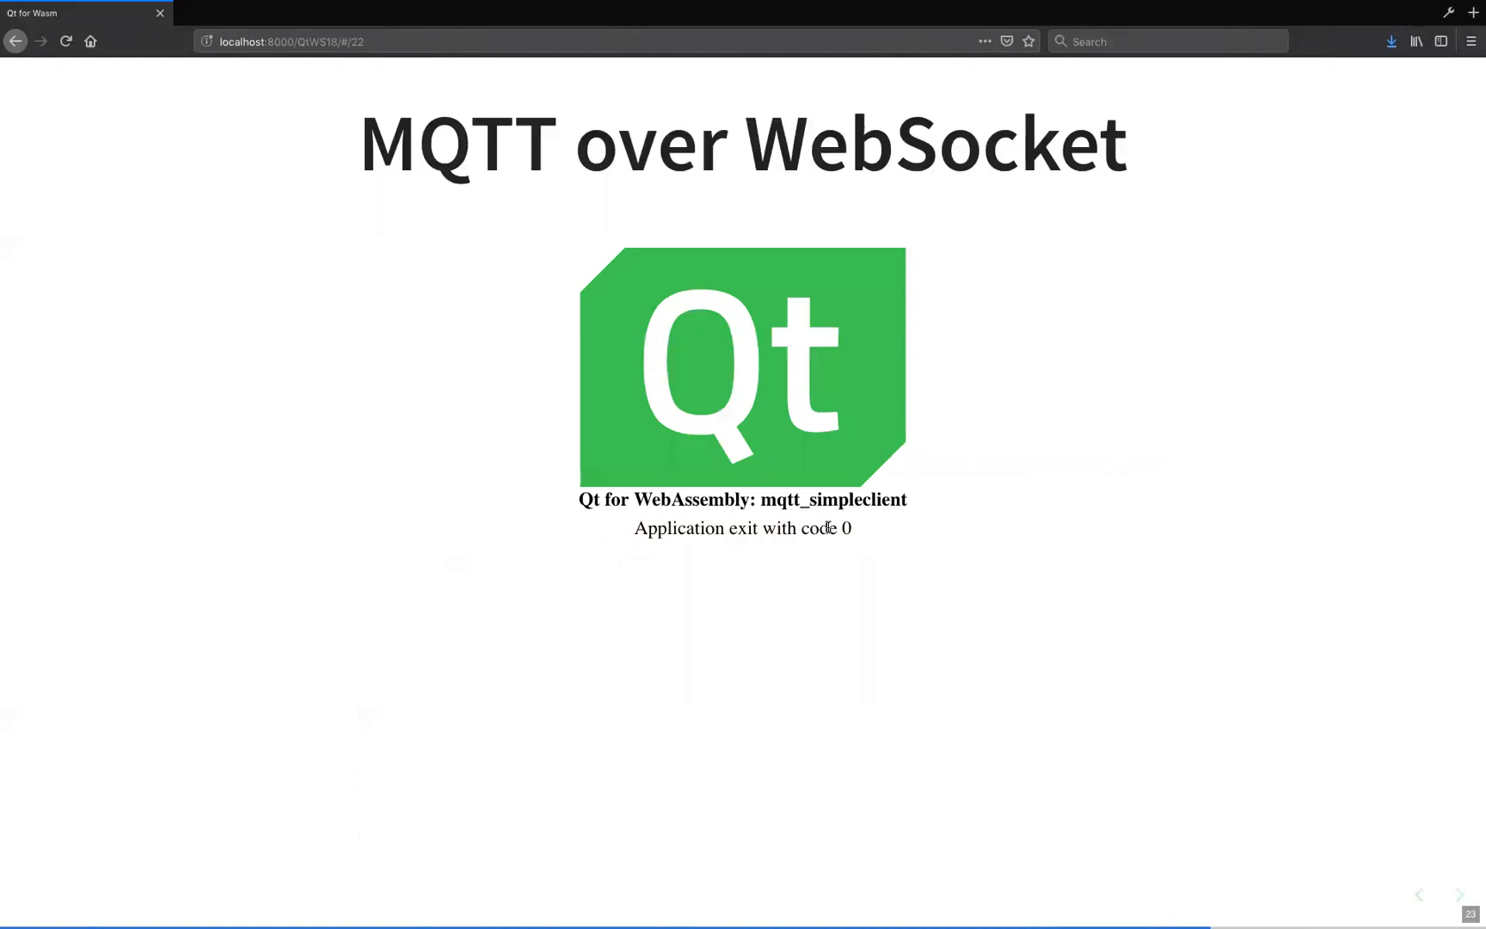
{"action": "mouse_move", "coordinate": [929, 529]}
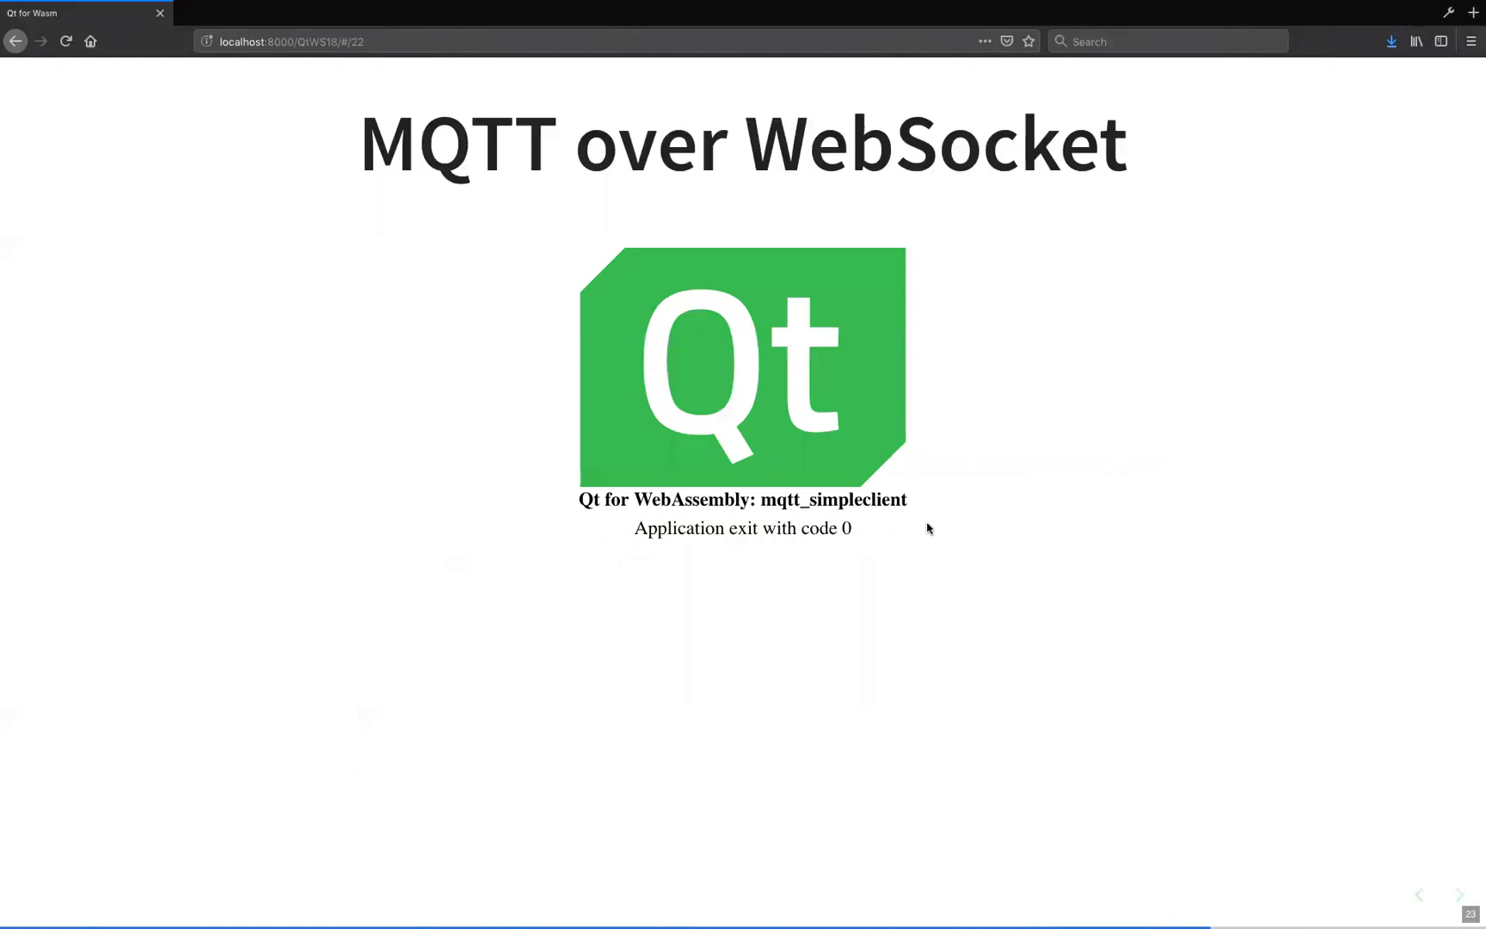
{"action": "mouse_move", "coordinate": [903, 140]}
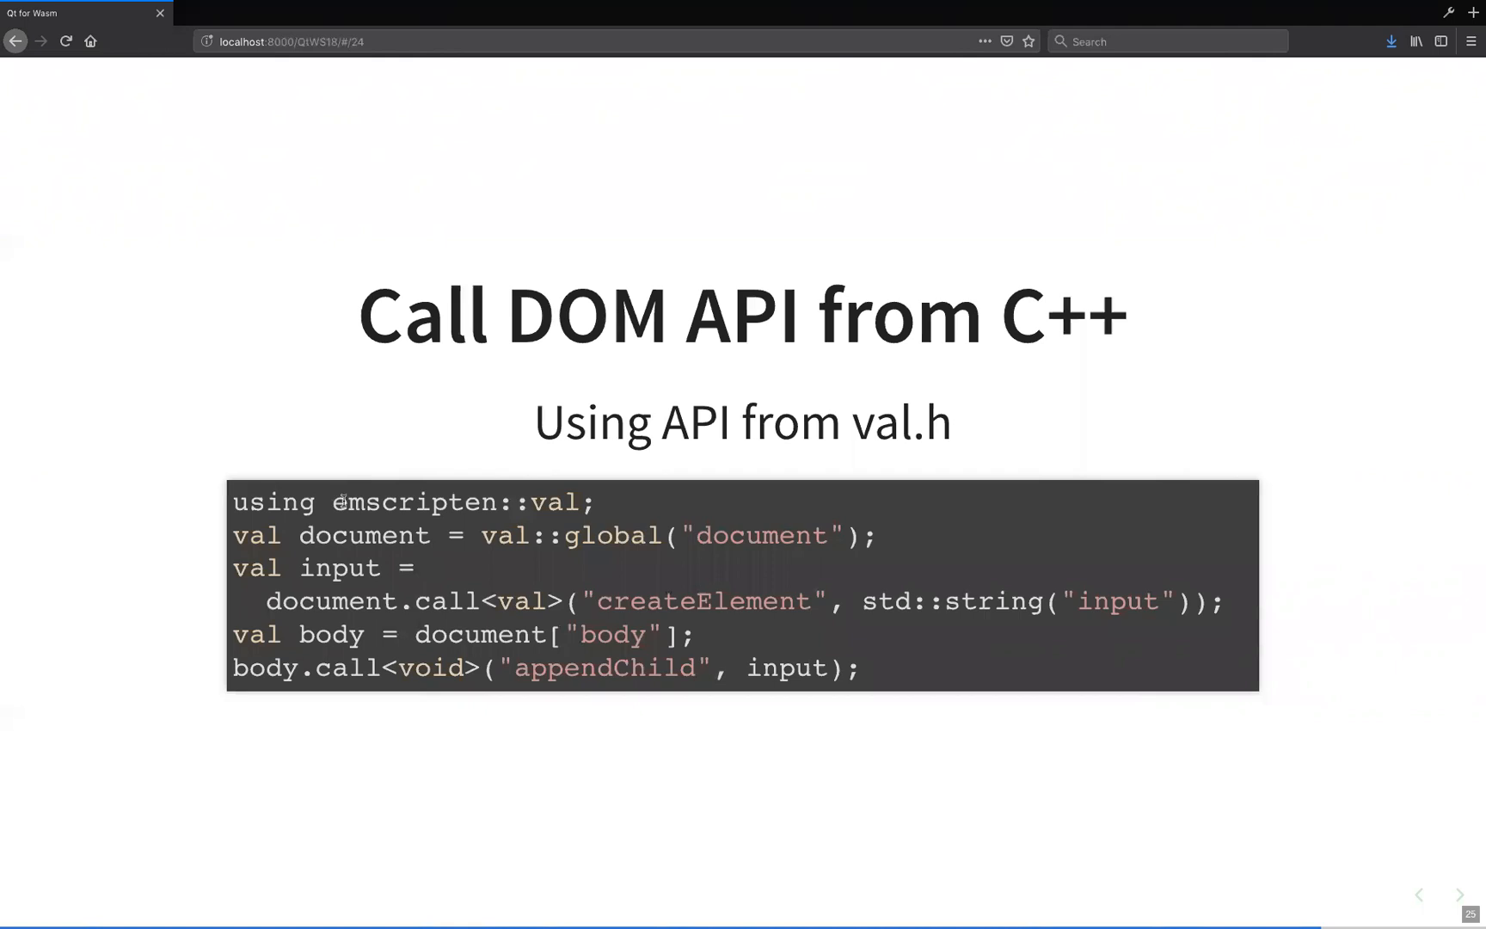
Highlight the emscripten::val line fetching the document on the 'Call DOM API from C++' slide.
{"action": "left_click_drag", "start_coordinate": [331, 502], "coordinate": [587, 502]}
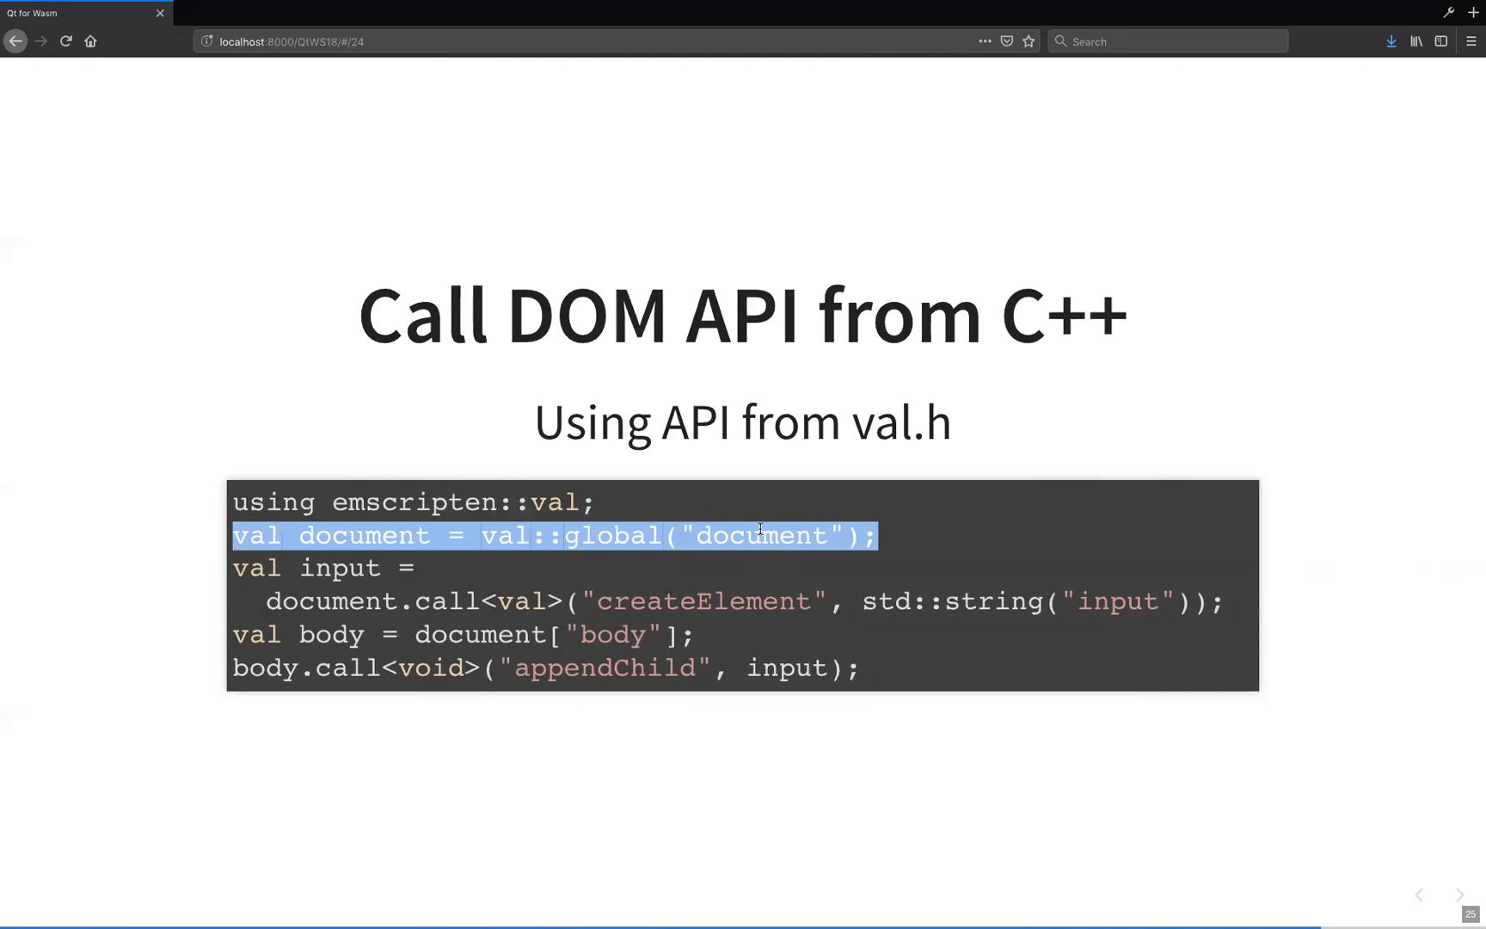
{"action": "mouse_move", "coordinate": [654, 595]}
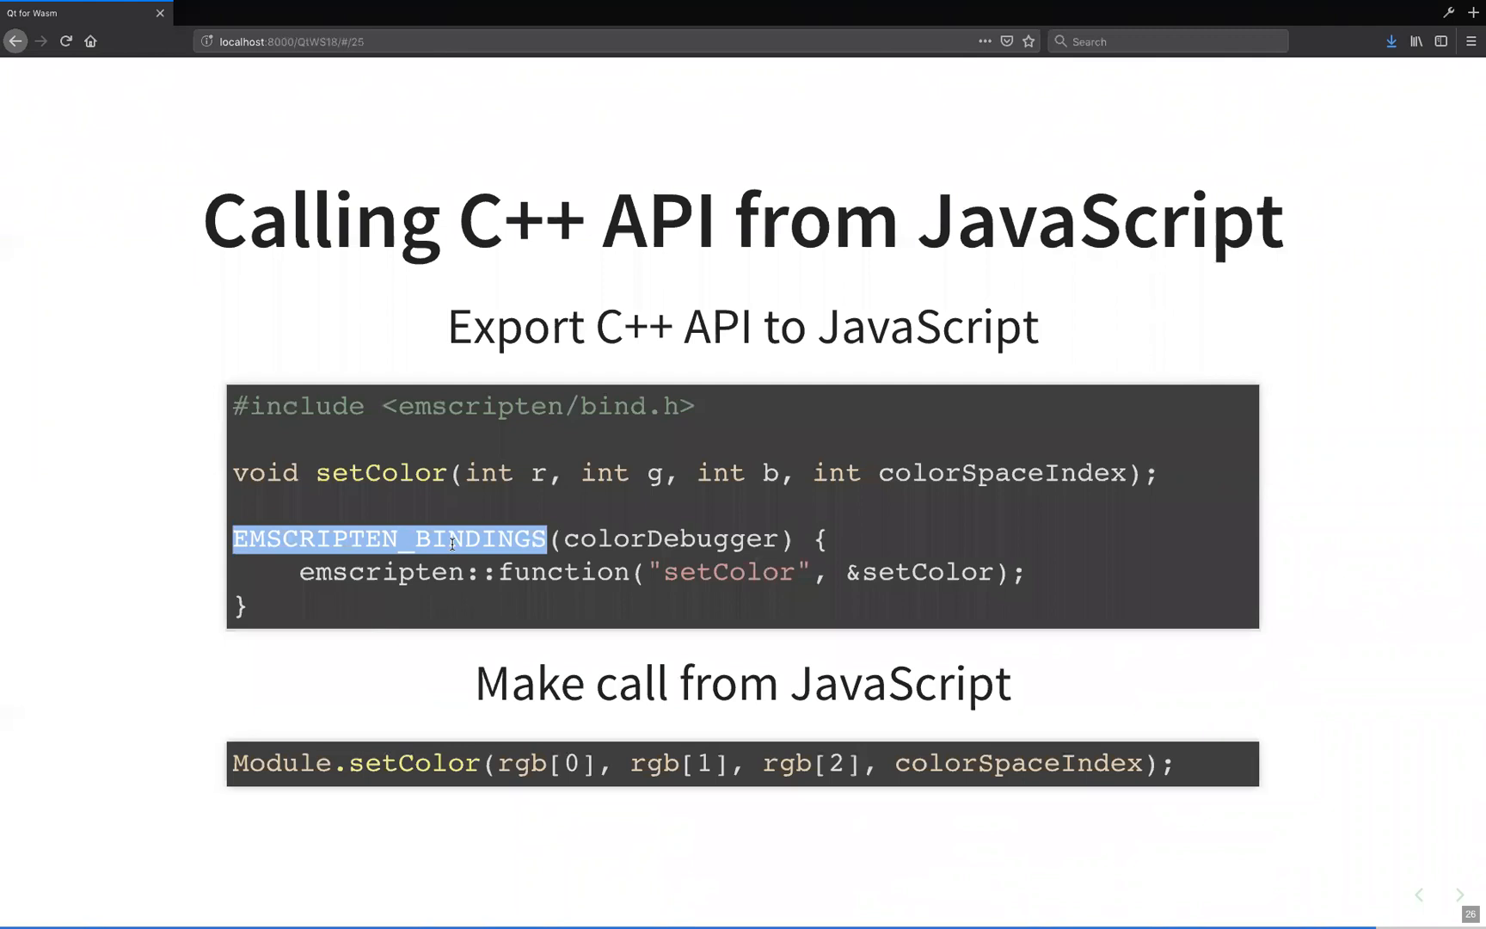
{"action": "mouse_move", "coordinate": [447, 730]}
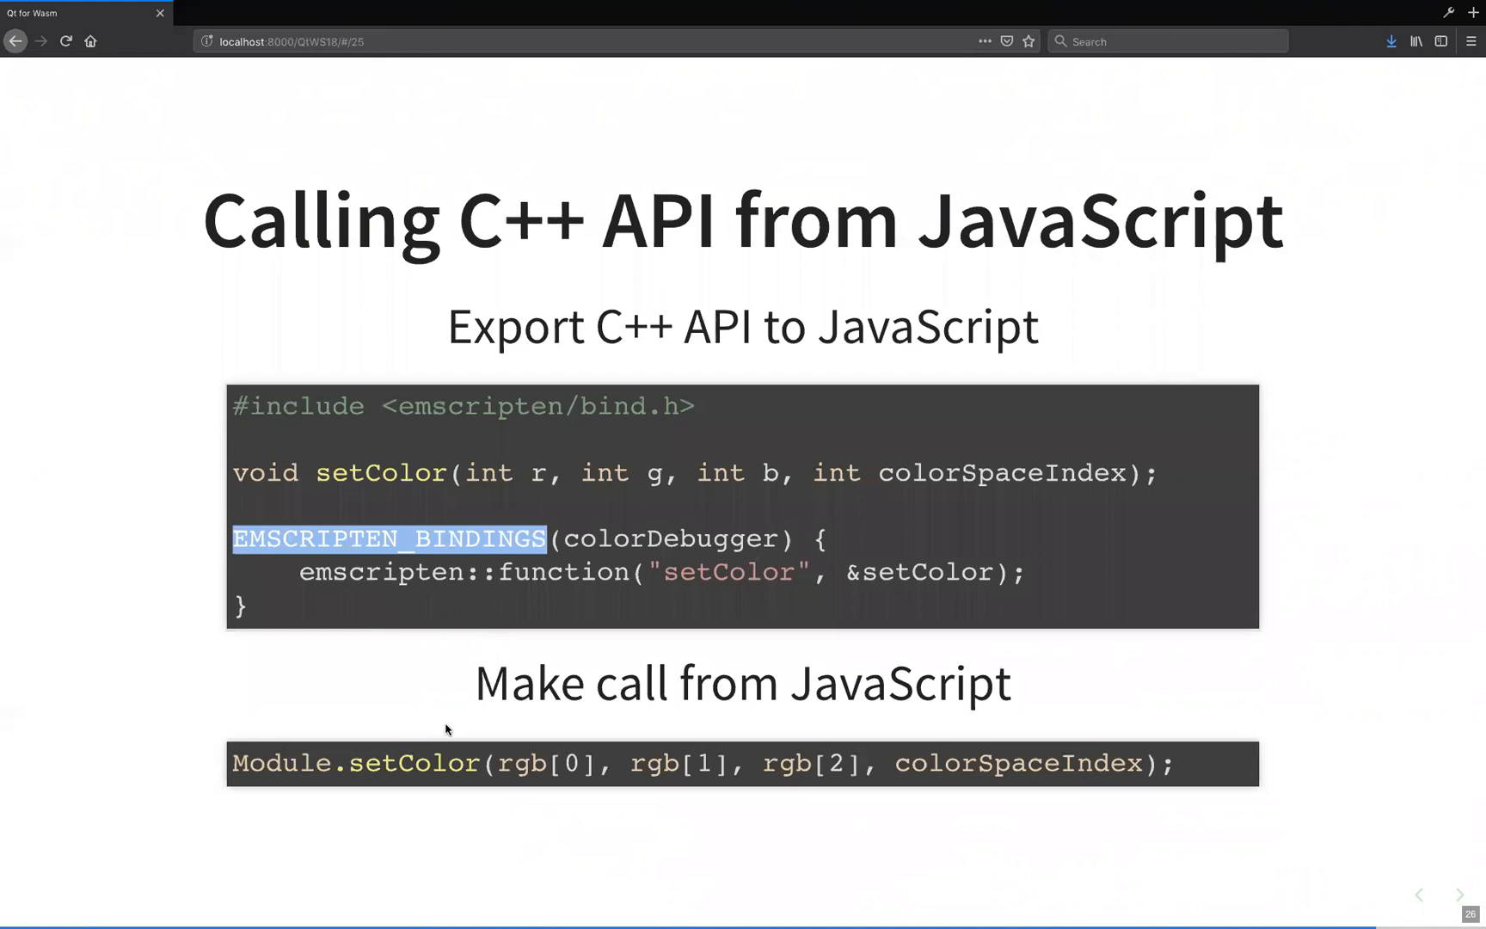
Highlight EMSCRIPTEN_BINDINGS and Module in the C++-from-JavaScript code sample.
{"action": "double_click", "coordinate": [281, 762]}
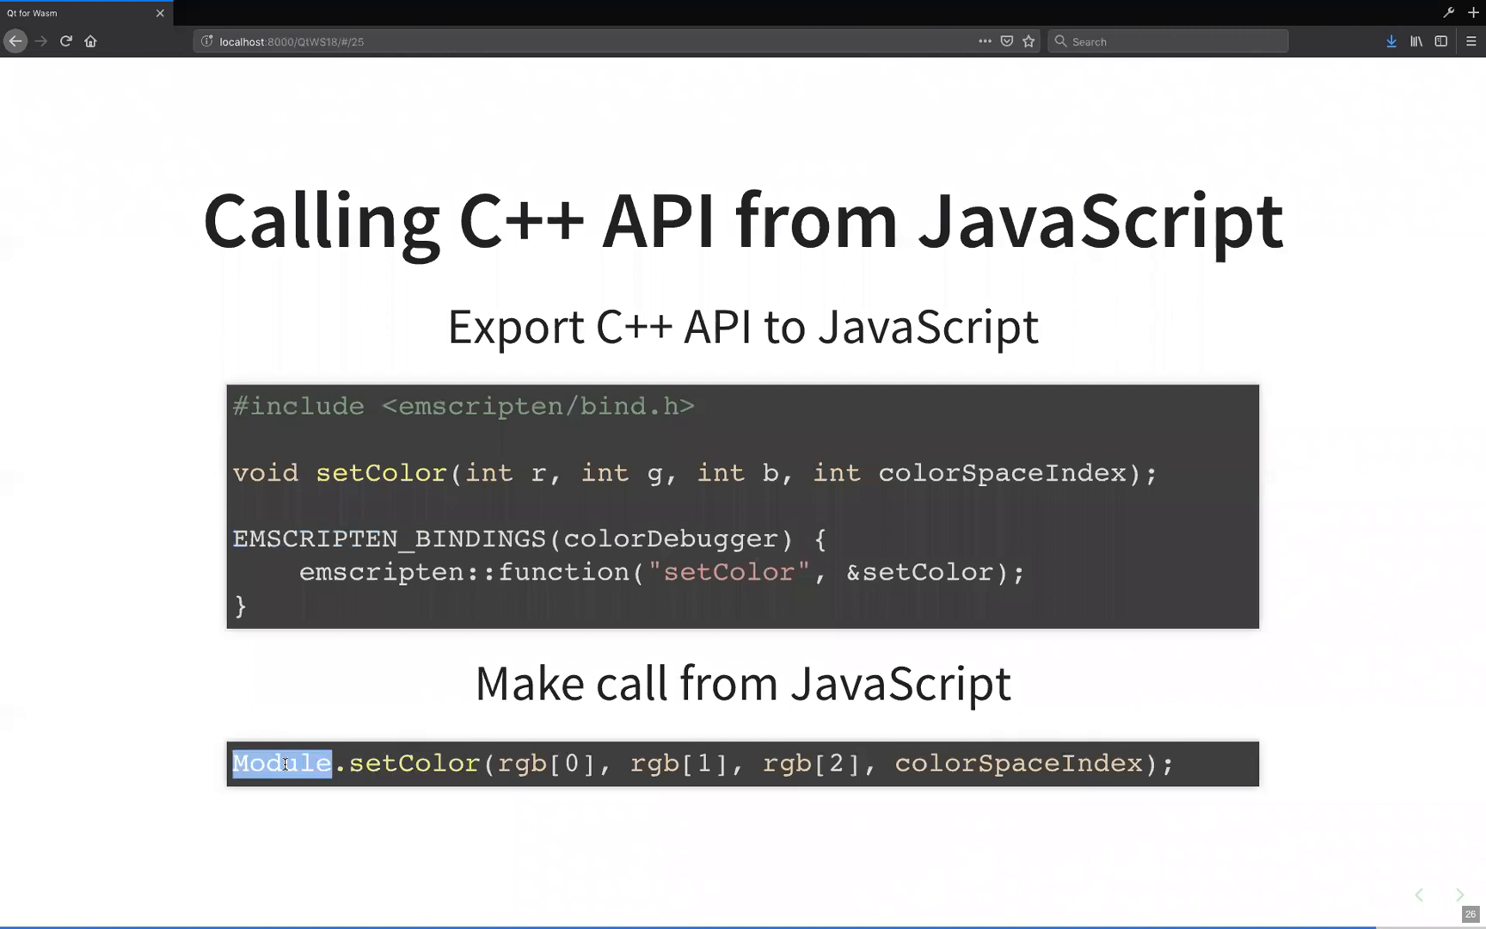
{"action": "left_click_drag", "start_coordinate": [284, 763], "coordinate": [483, 762]}
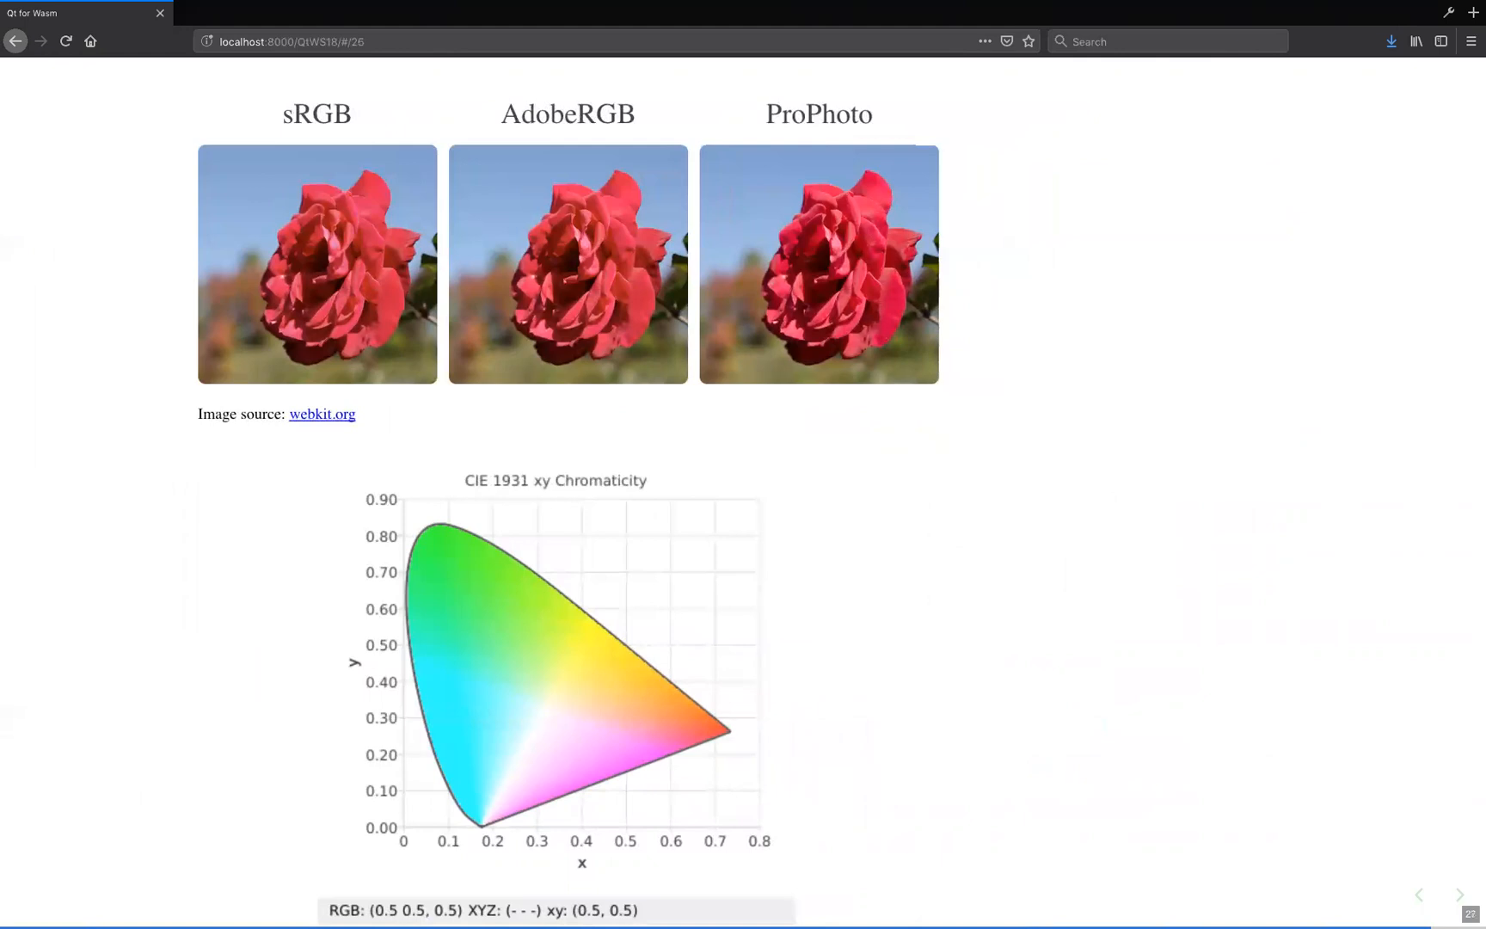
Sample rose colours, ending at RGB 153 172 206, xy 0.28, 0.32.
{"action": "left_click", "coordinate": [517, 730]}
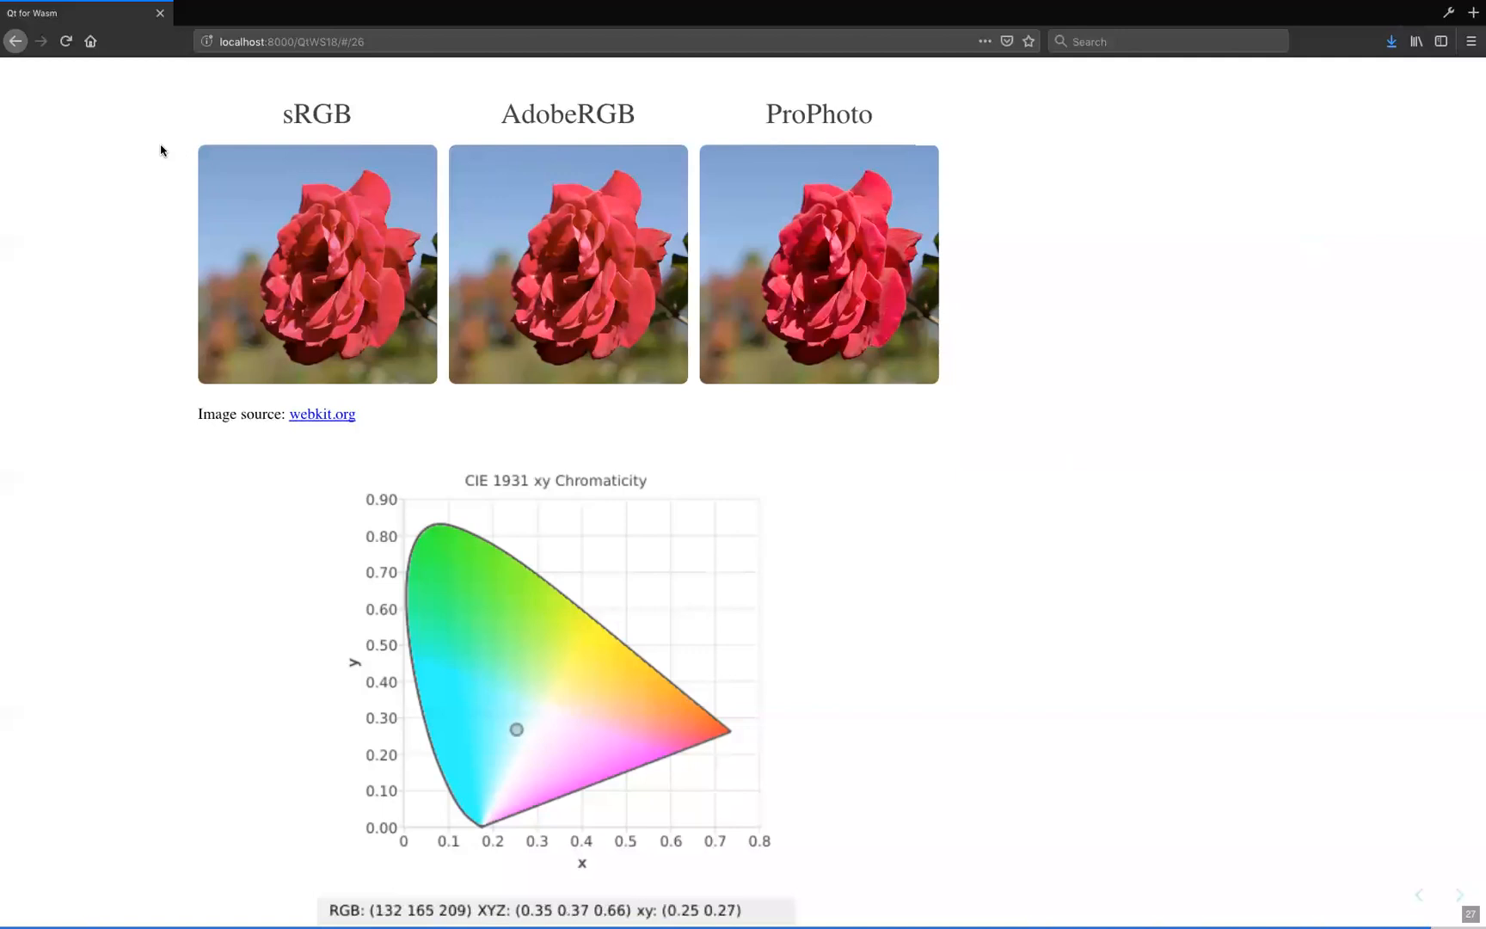
{"action": "mouse_move", "coordinate": [149, 192]}
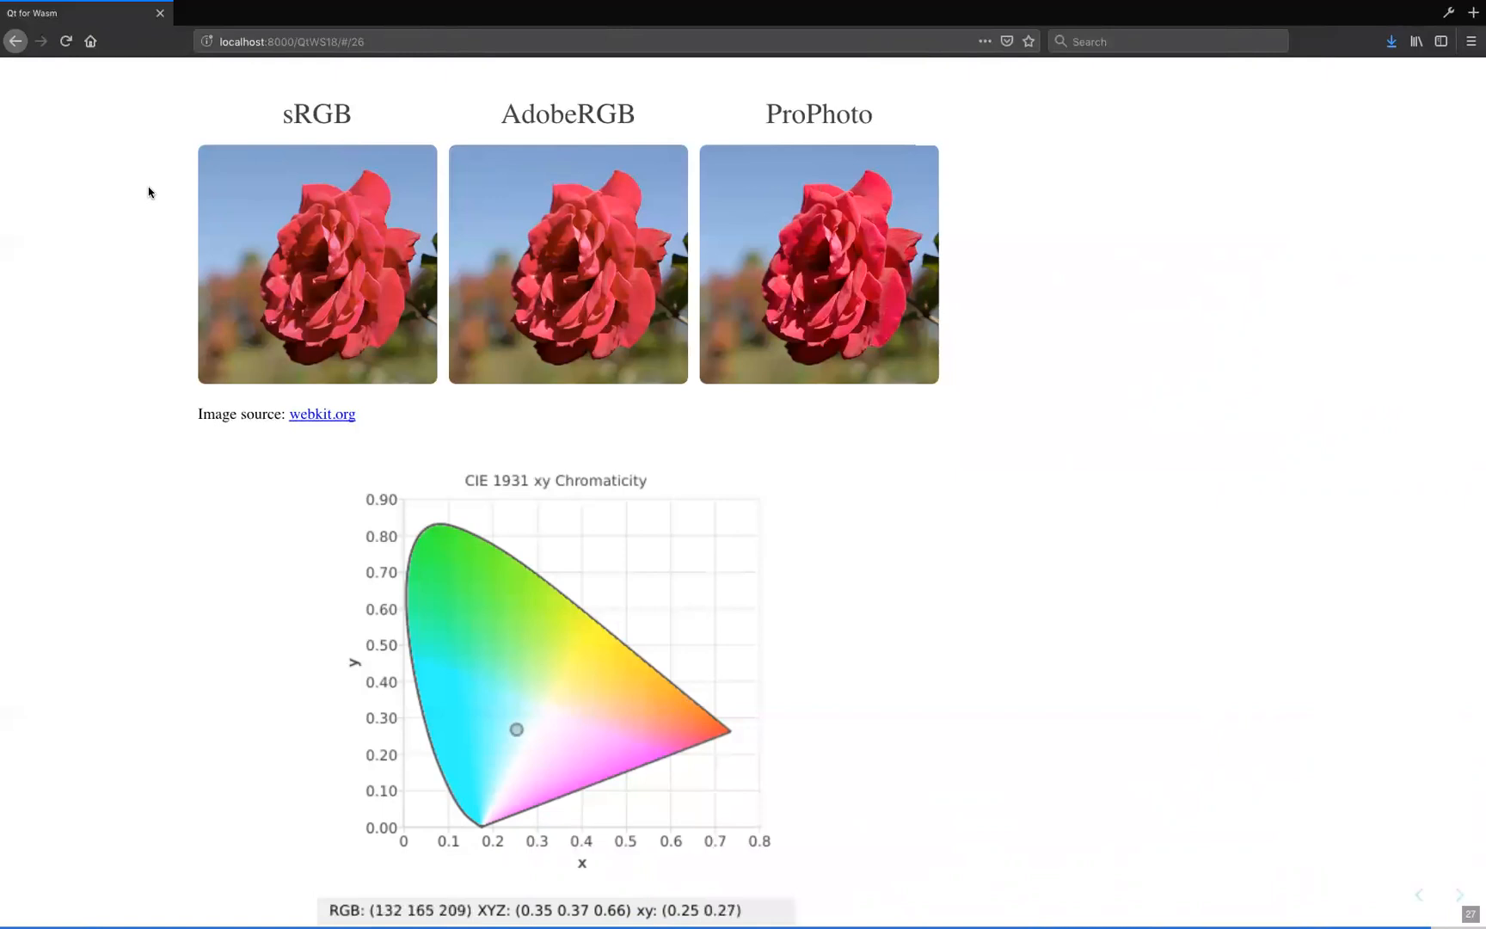
{"action": "mouse_move", "coordinate": [484, 530]}
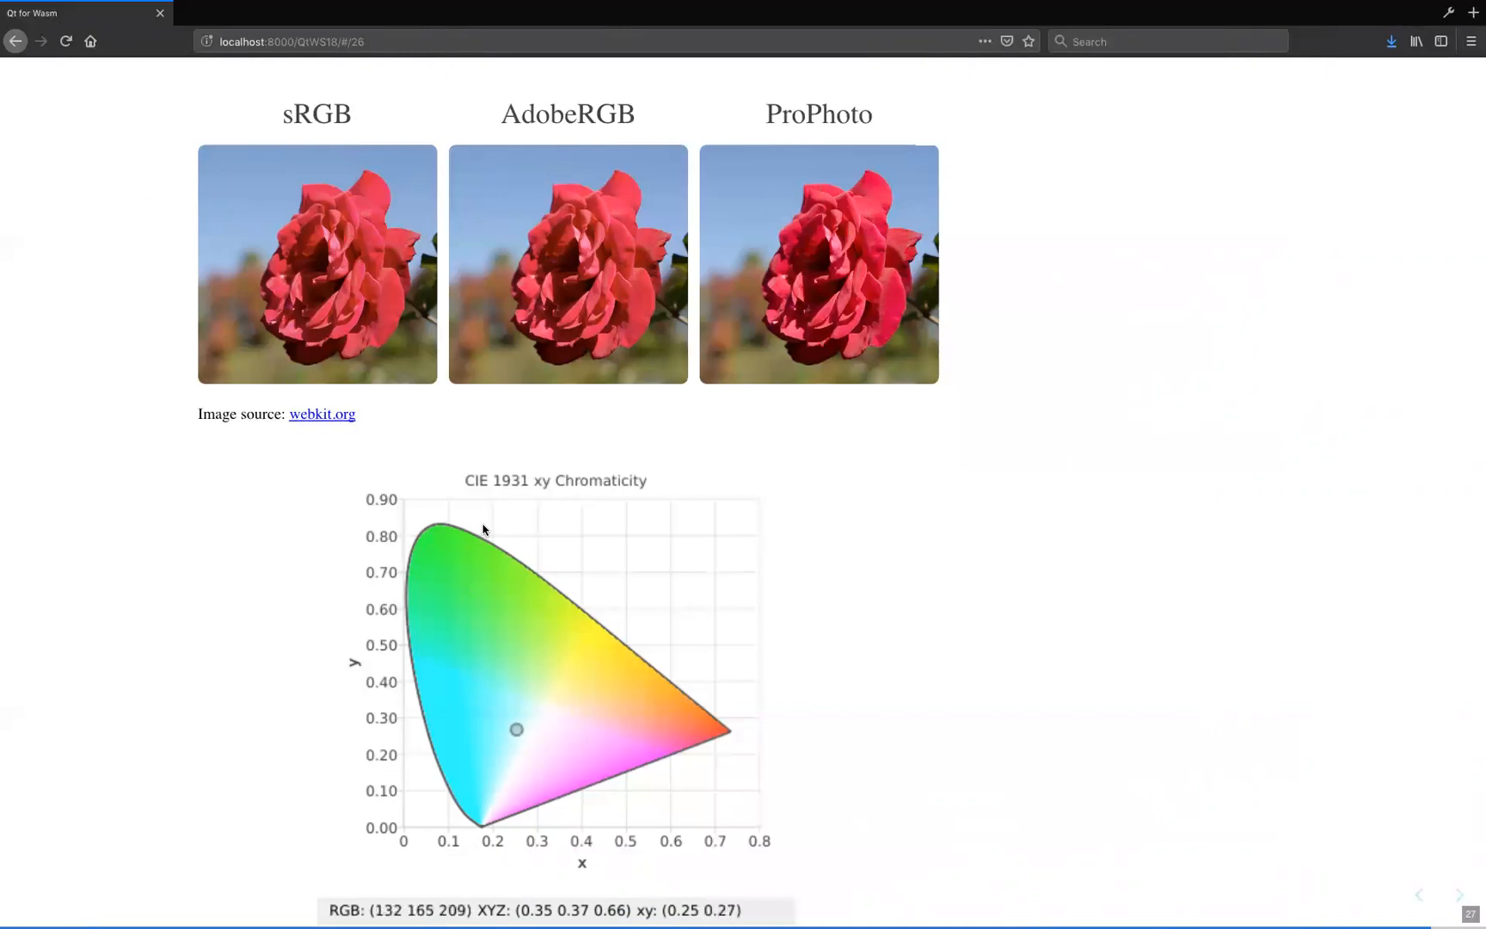
{"action": "mouse_move", "coordinate": [1001, 426]}
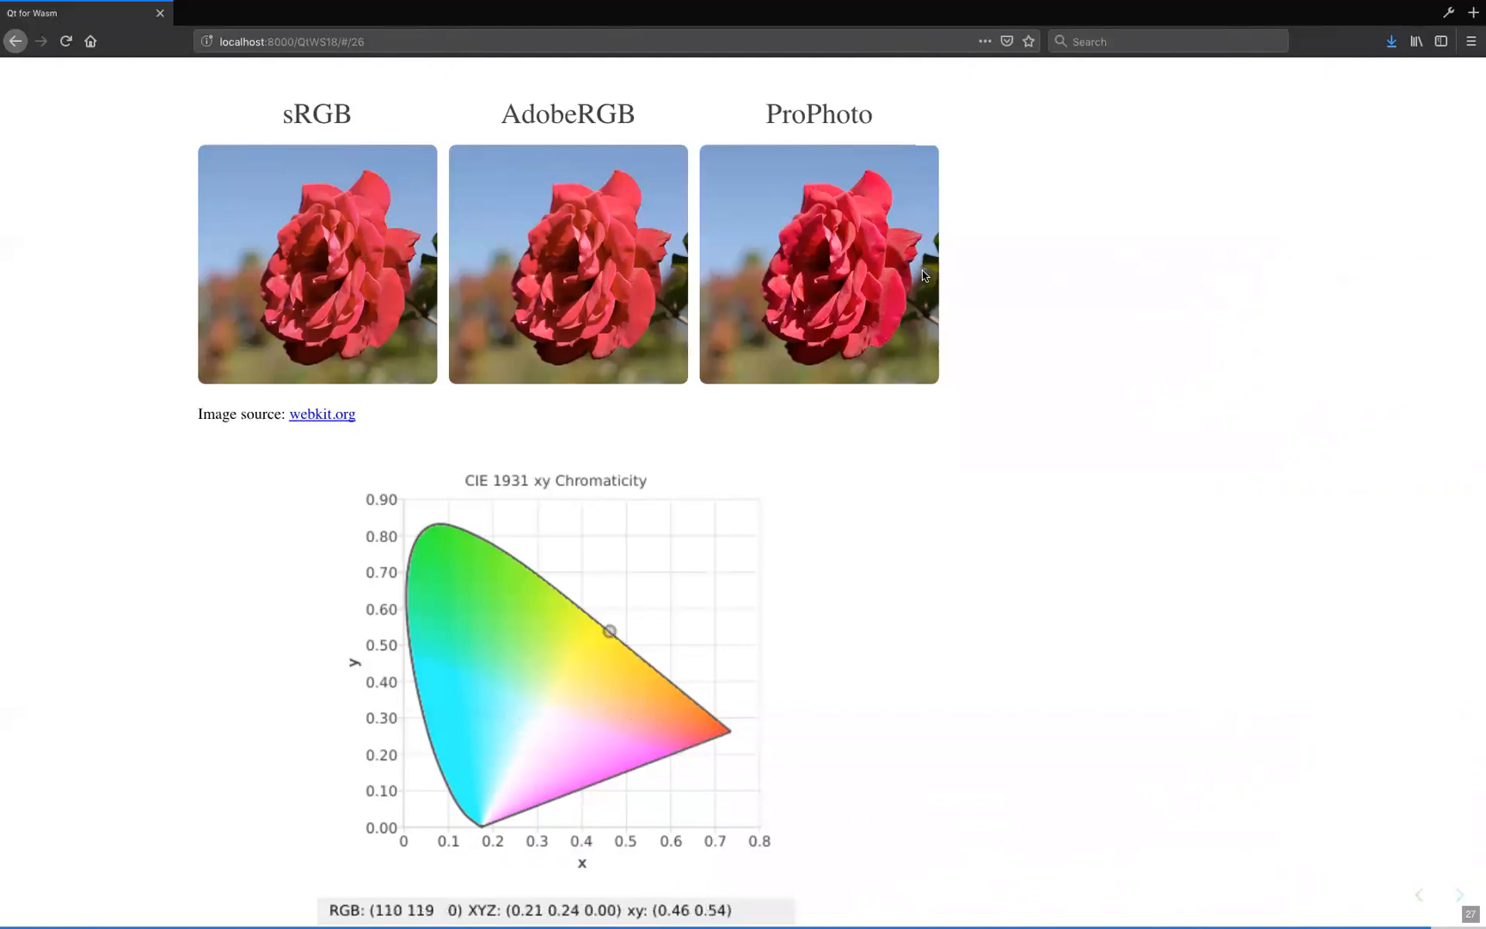
{"action": "left_click", "coordinate": [530, 707]}
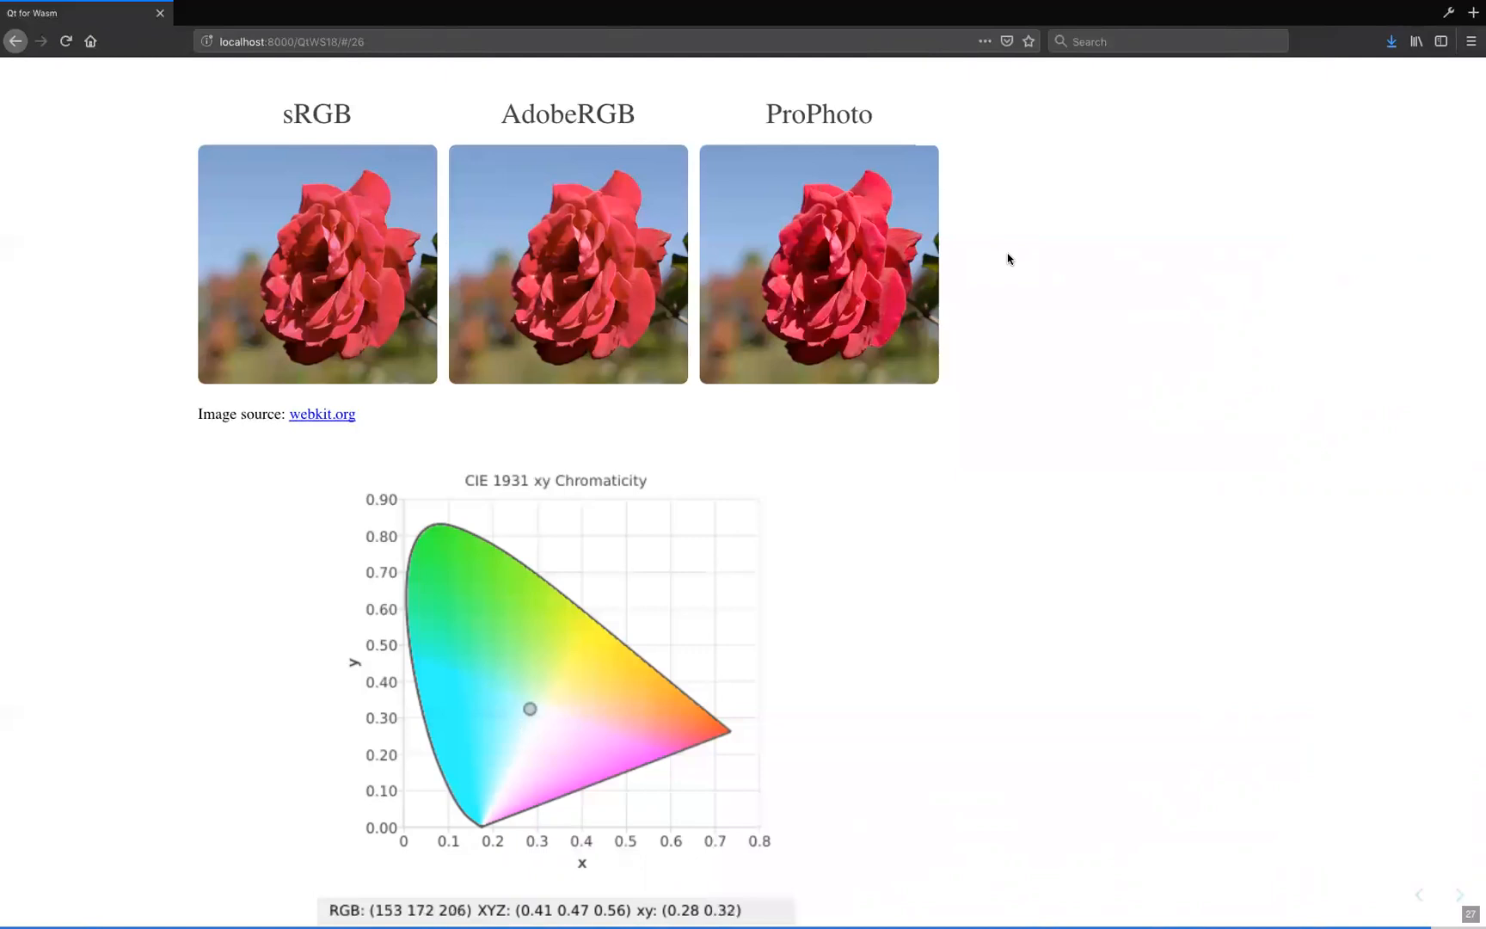
{"action": "mouse_move", "coordinate": [1033, 309]}
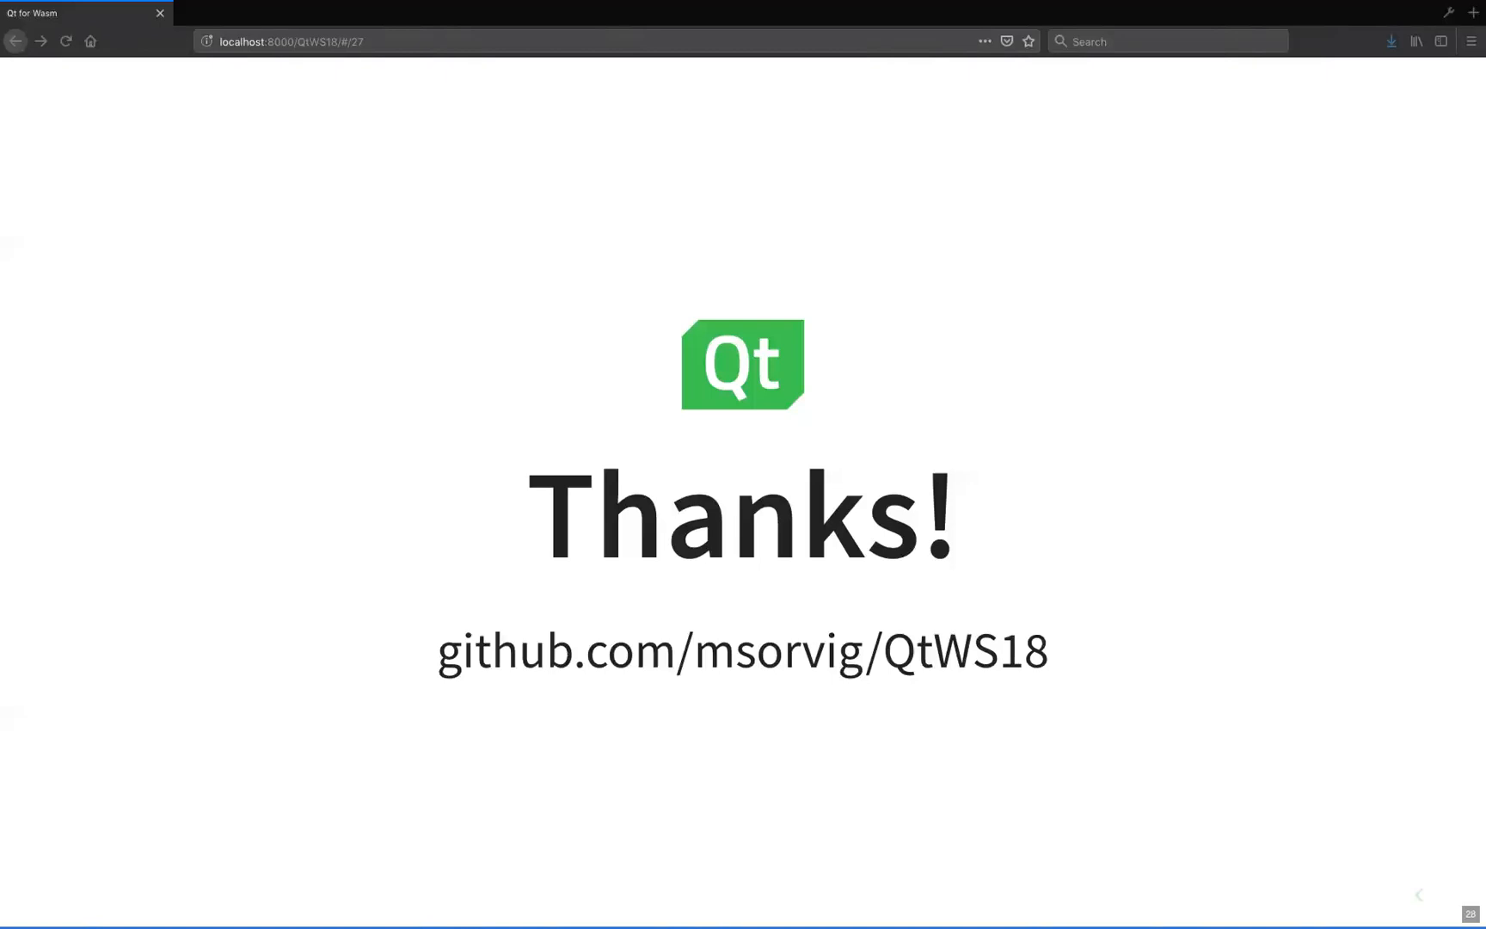
{"action": "mouse_move", "coordinate": [431, 618]}
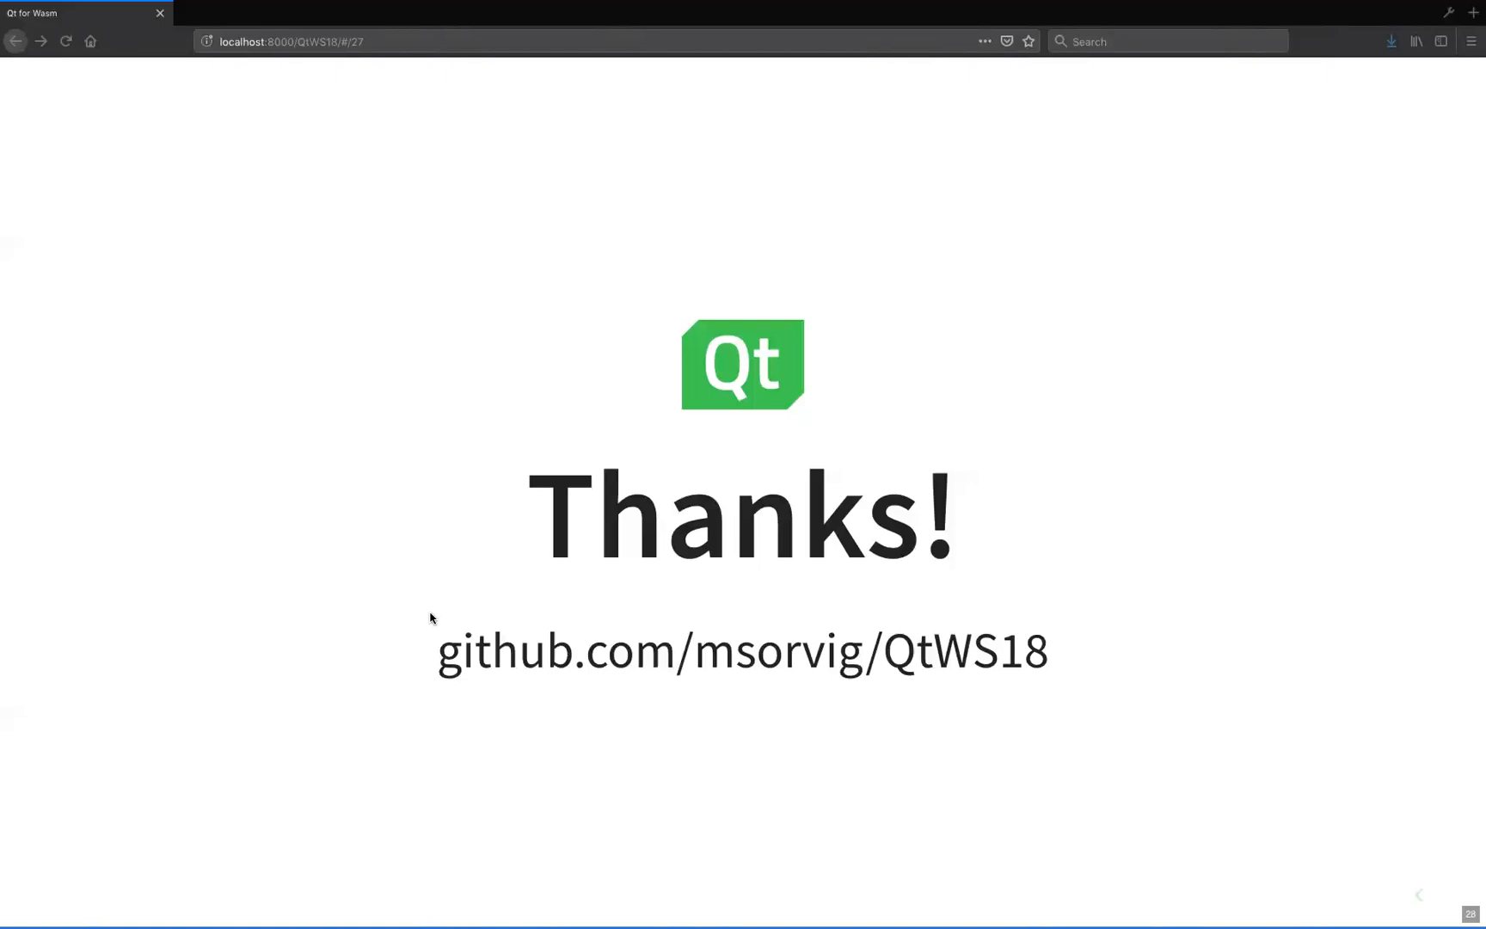